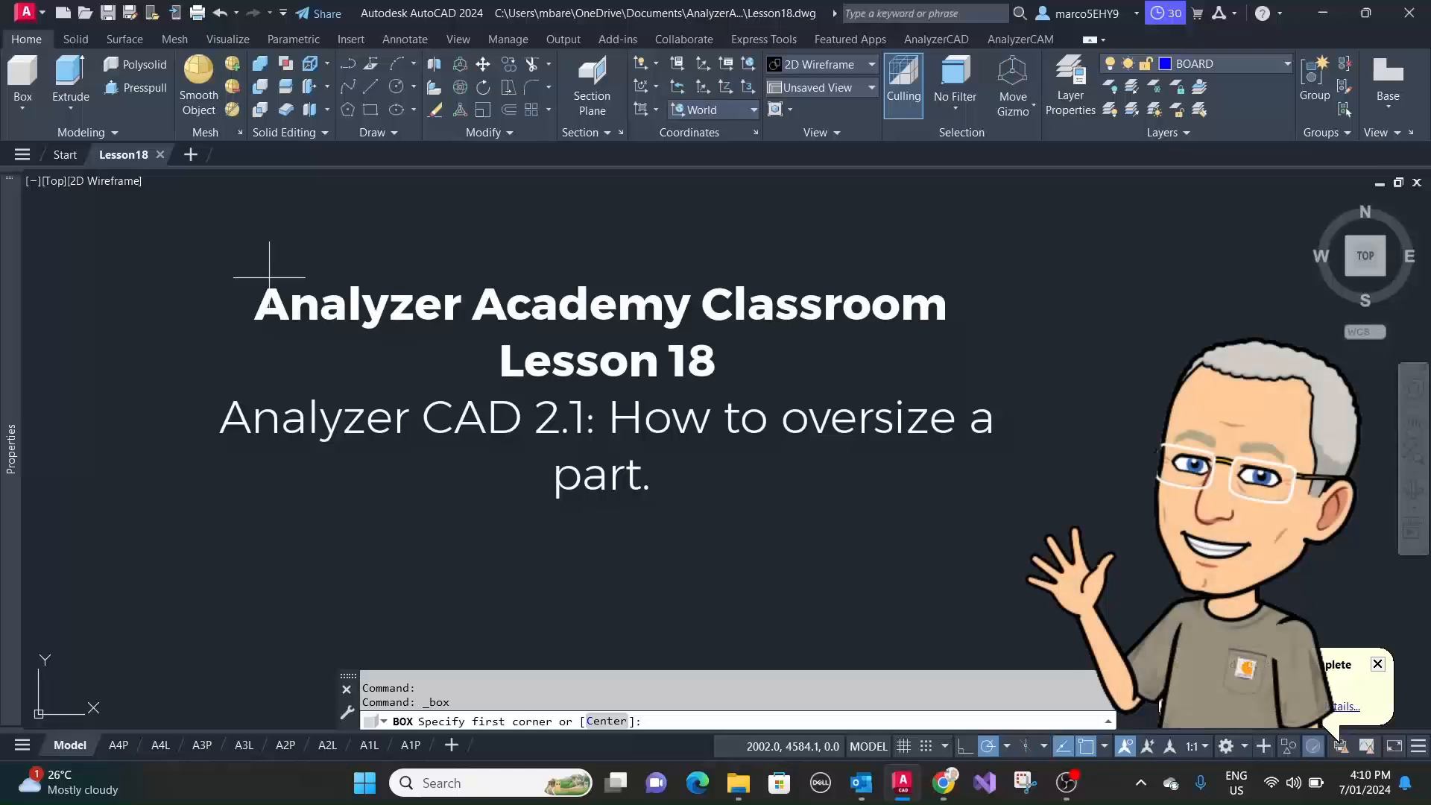
mouse_move(269, 305)
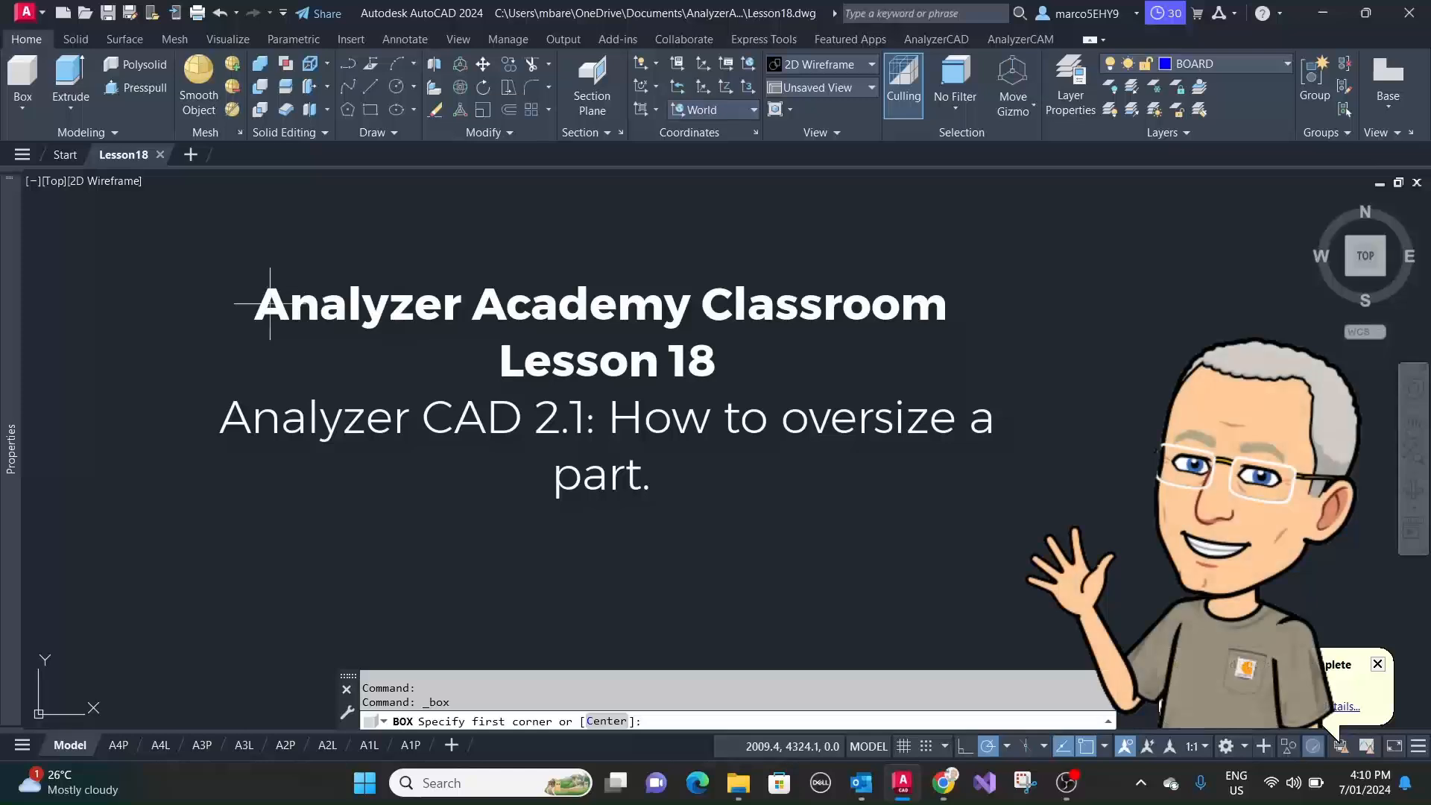
mouse_move(395, 373)
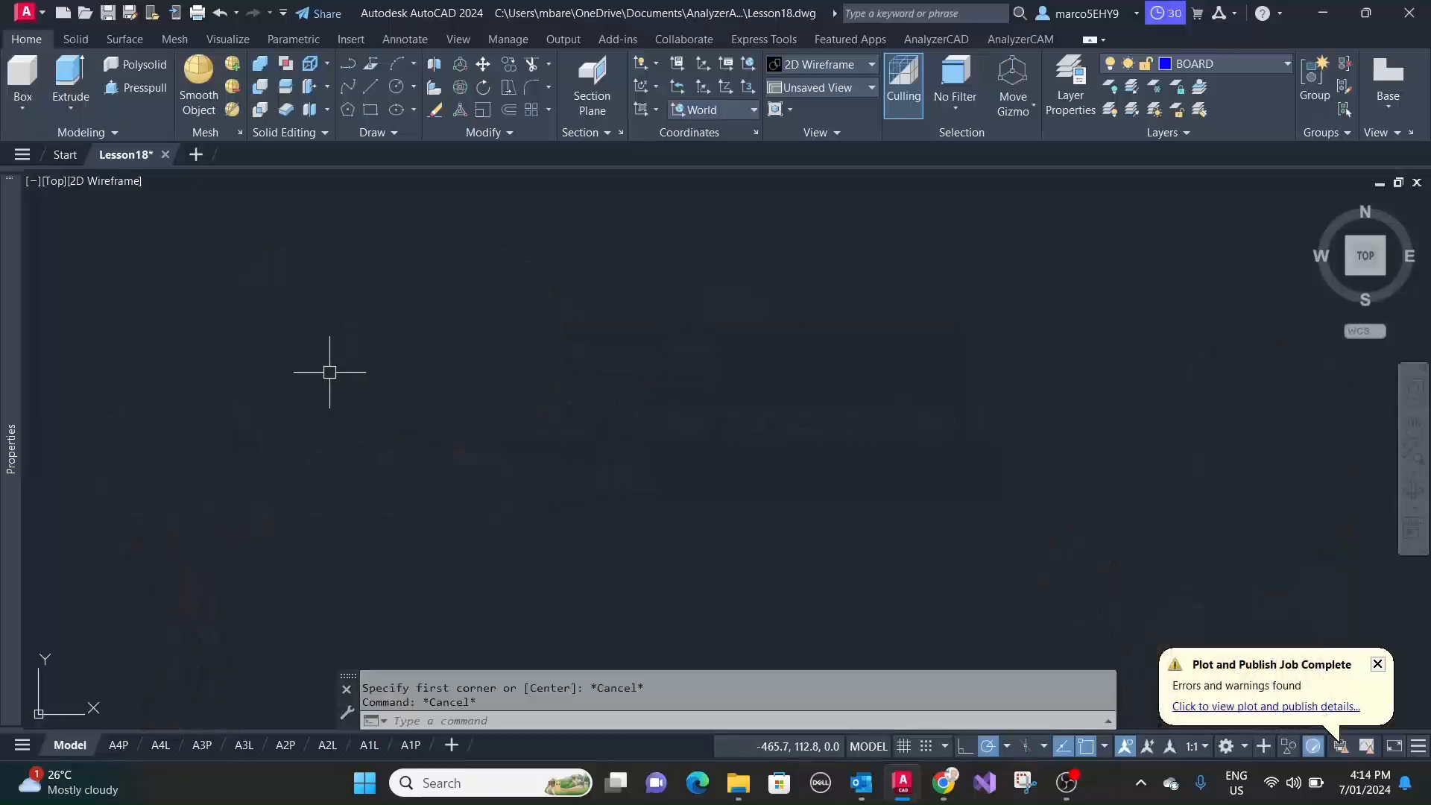
- Draw a radius-450 cylinder and subtract an overlapping copy to notch the disc
click(21, 82)
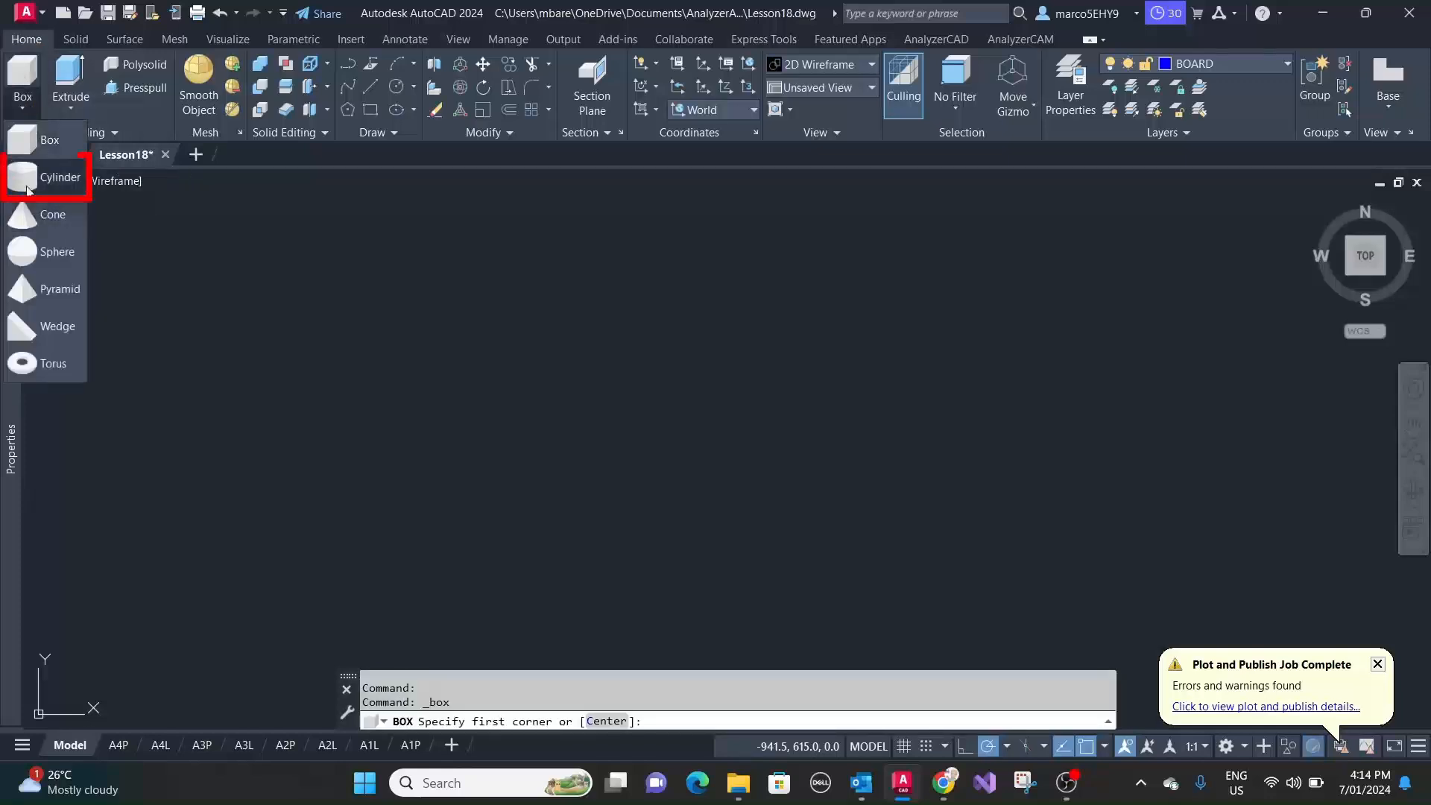
click(60, 177)
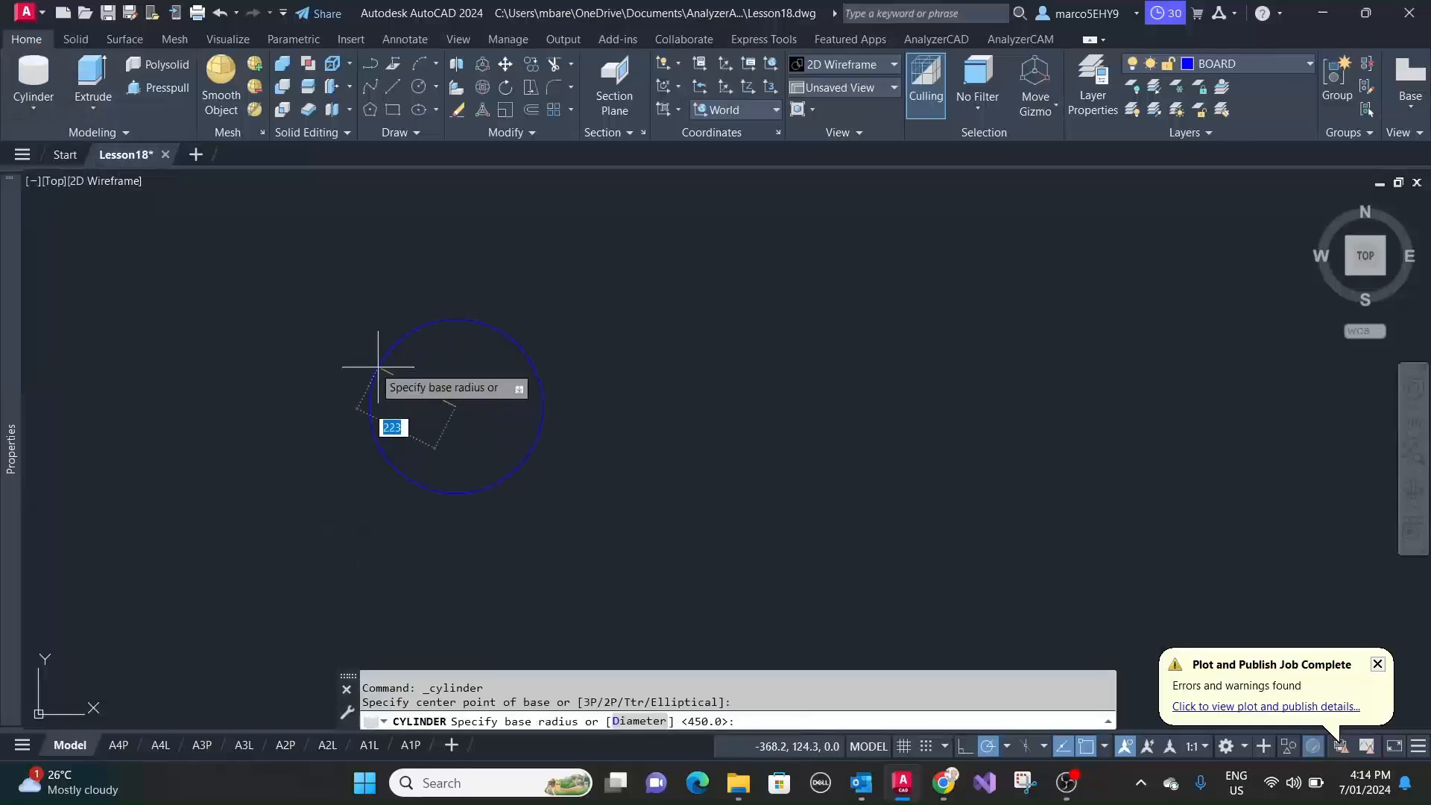
mouse_move(289, 326)
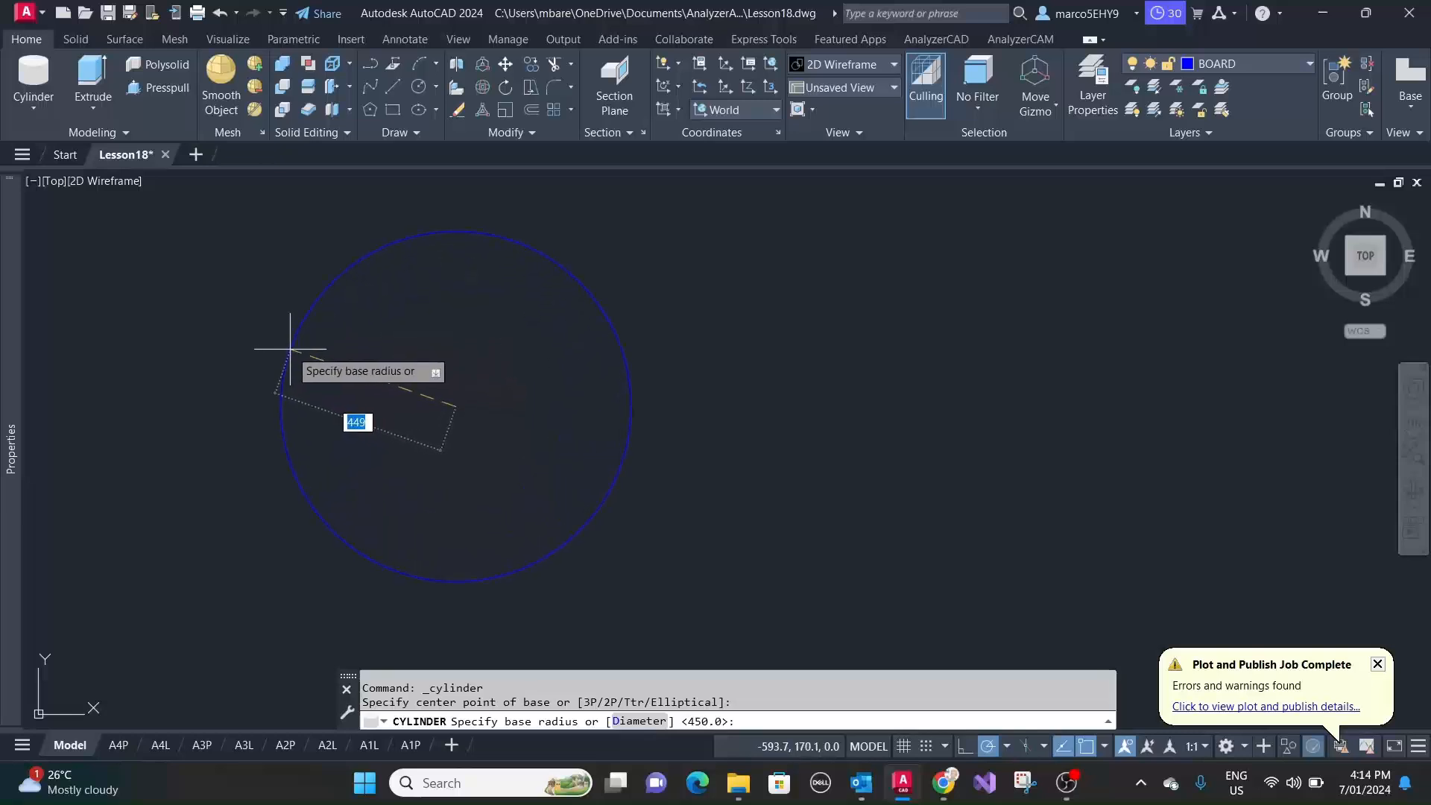
text(450)
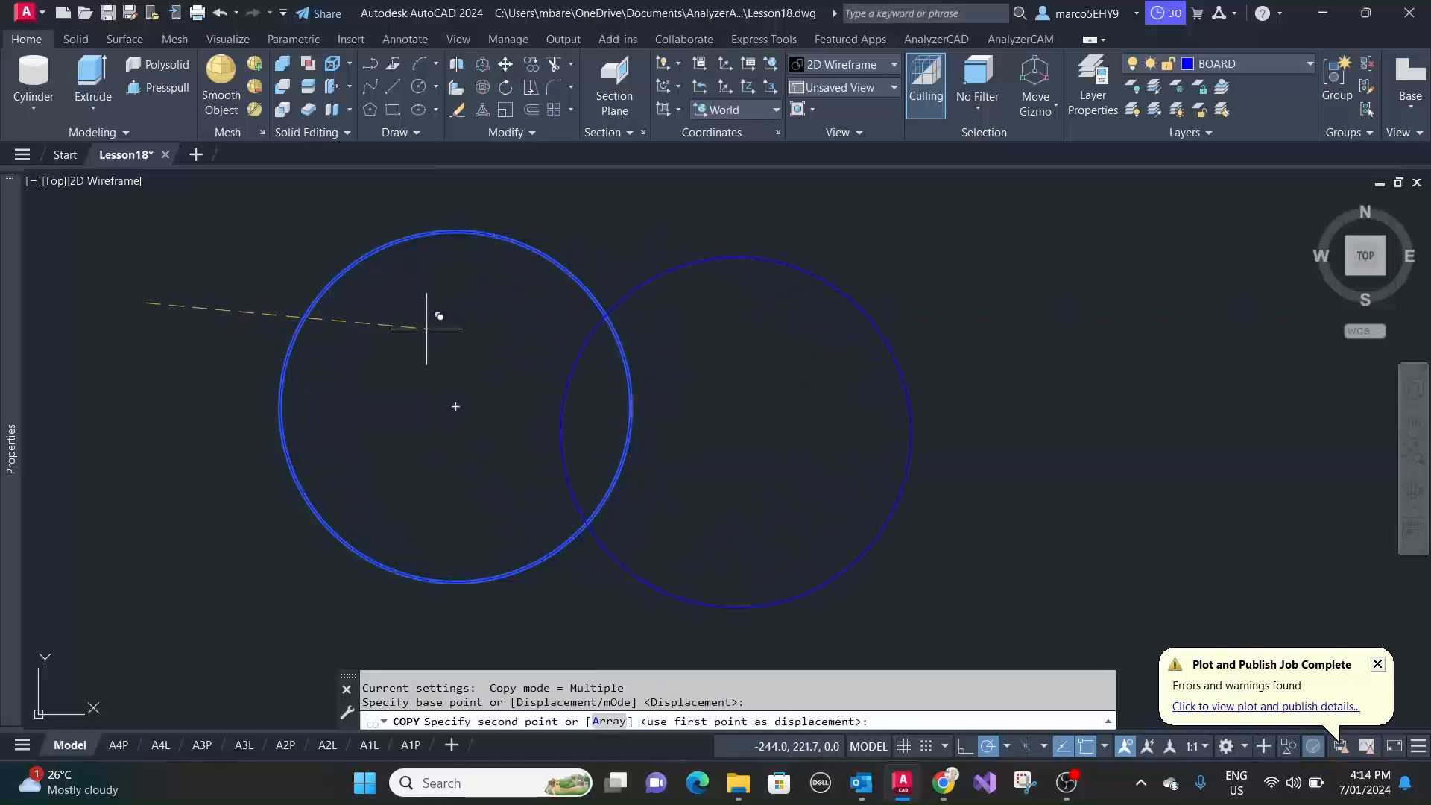
mouse_move(441, 305)
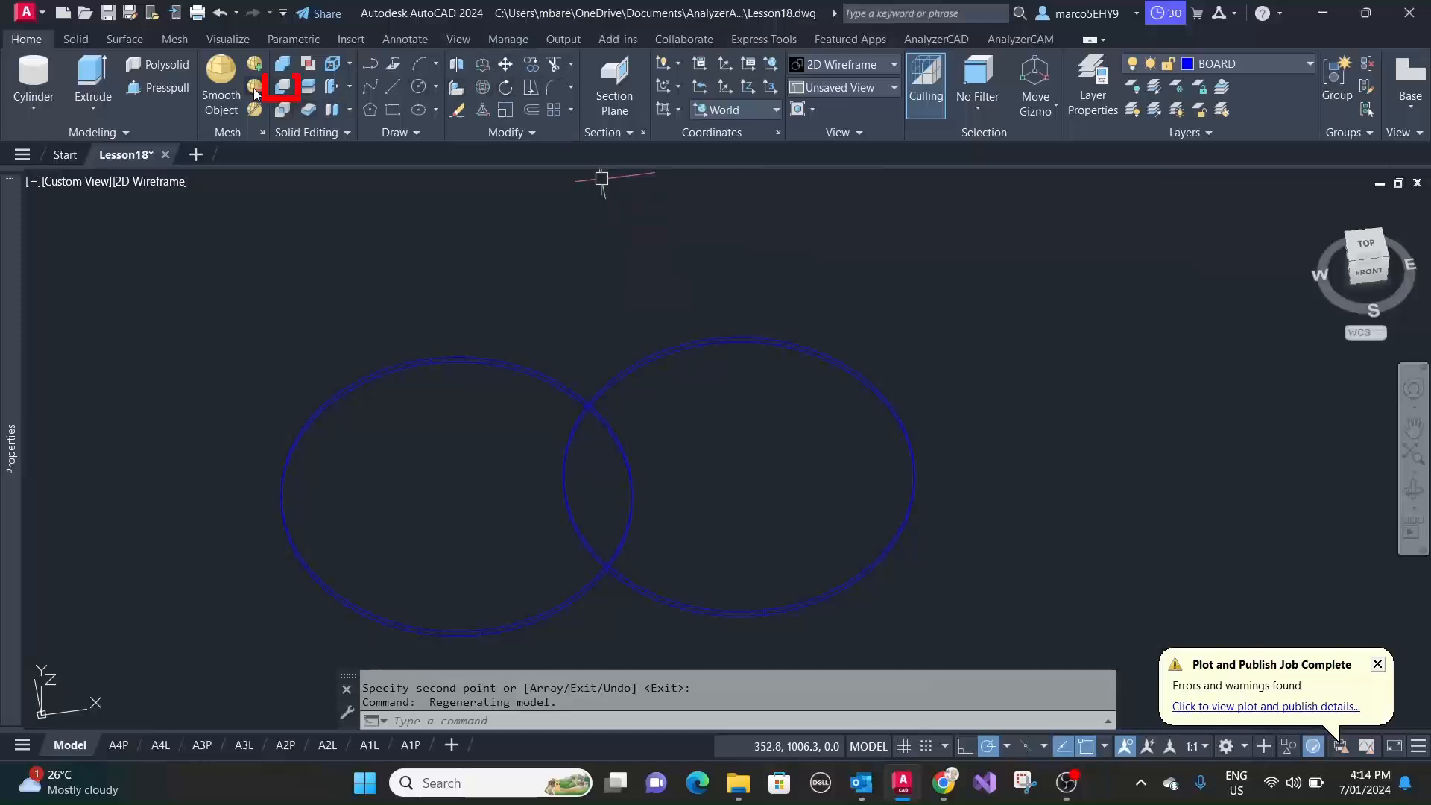
click(282, 87)
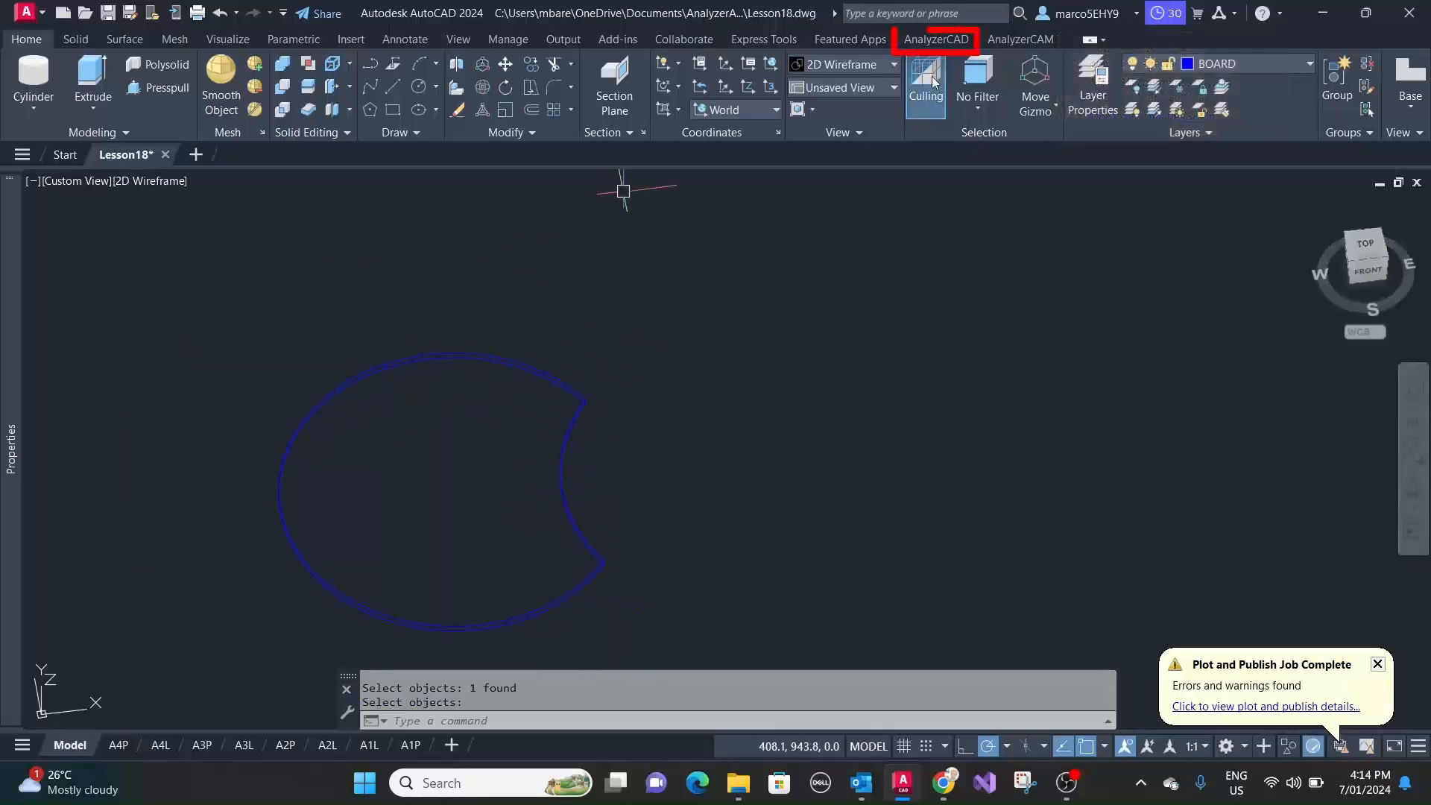
- Enter part name 'Table top' and material 'MDF' in the solid's Analyzer part properties
click(935, 40)
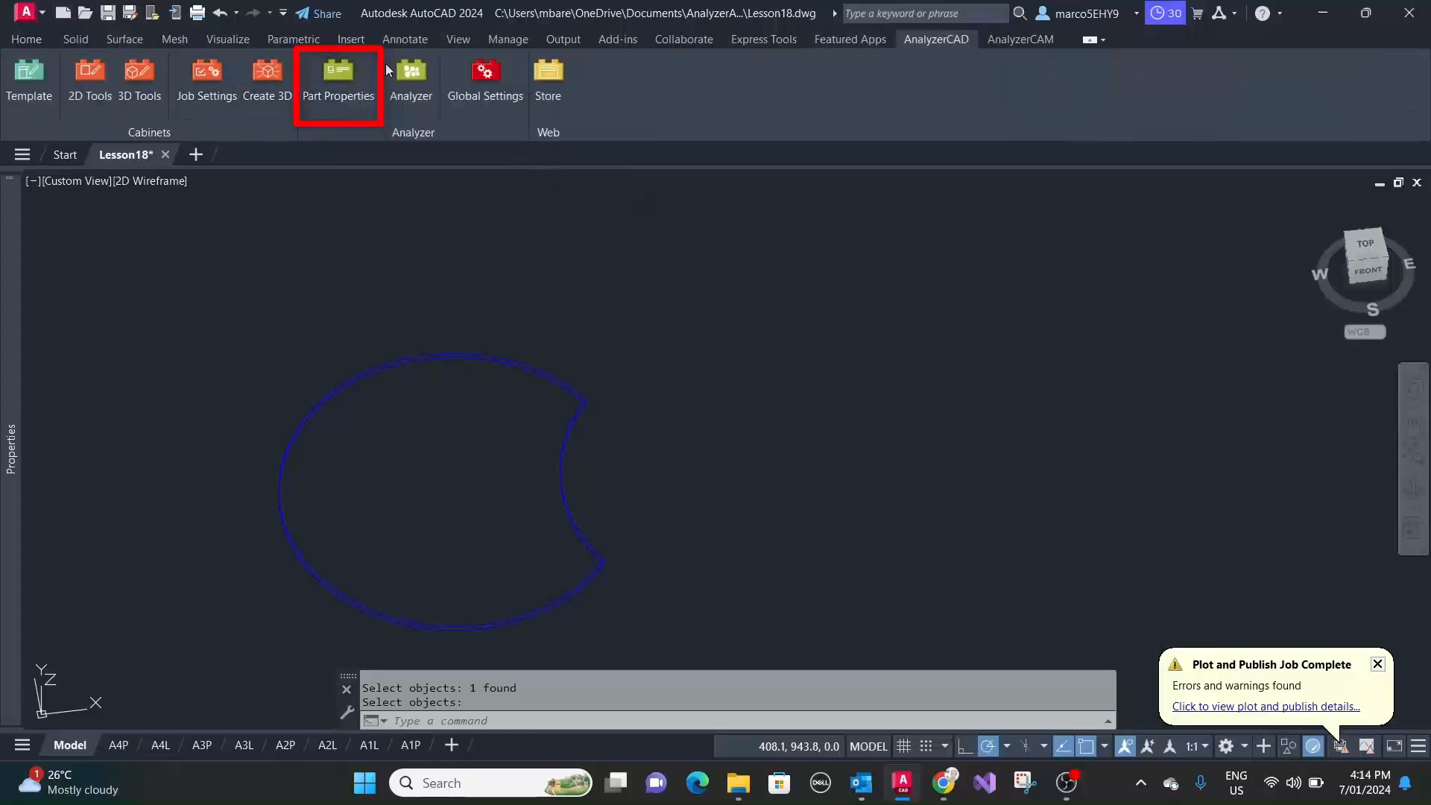
click(337, 80)
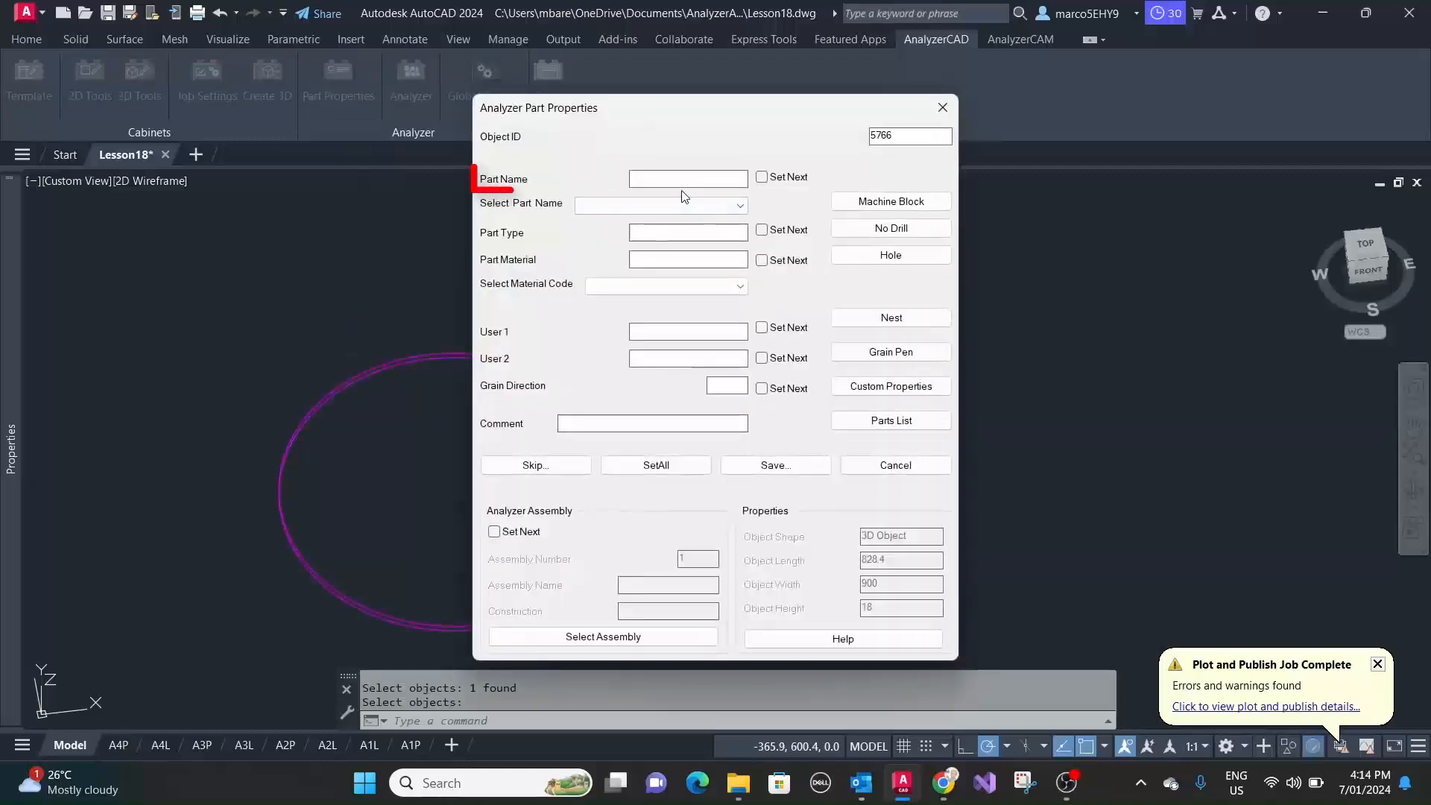
text(Table)
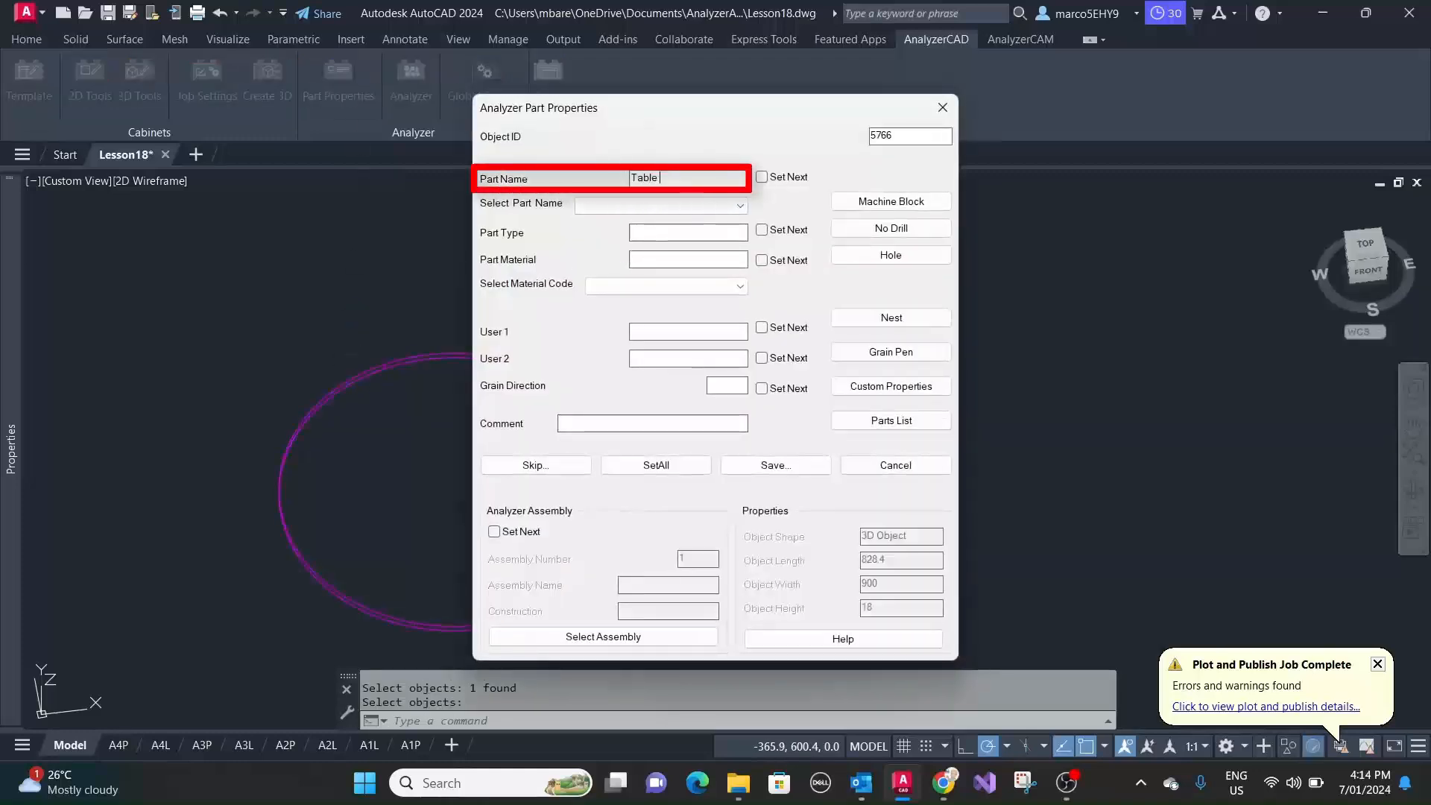
text(top)
click(689, 260)
text(M)
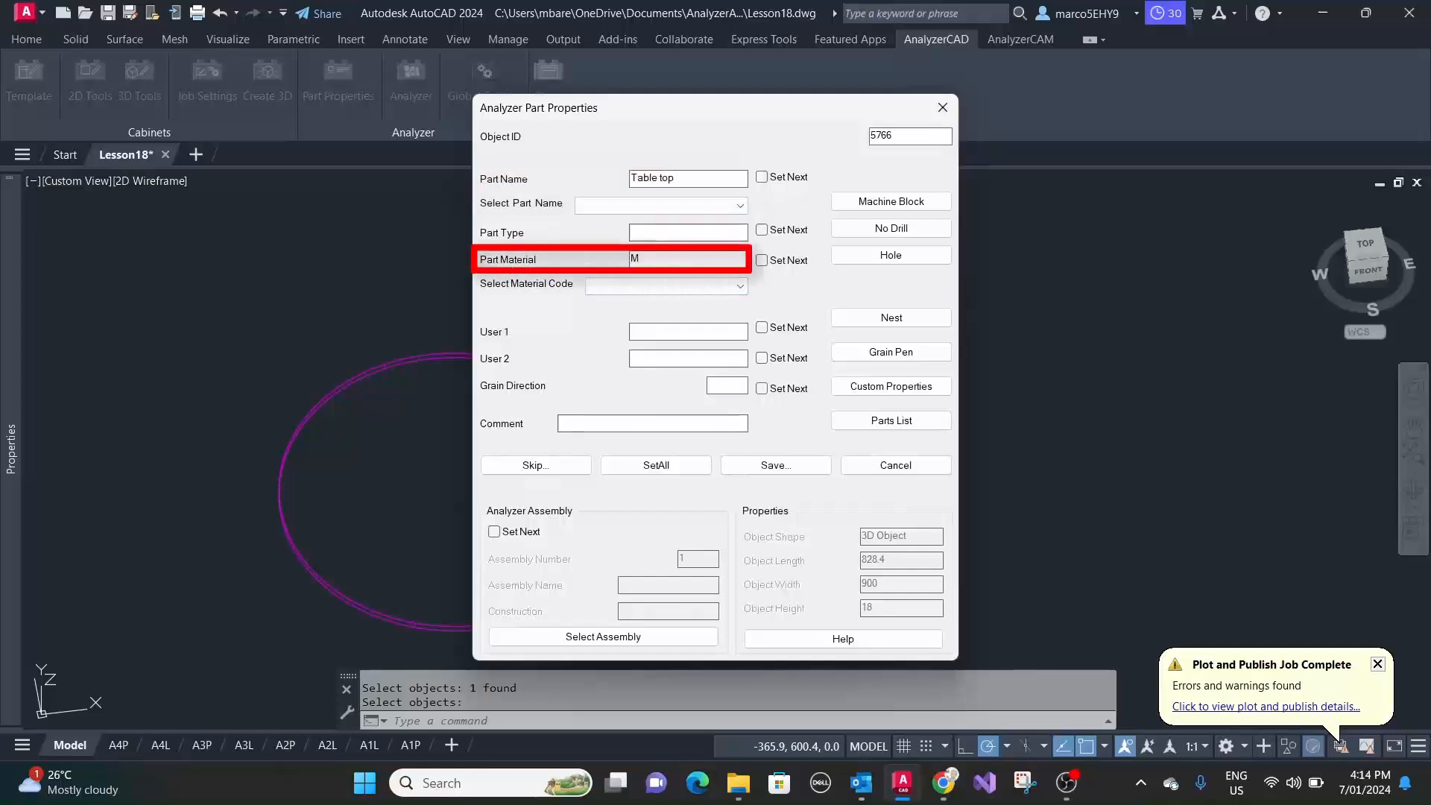
text(DF)
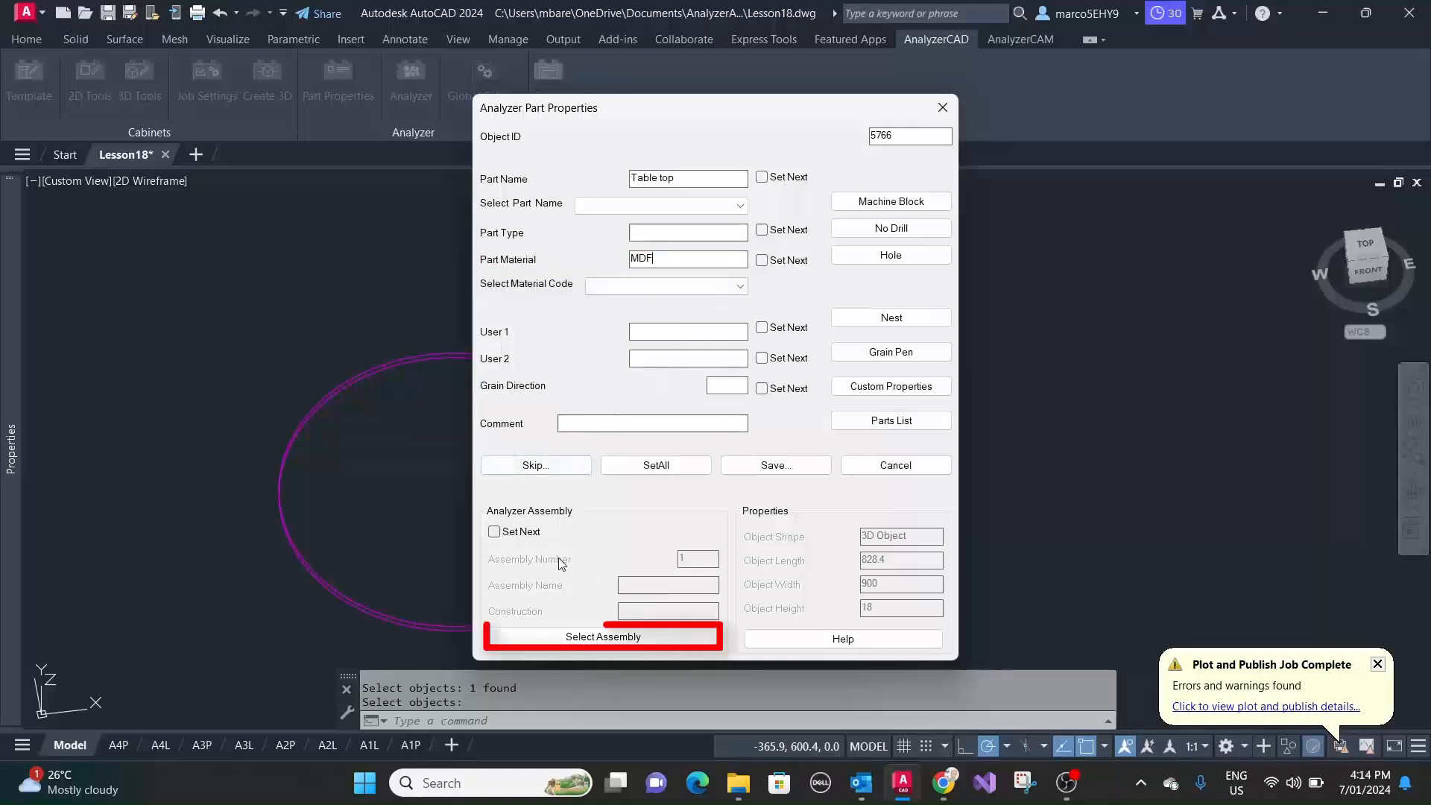
- Create and assign the DXF assembly Cab_1, then save the Table top properties
click(602, 636)
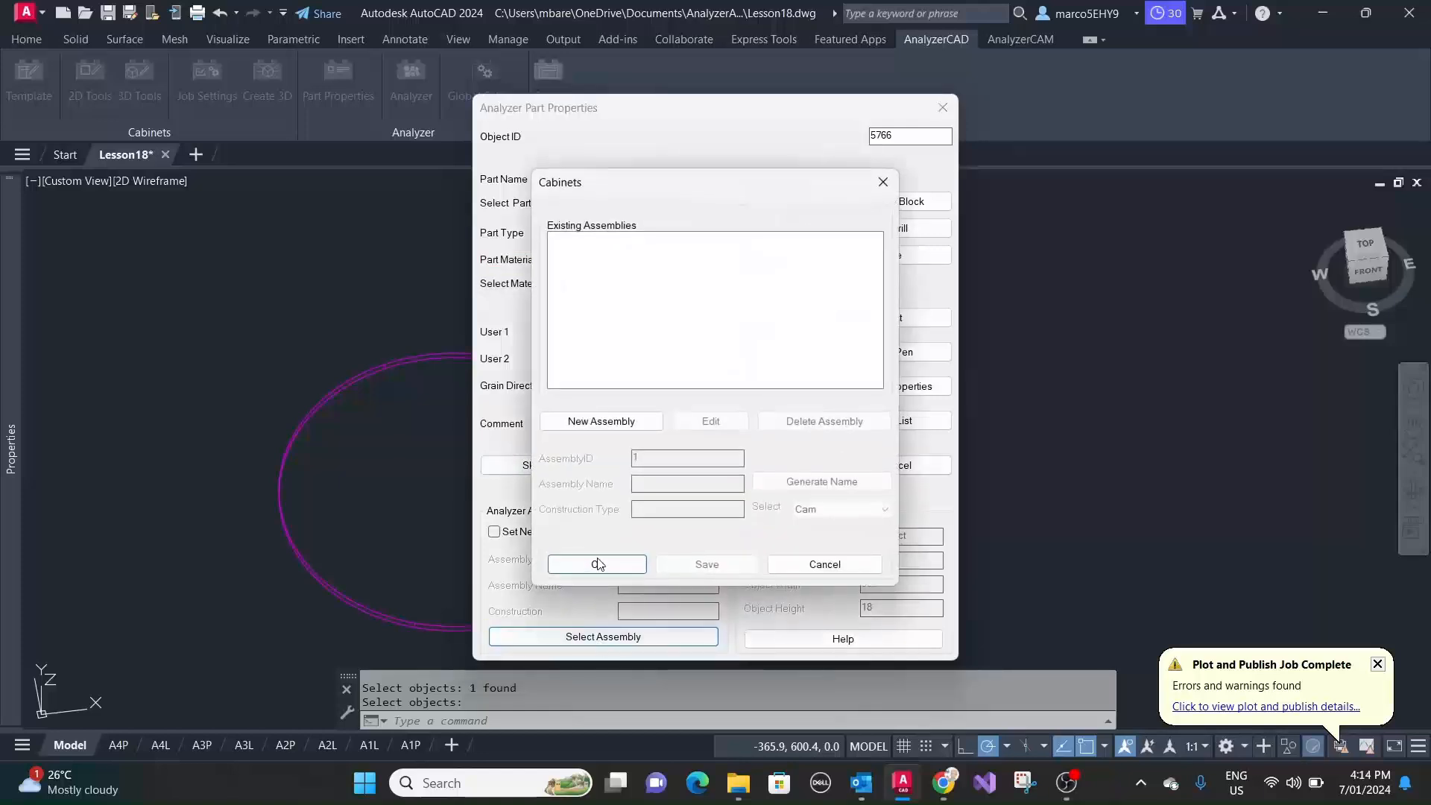
click(601, 420)
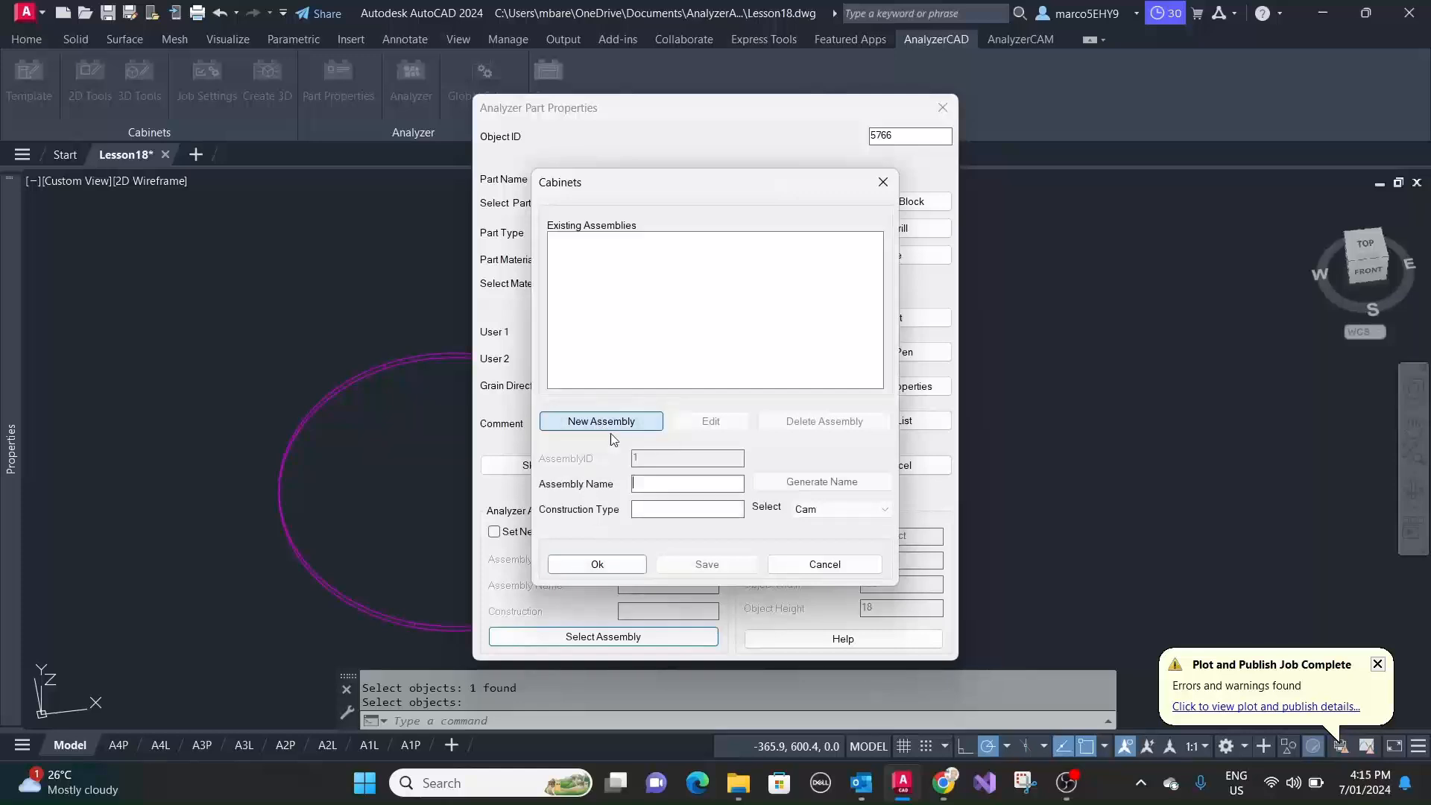
click(820, 481)
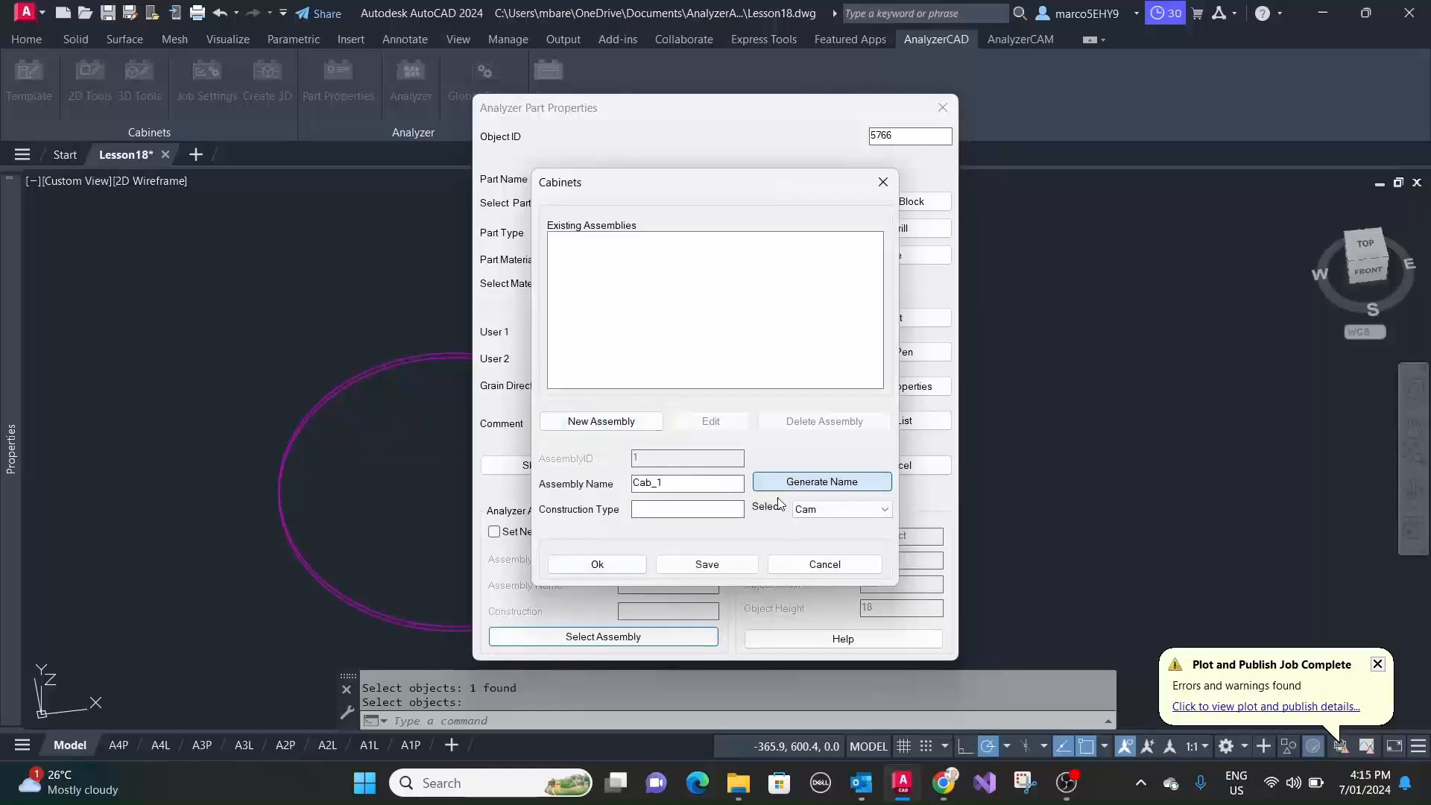
click(878, 508)
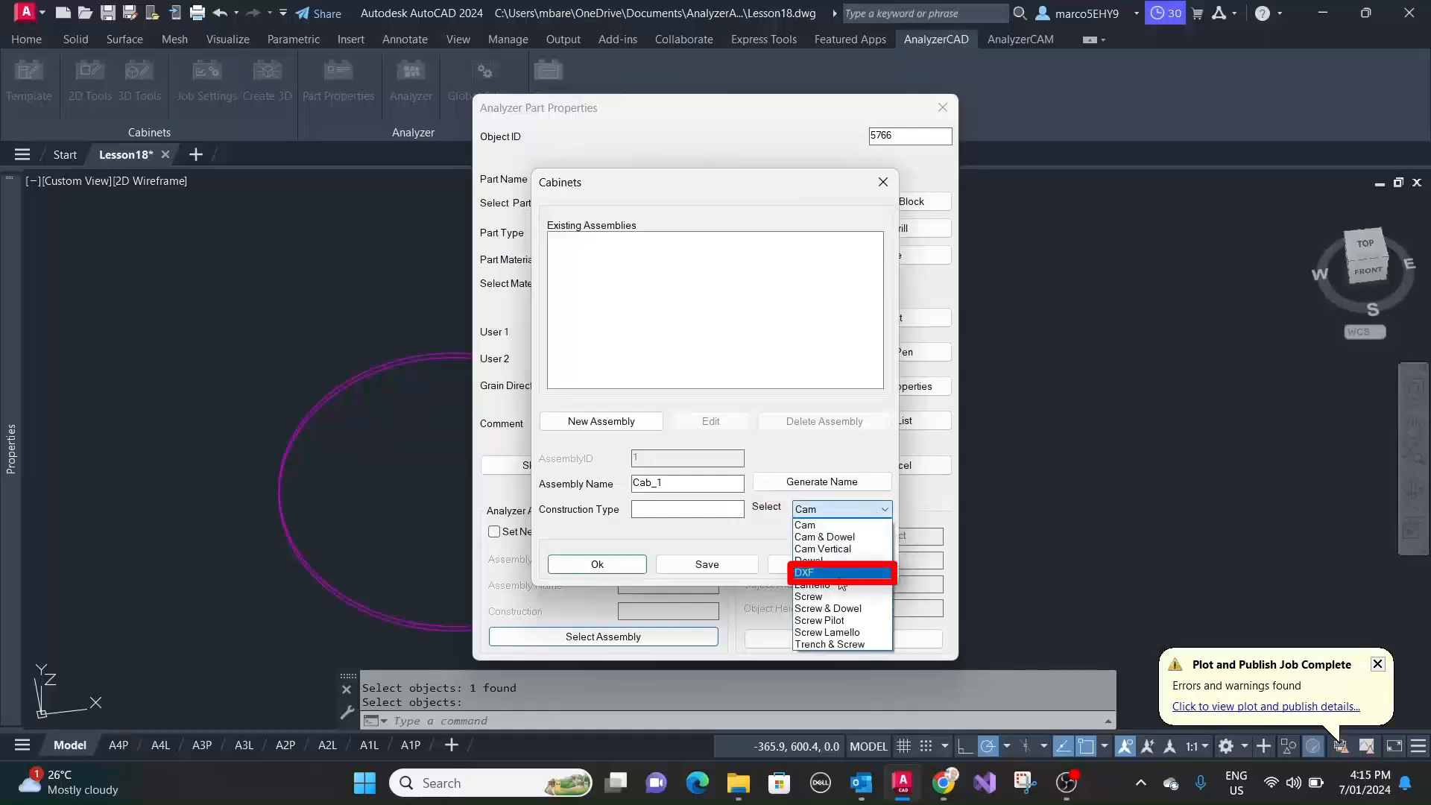
click(805, 573)
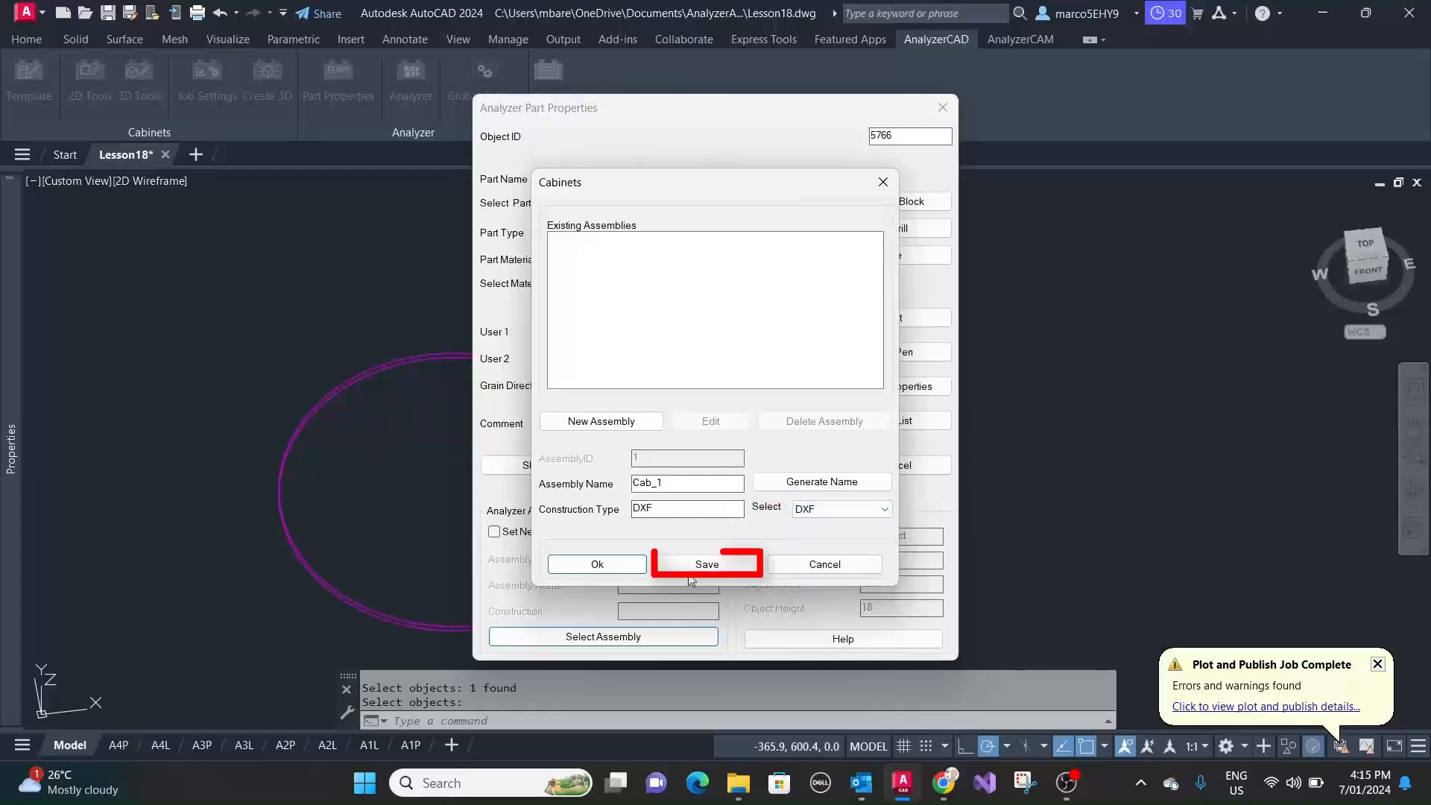
click(705, 564)
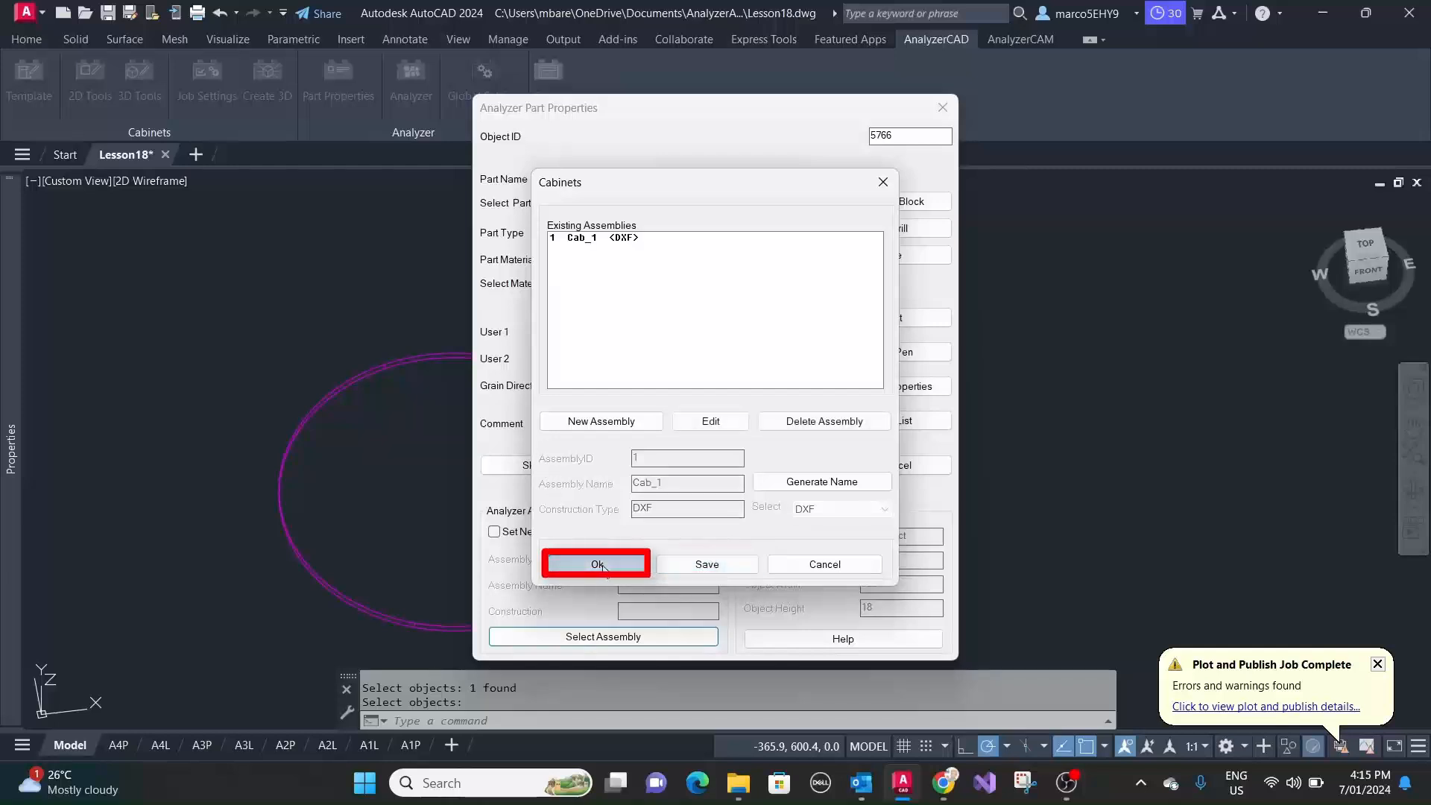
click(595, 563)
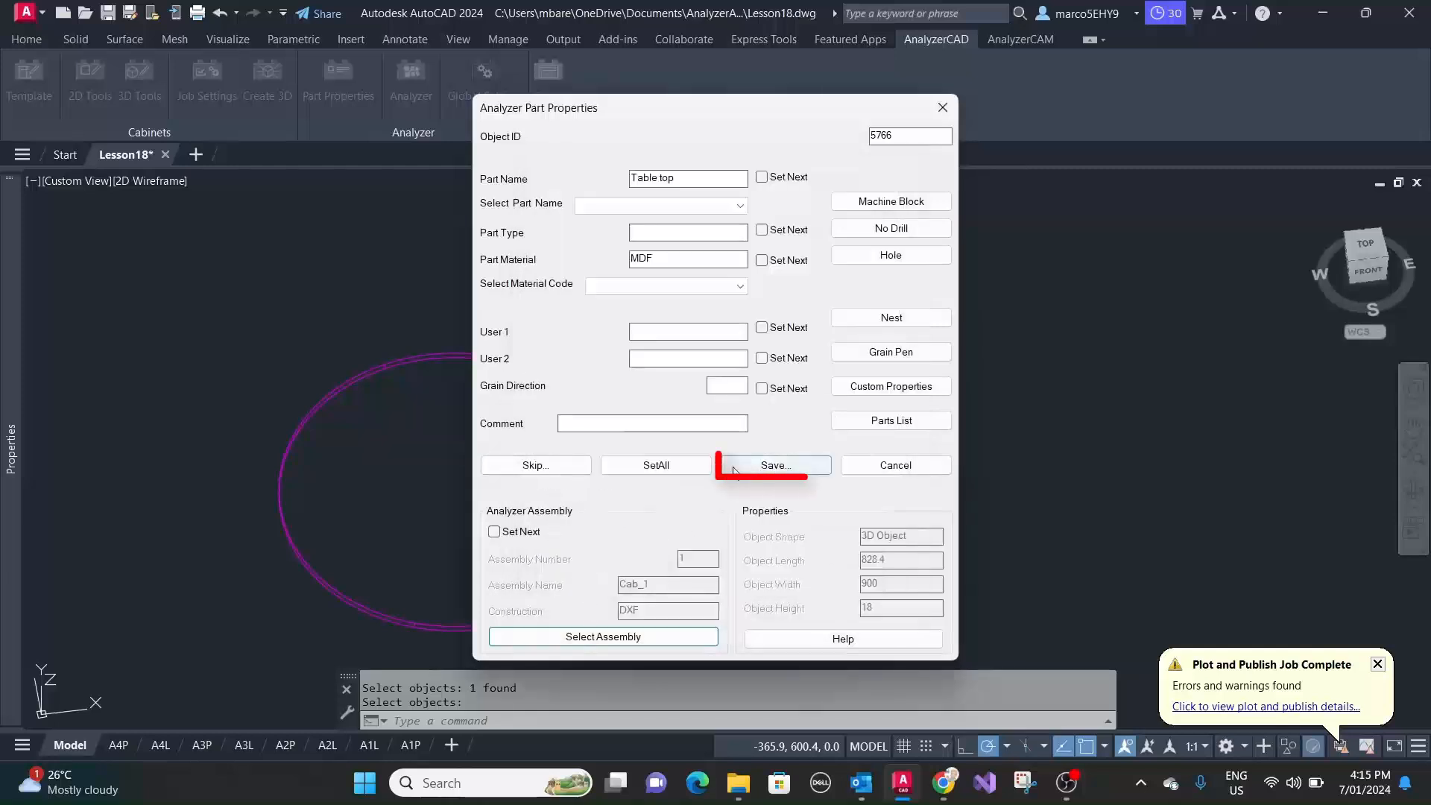
click(772, 464)
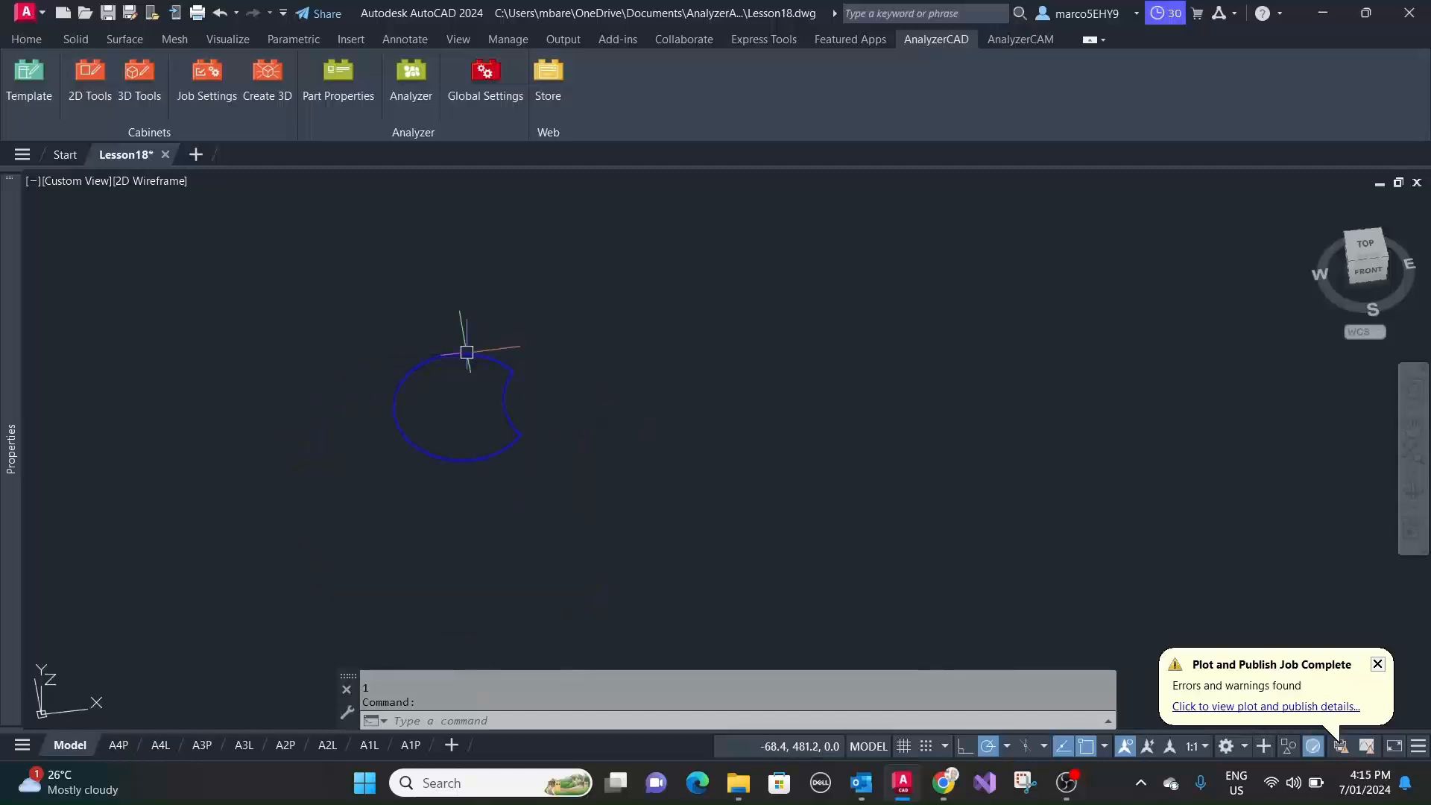
- Send the selected tabletop to Analyzer as job 333 with work order 44
click(411, 78)
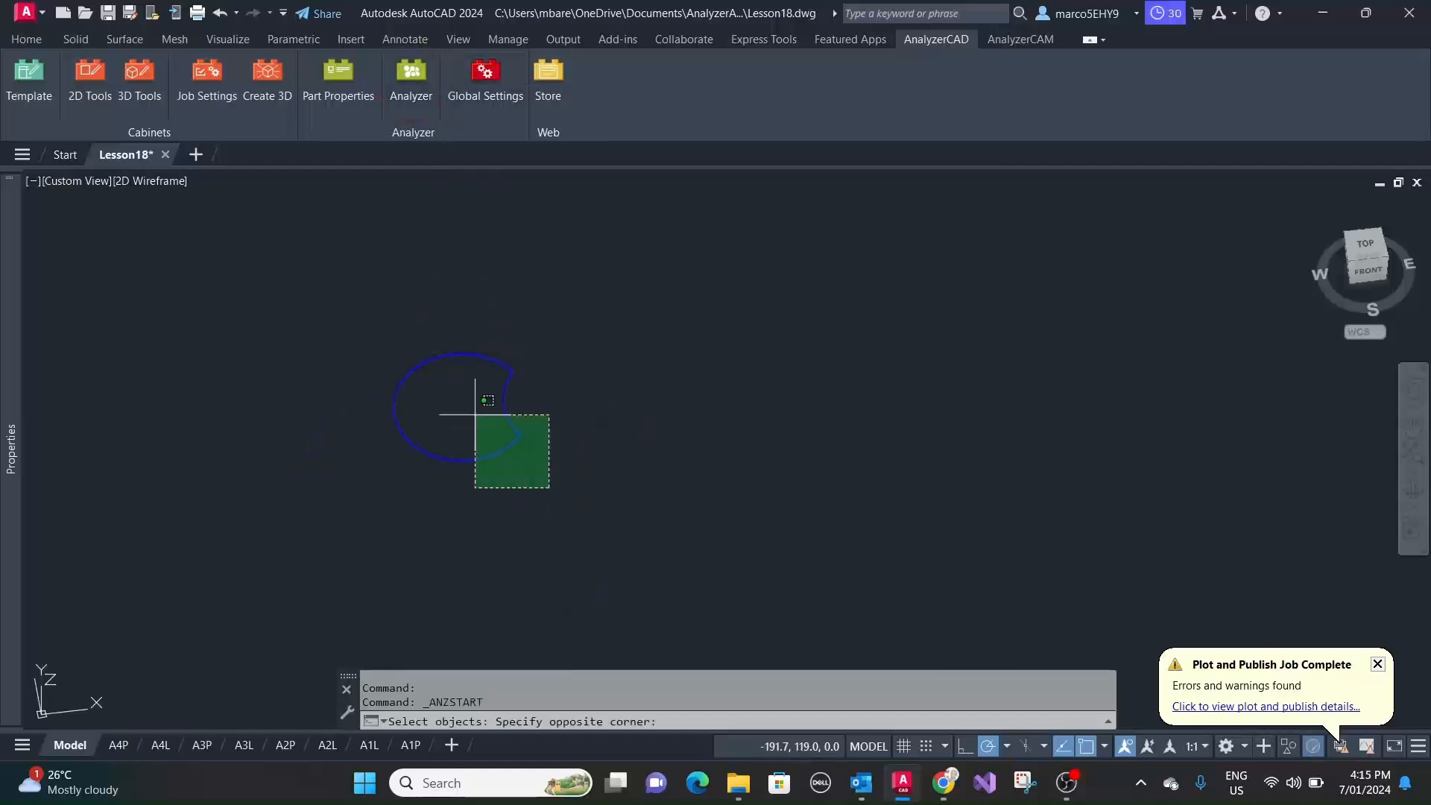
click(410, 82)
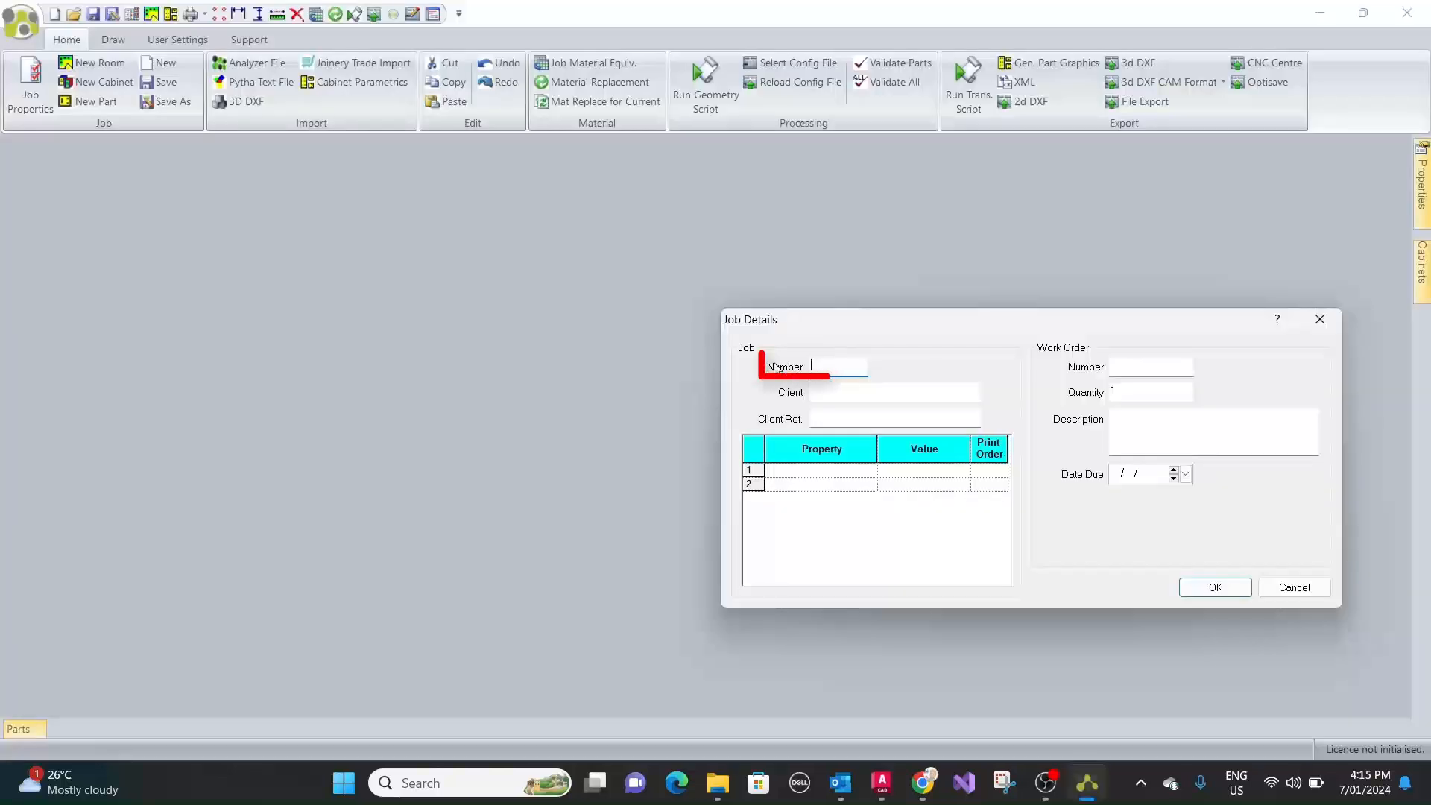
text(333)
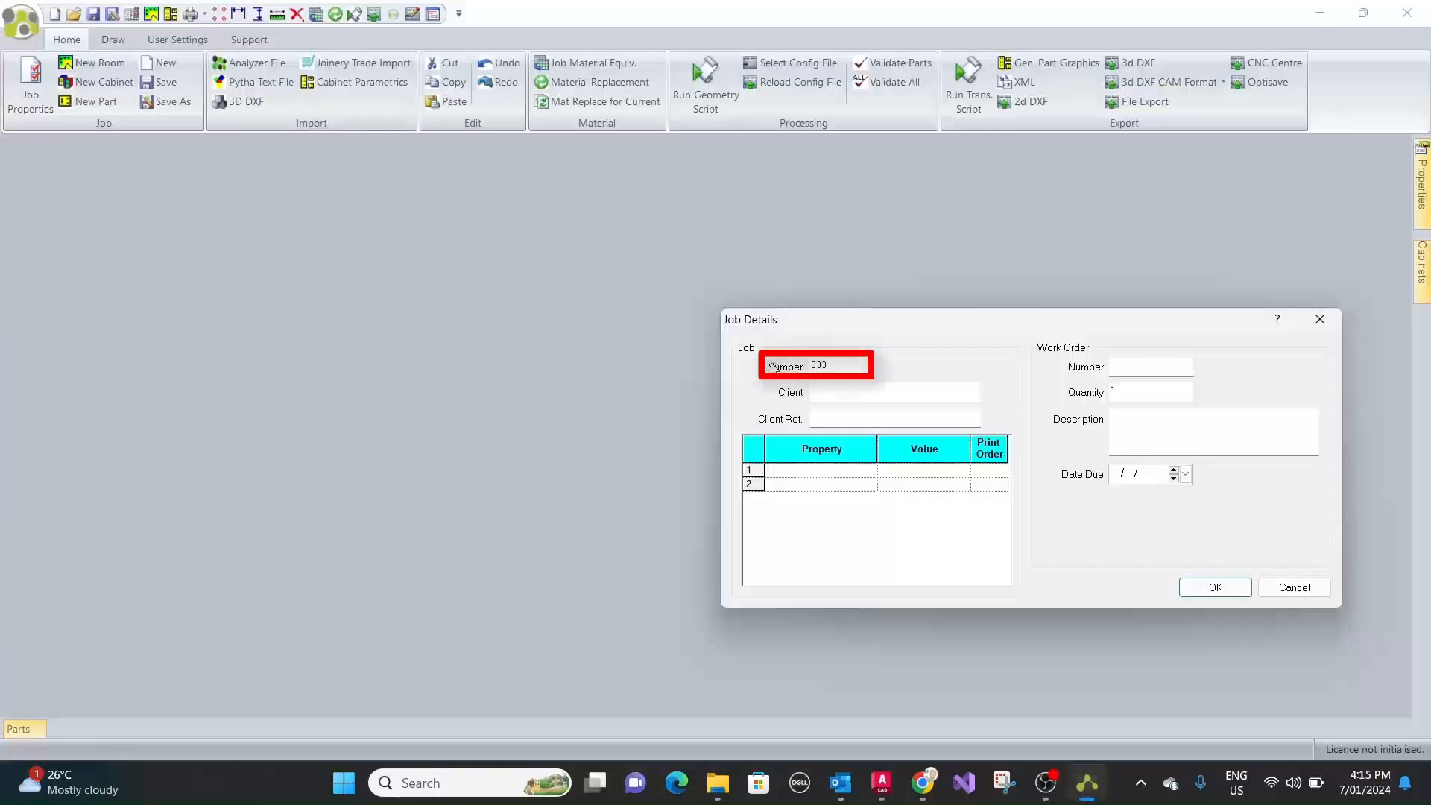
click(1152, 366)
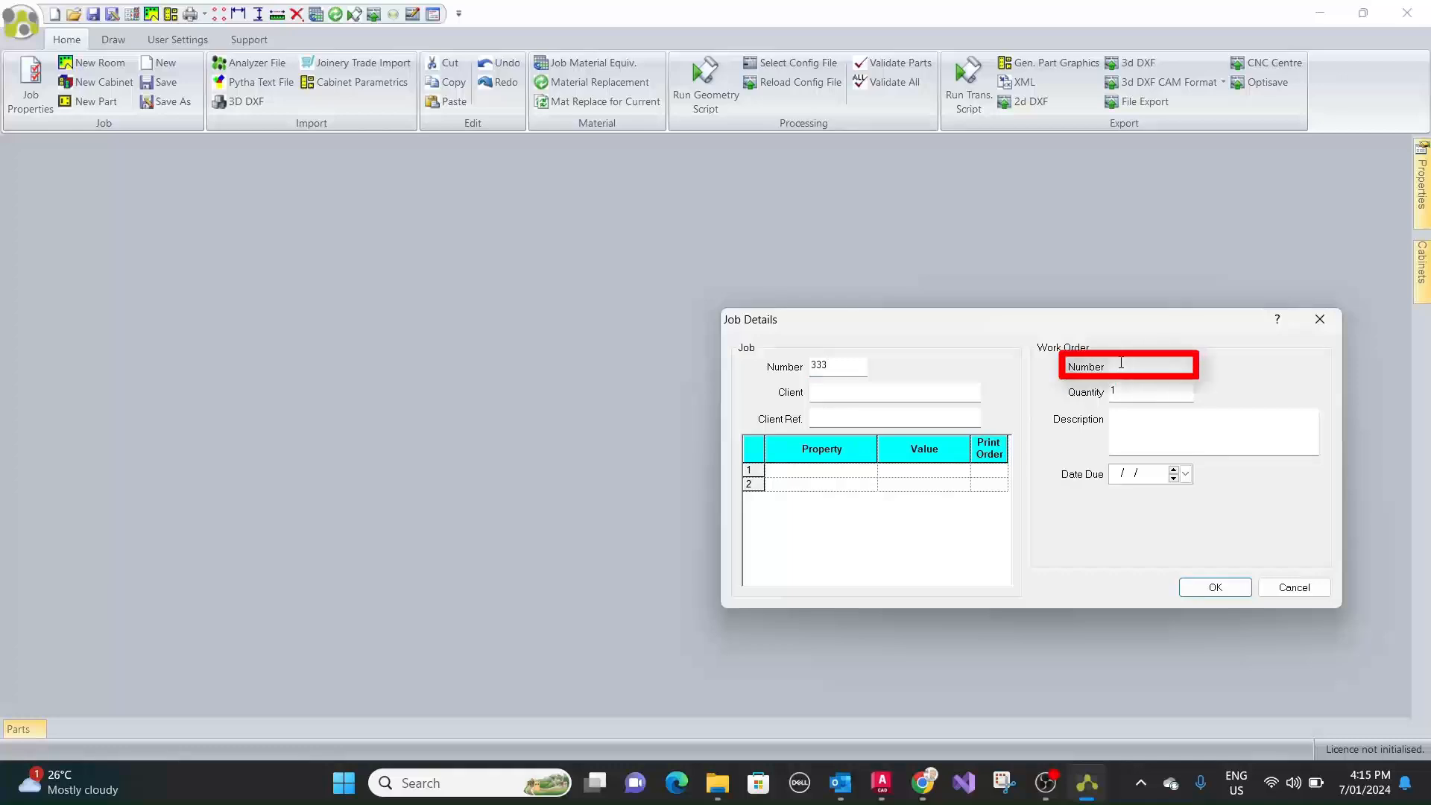
click(1214, 586)
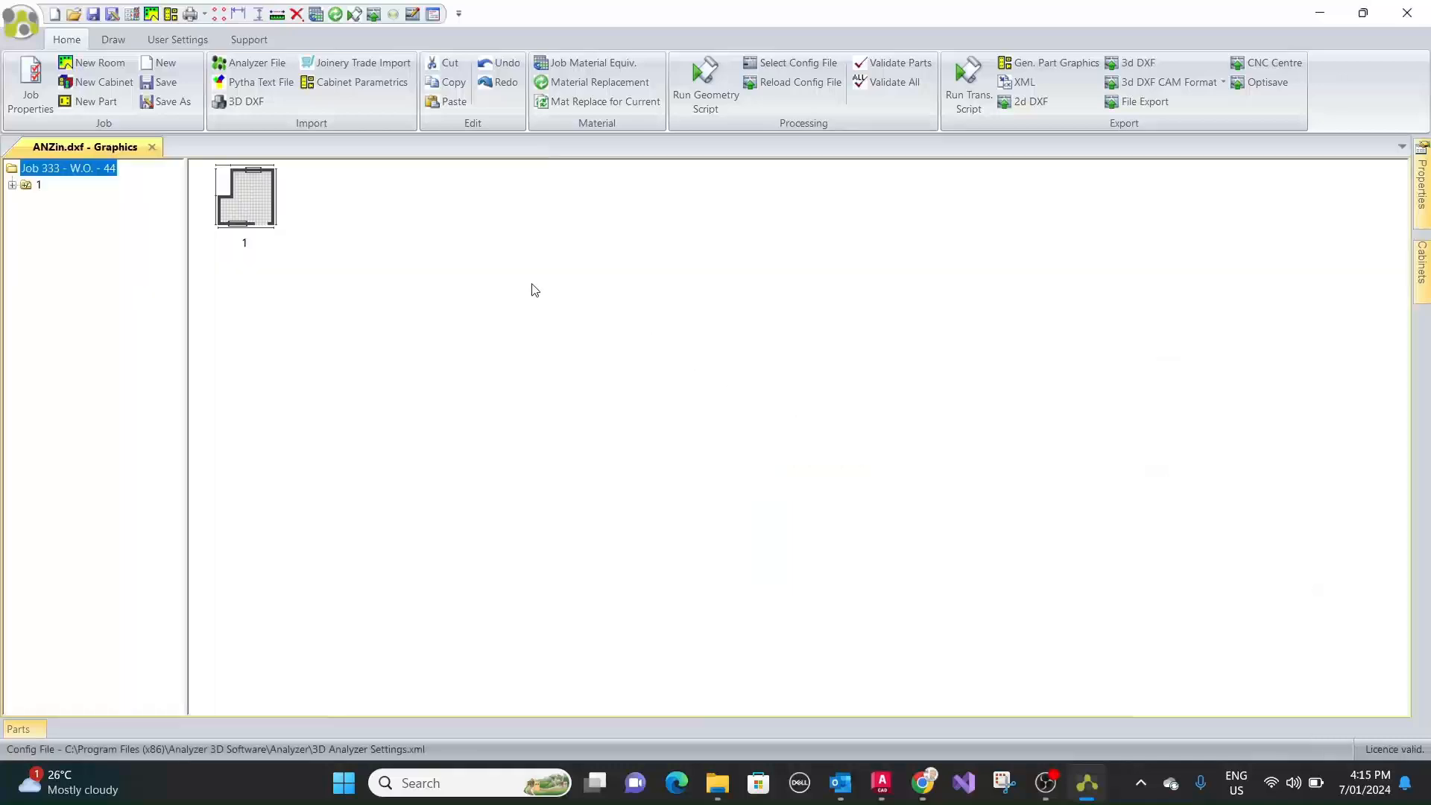
mouse_move(30, 87)
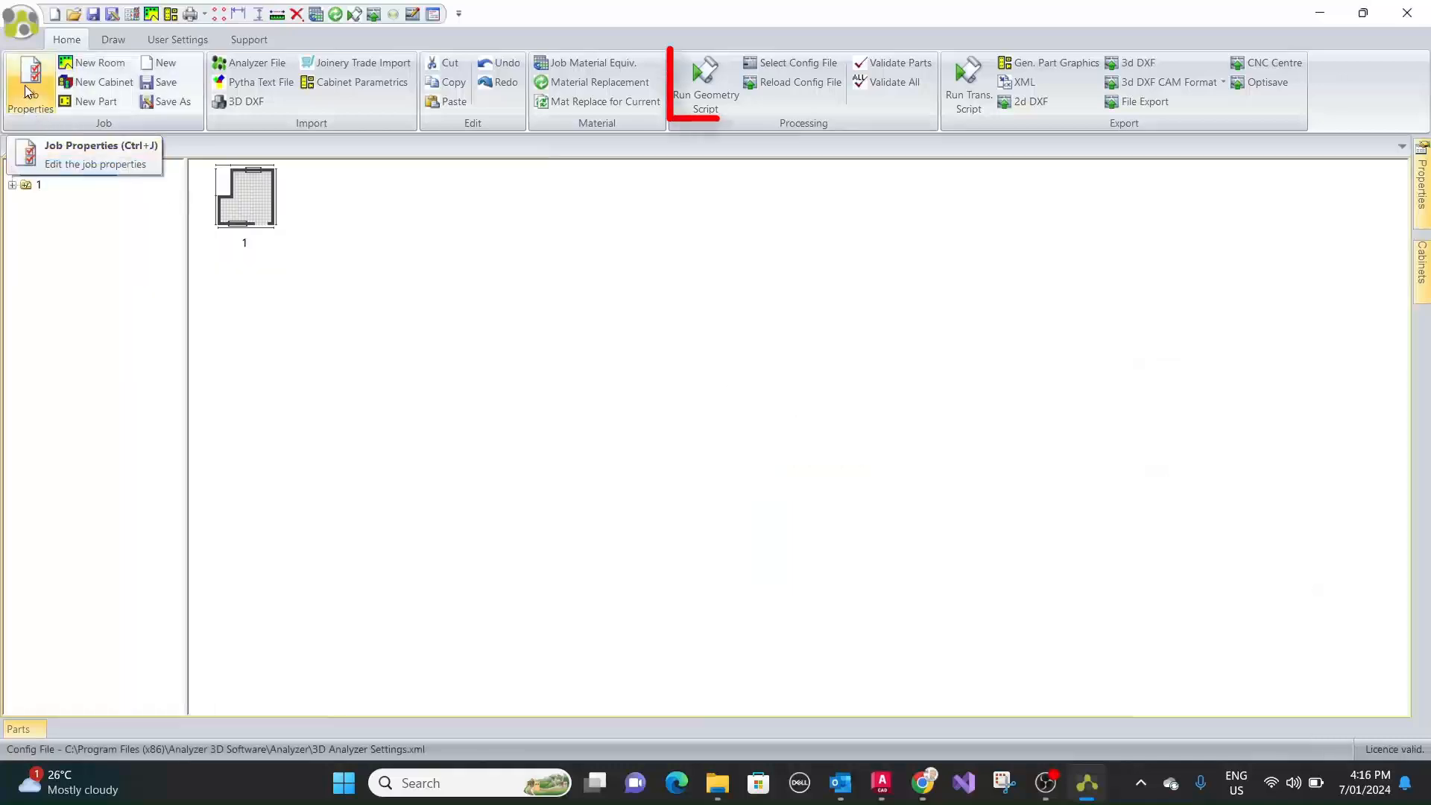
click(704, 87)
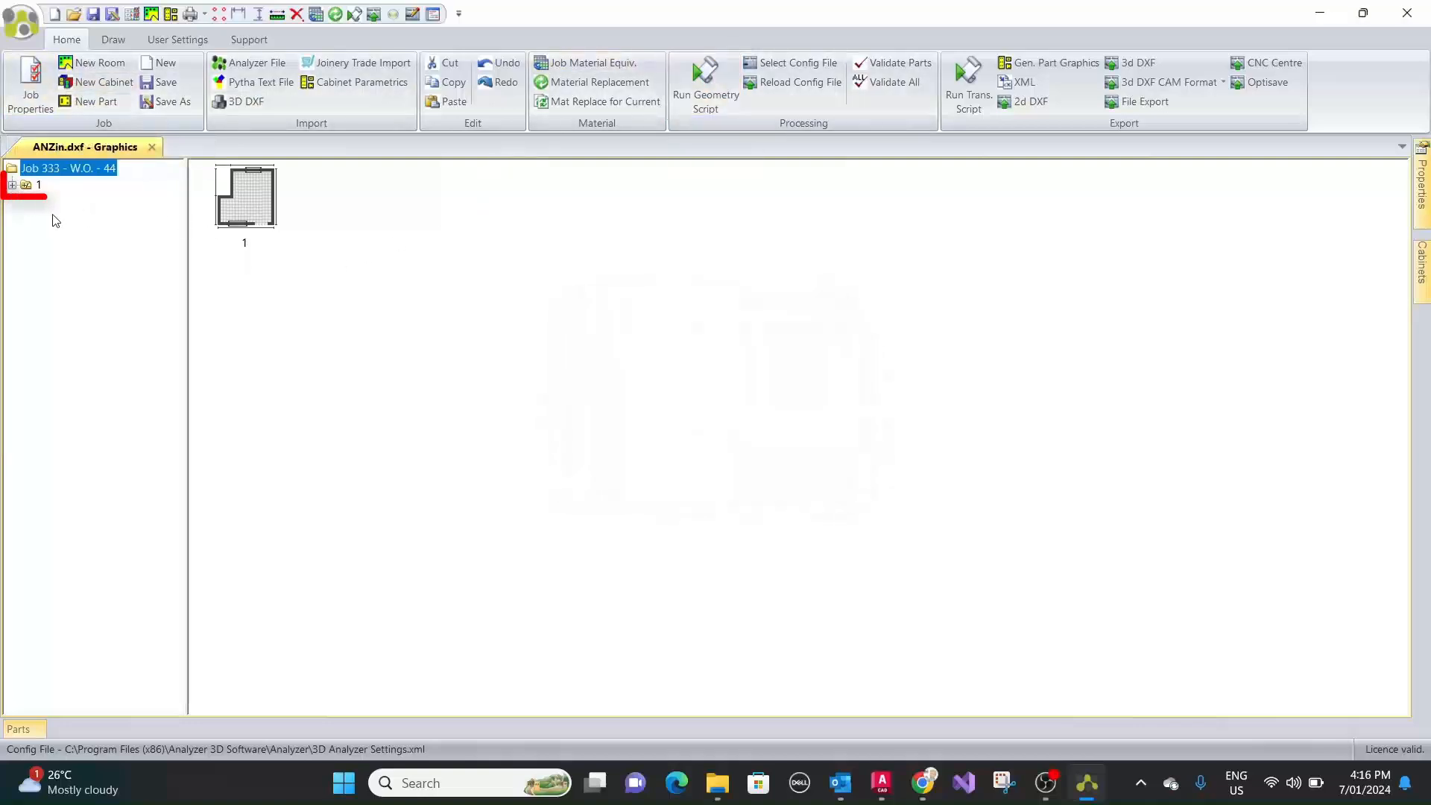
click(11, 183)
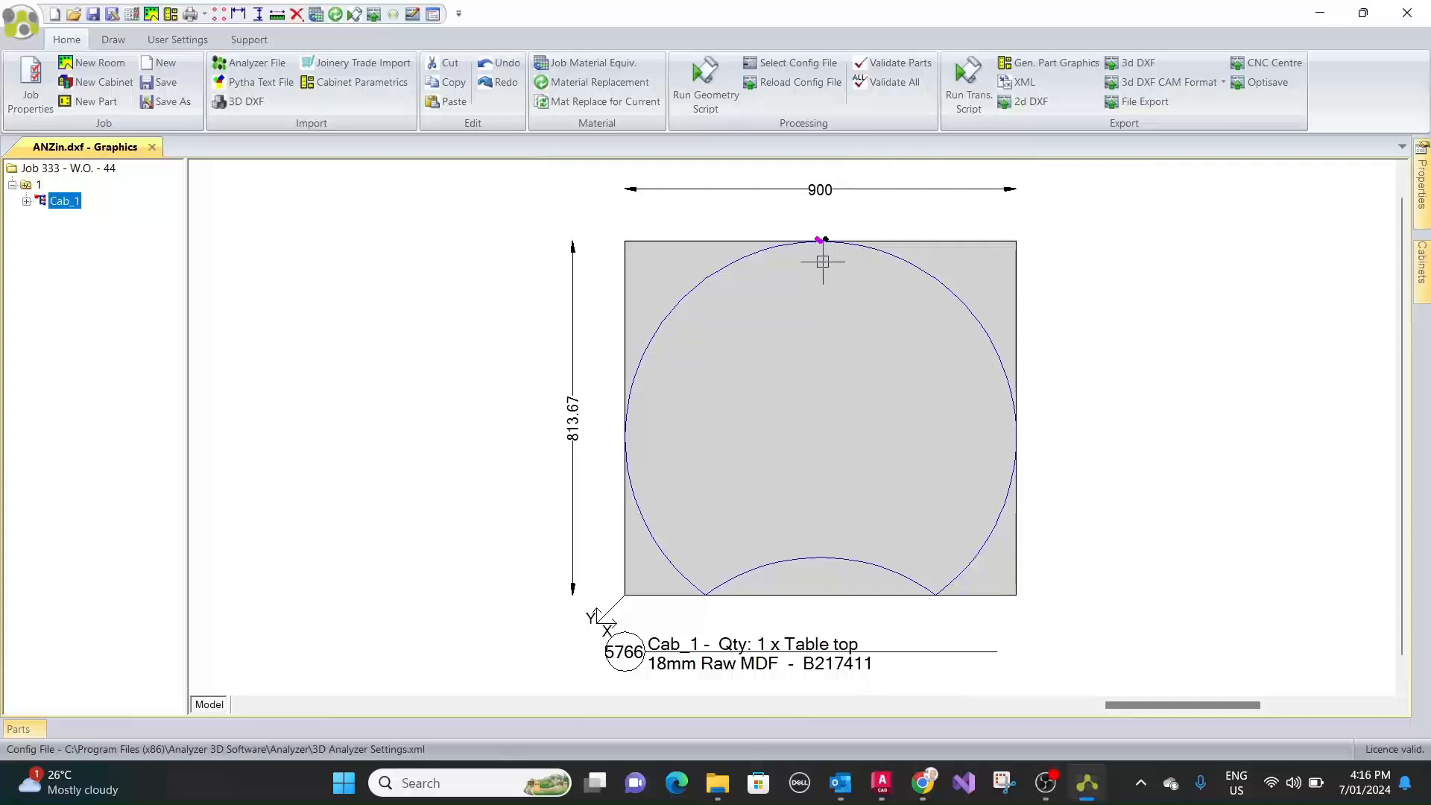
mouse_move(798, 280)
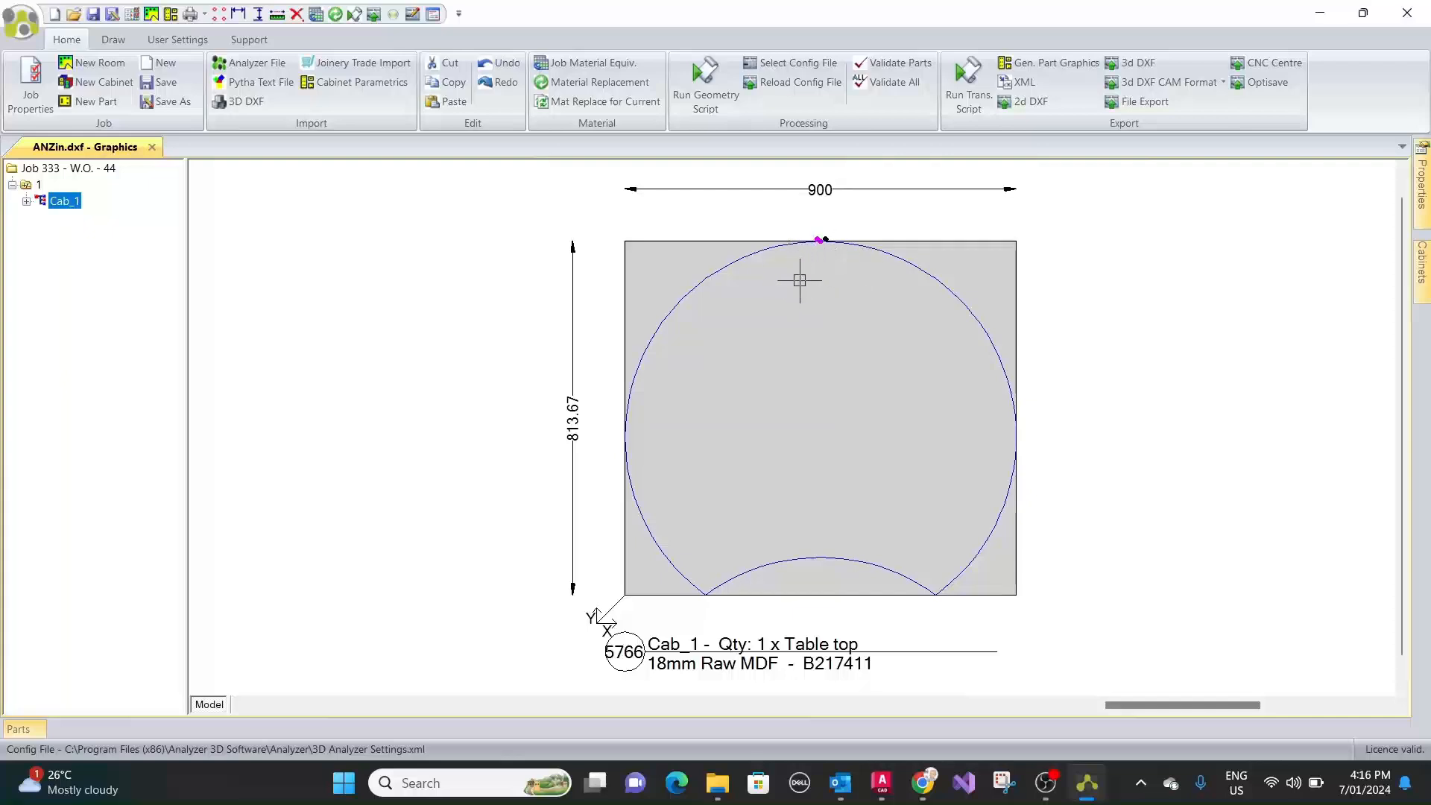
mouse_move(789, 345)
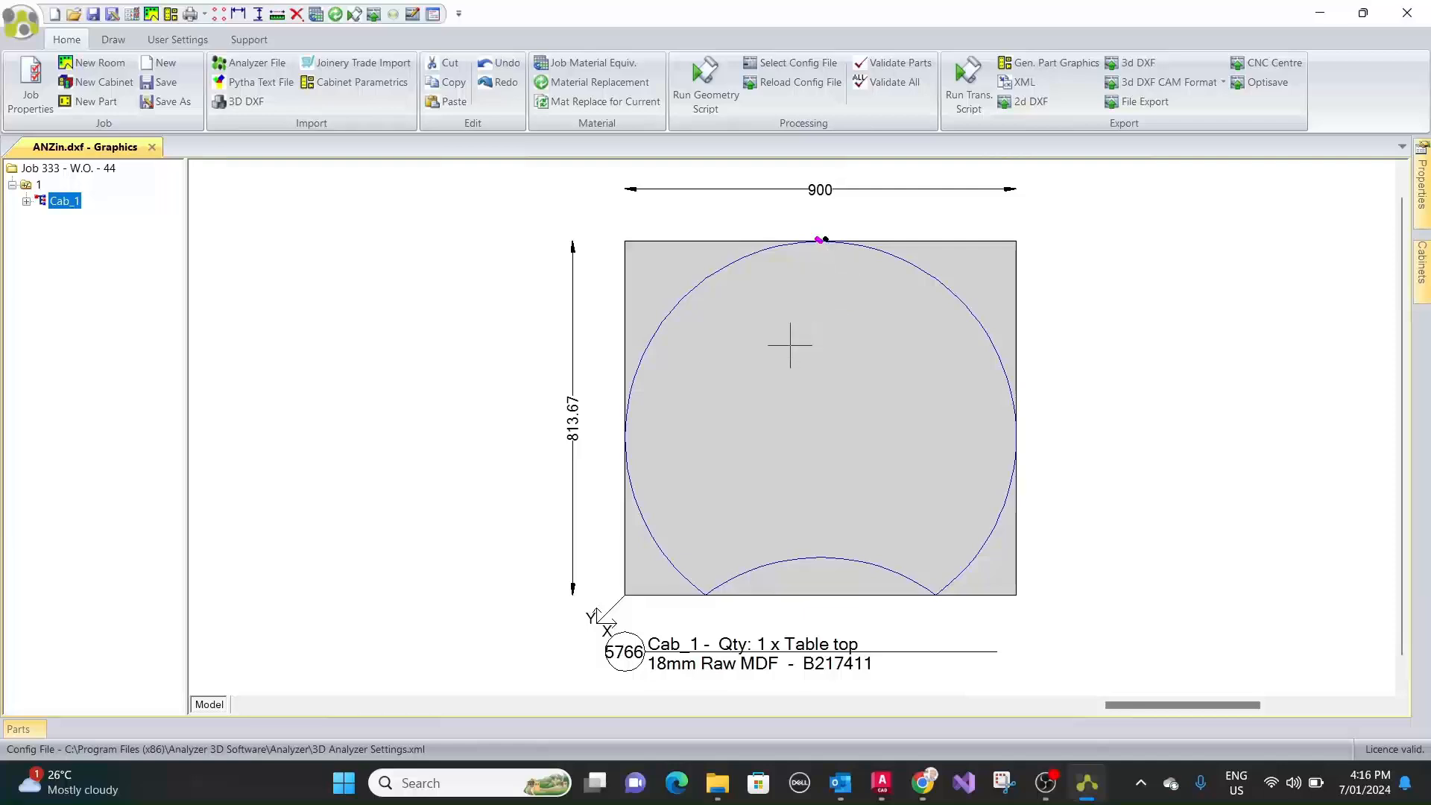
mouse_move(761, 286)
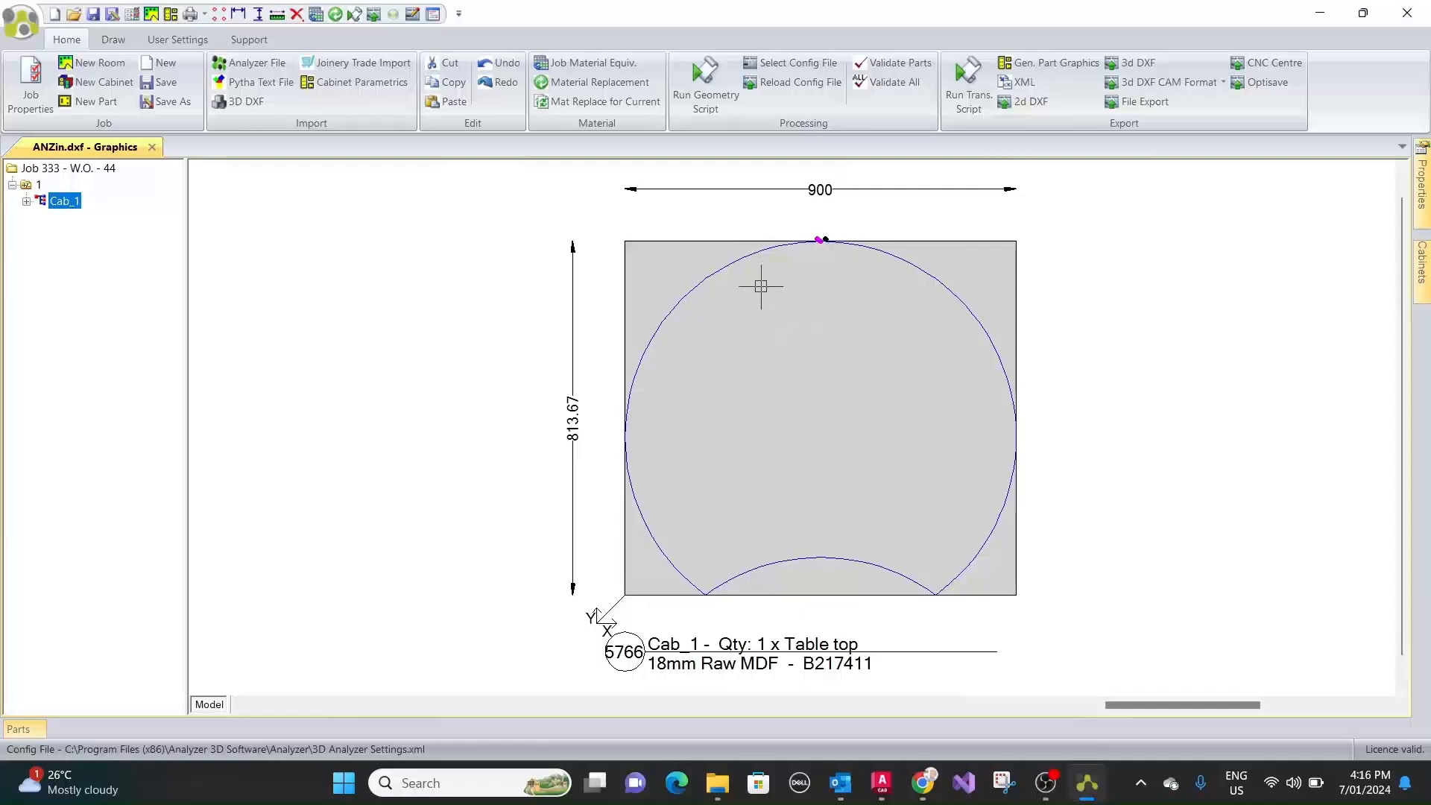
mouse_move(605, 212)
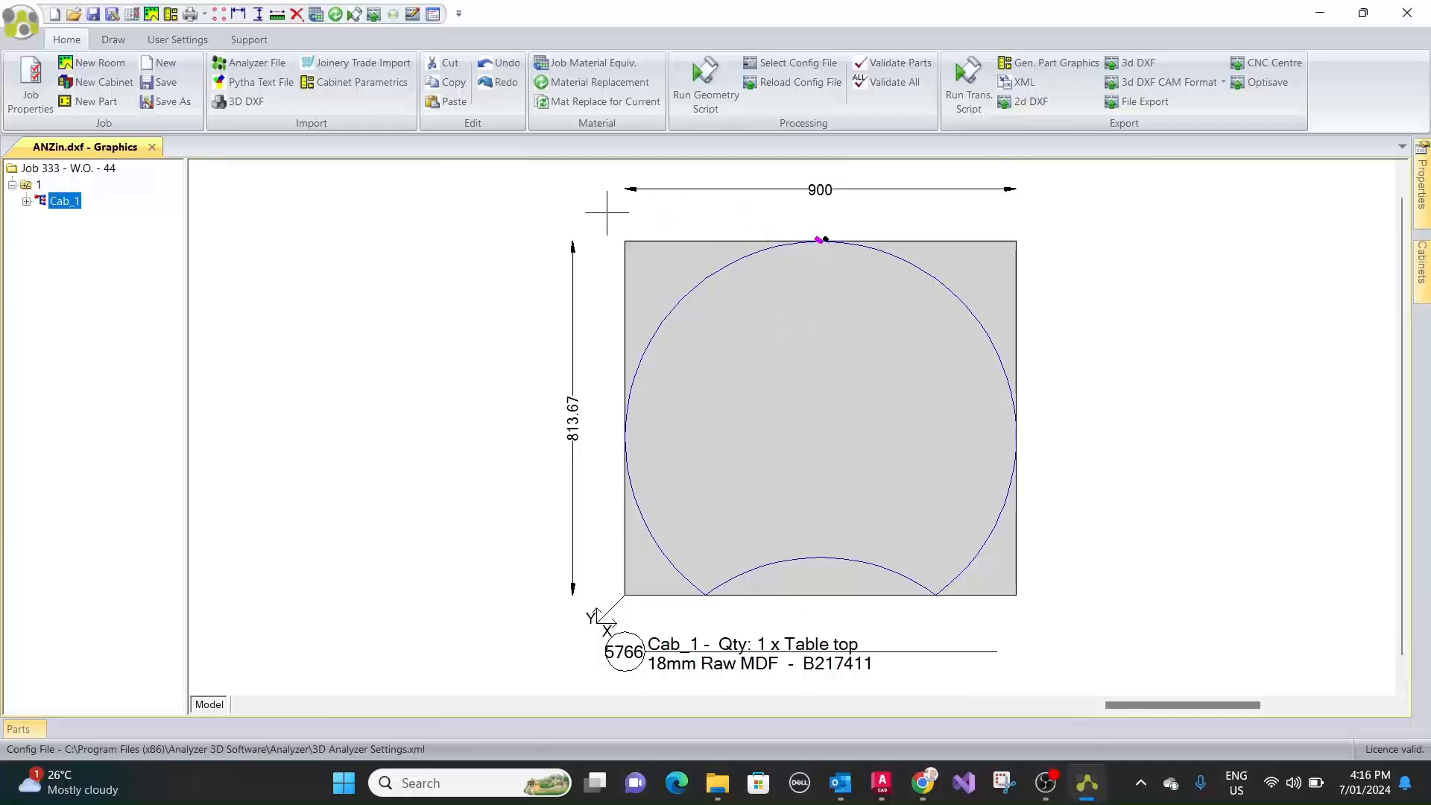
mouse_move(800, 246)
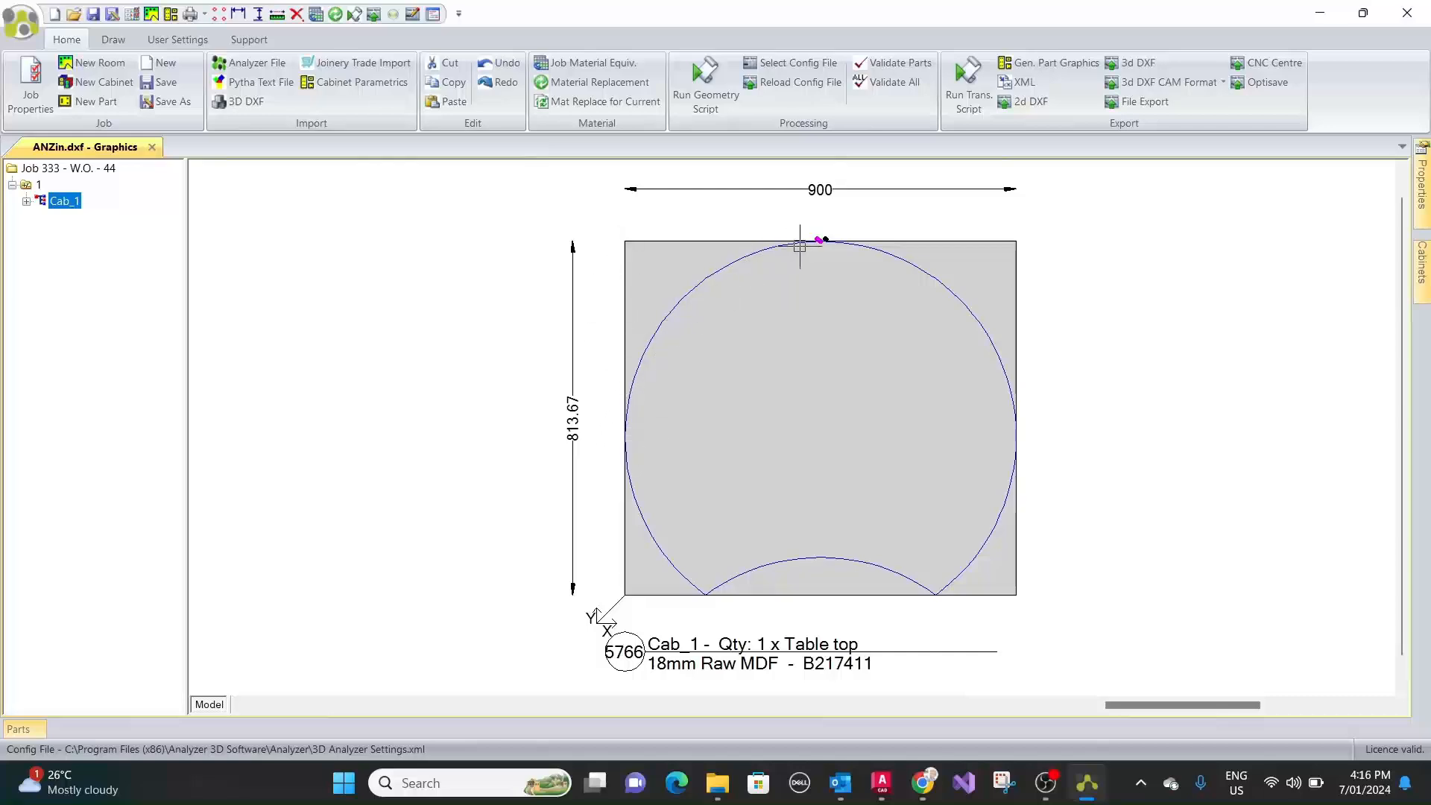
mouse_move(724, 286)
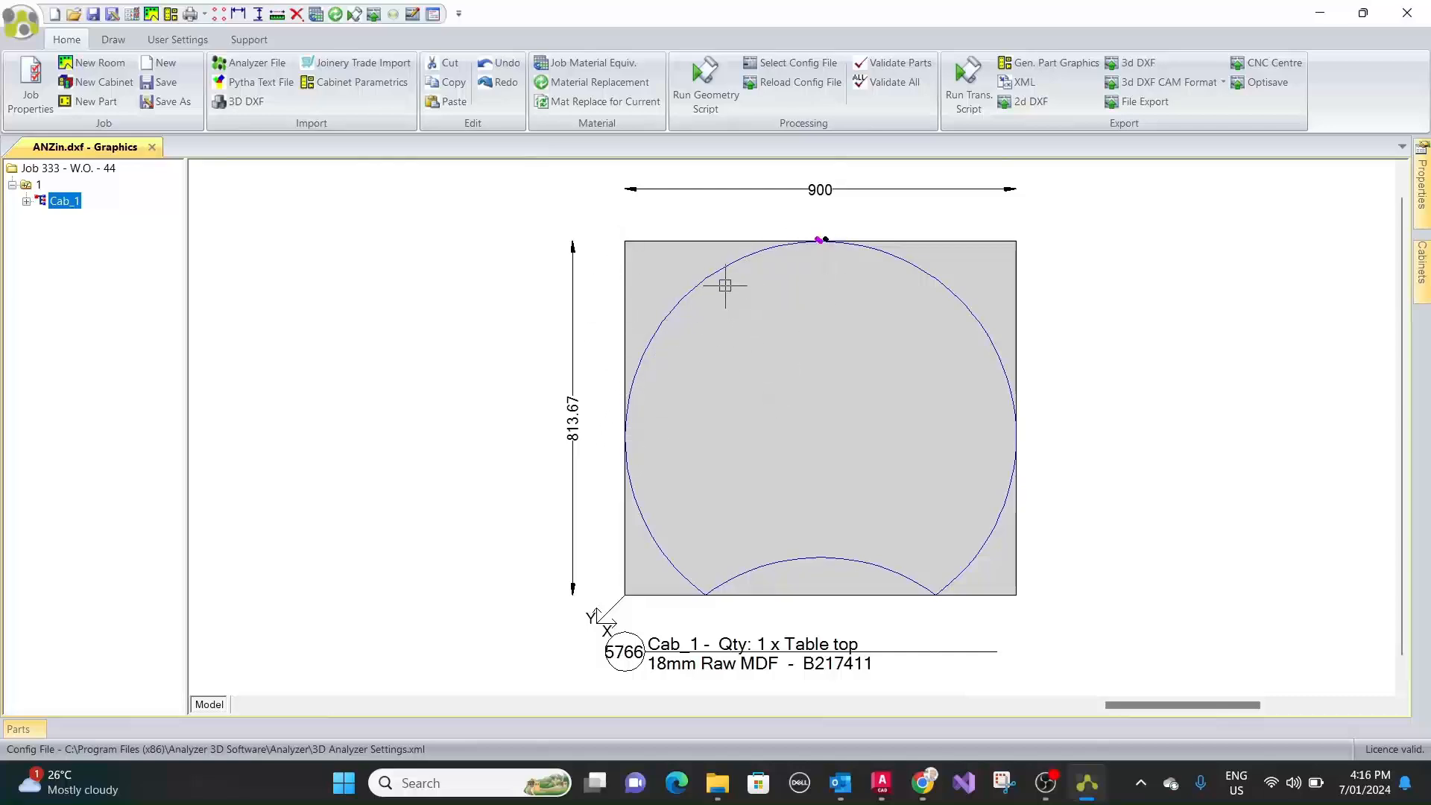
mouse_move(849, 240)
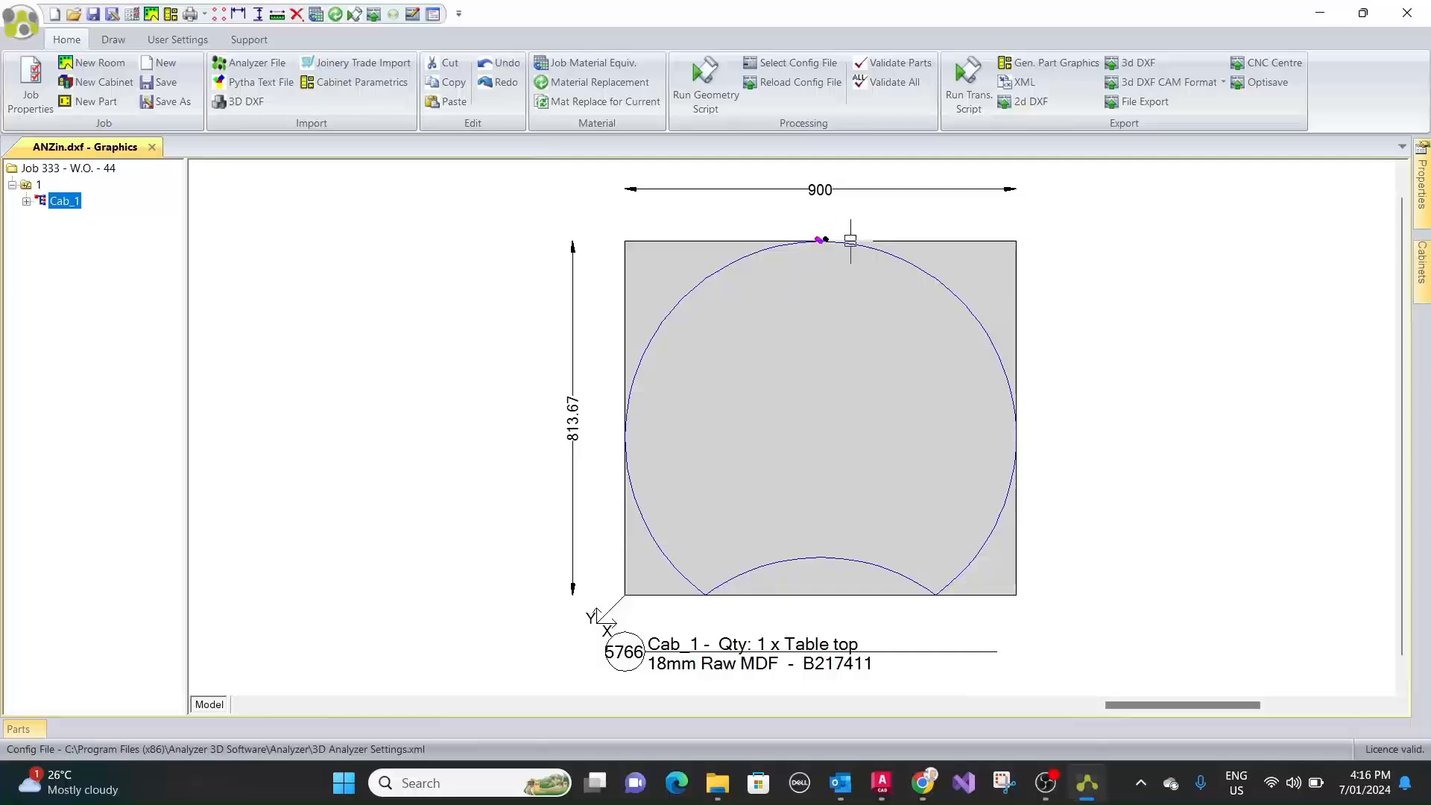
mouse_move(1012, 418)
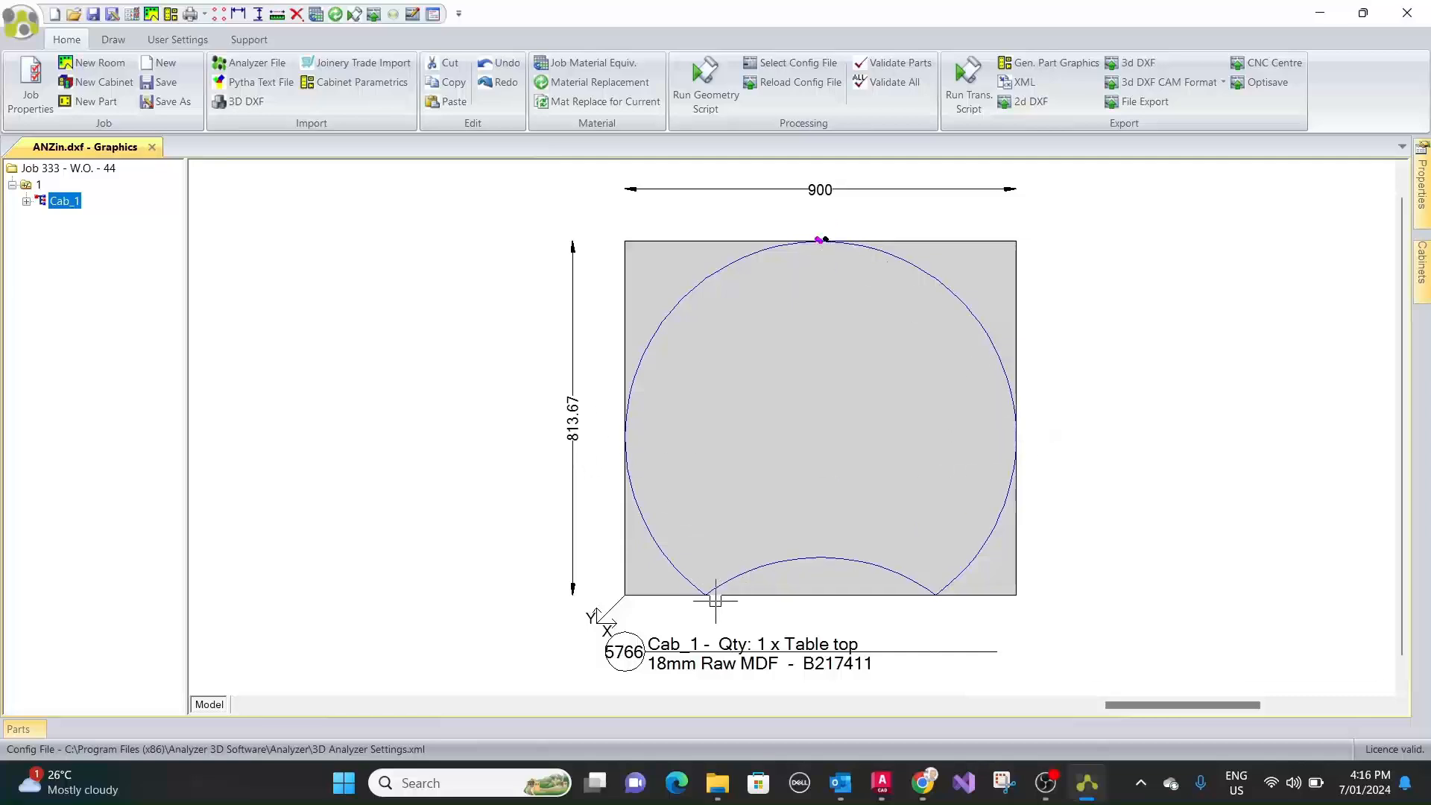
mouse_move(908, 593)
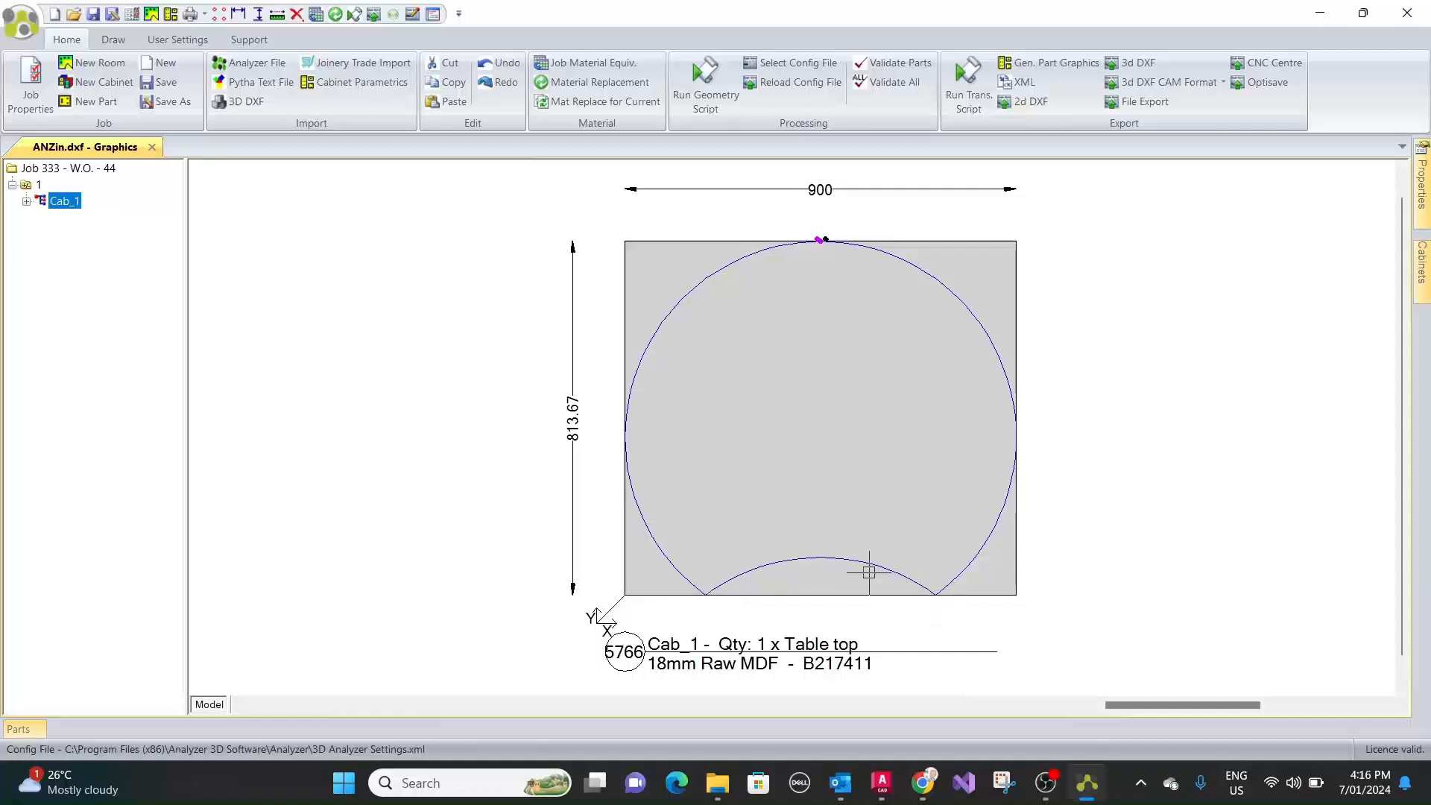
mouse_move(719, 373)
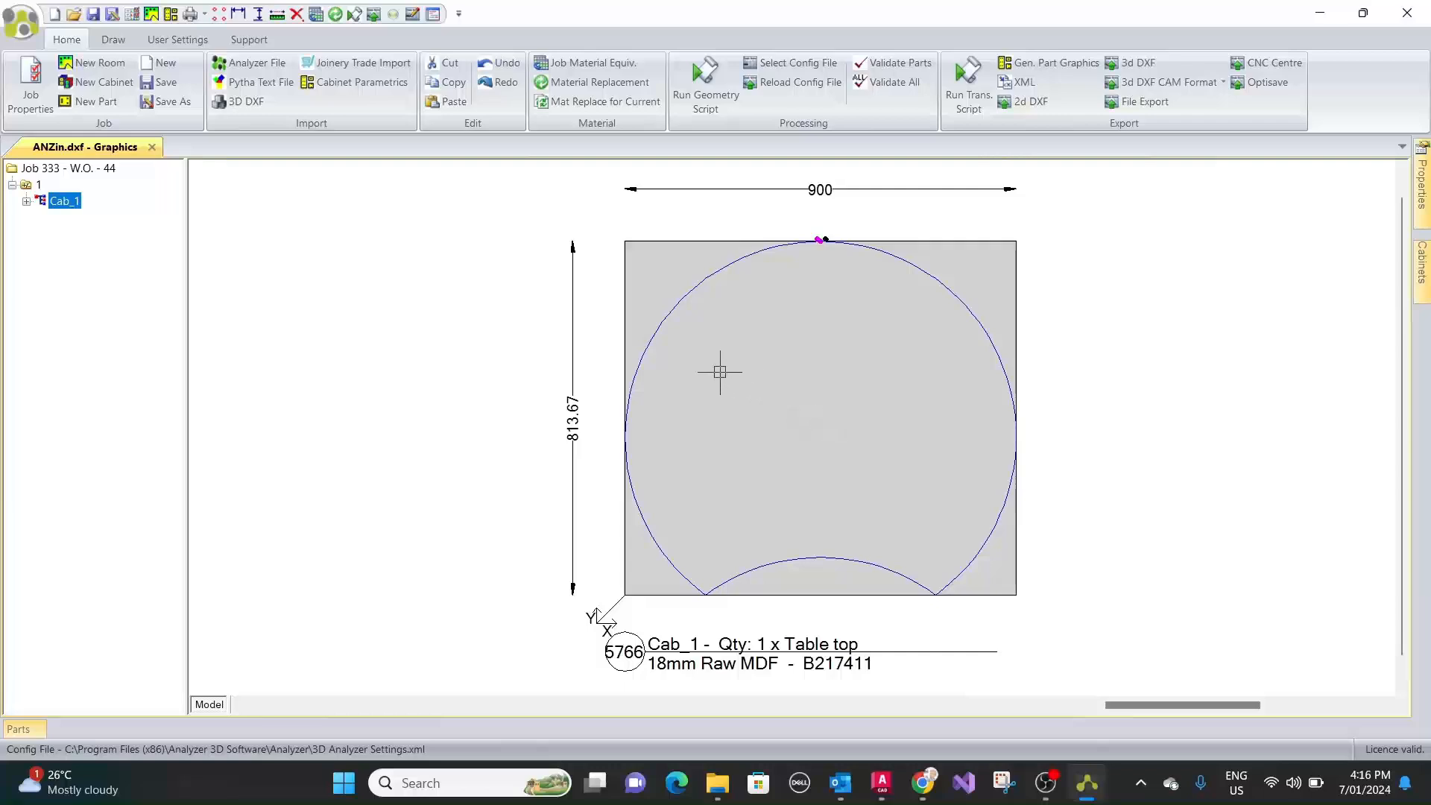
mouse_move(683, 302)
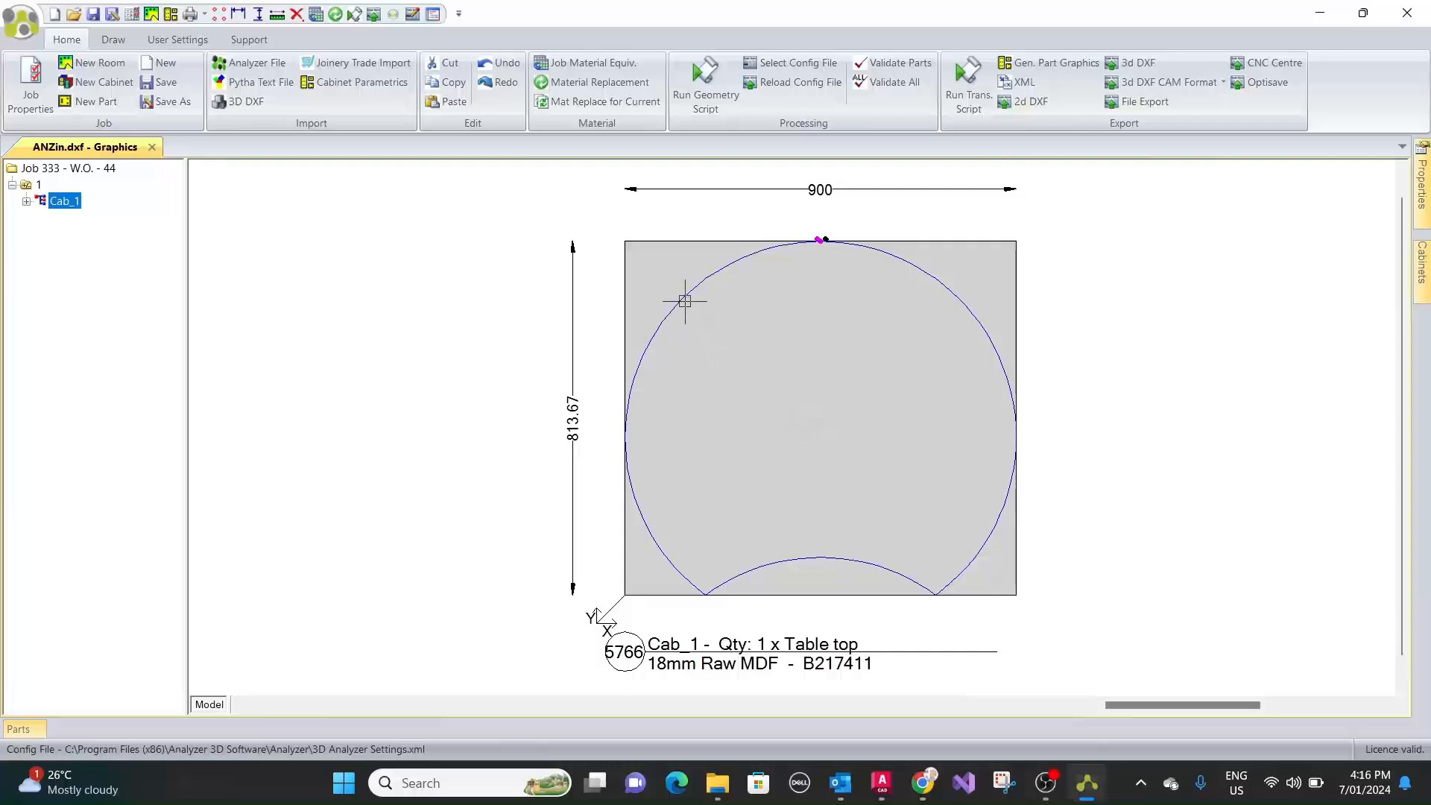
mouse_move(708, 326)
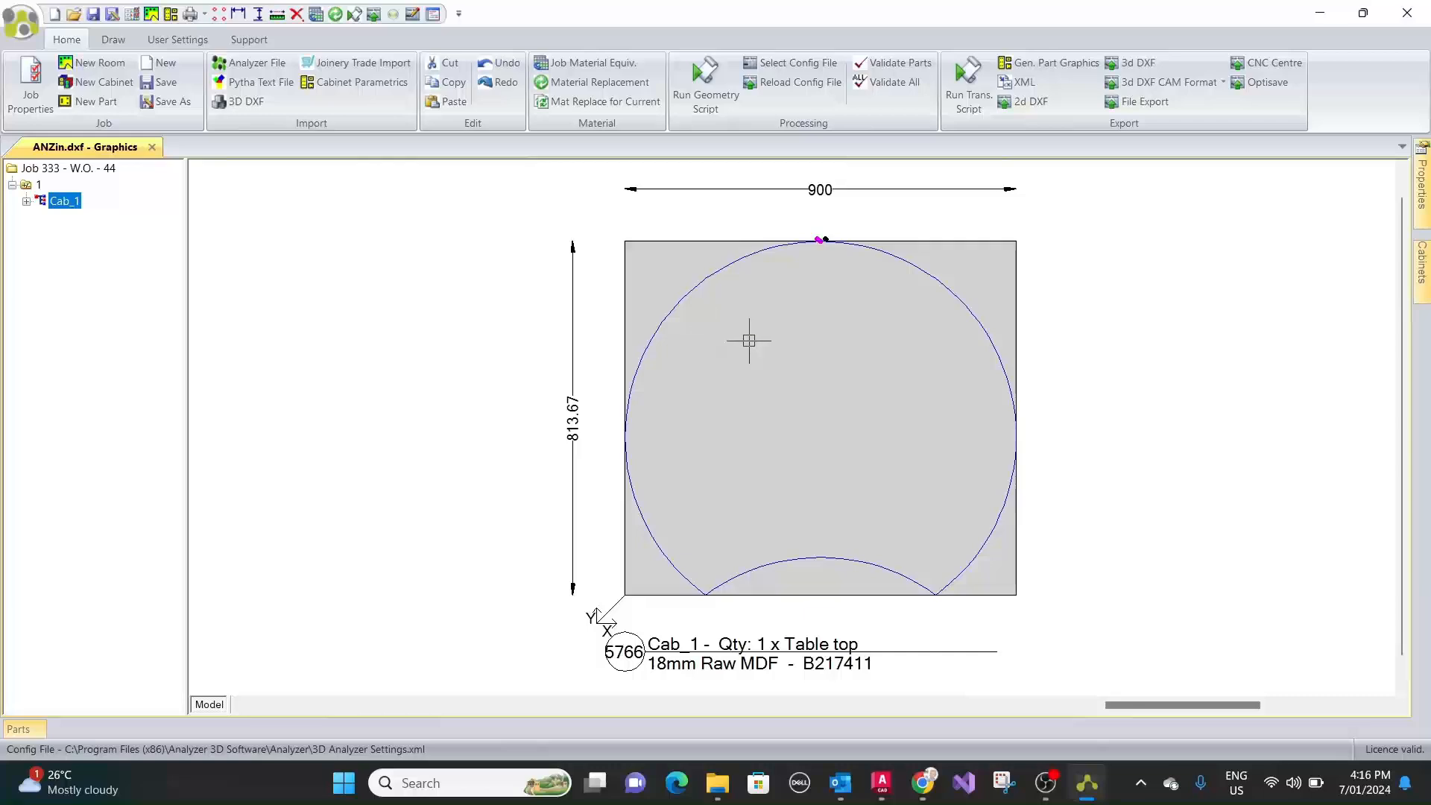
mouse_move(1008, 325)
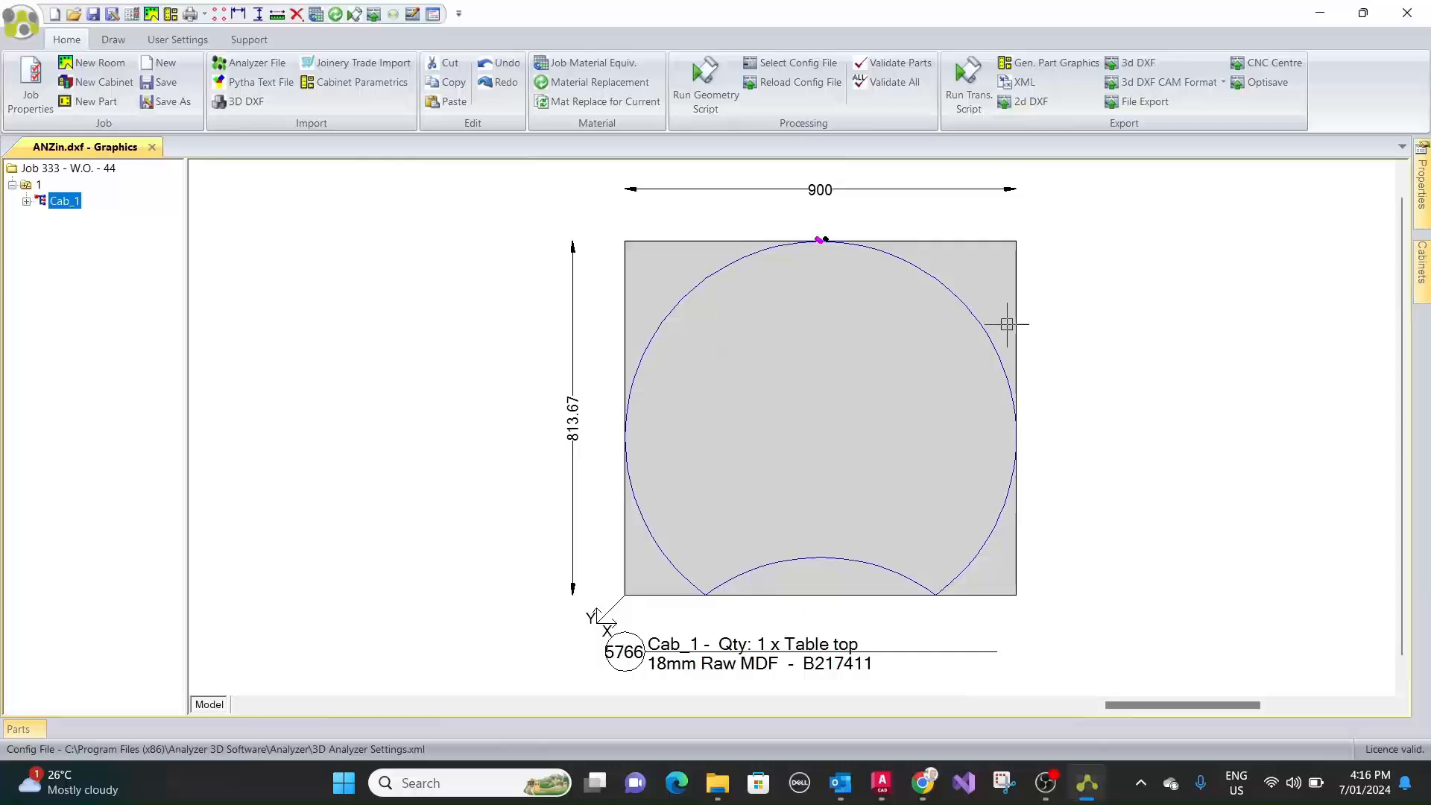
mouse_move(995, 555)
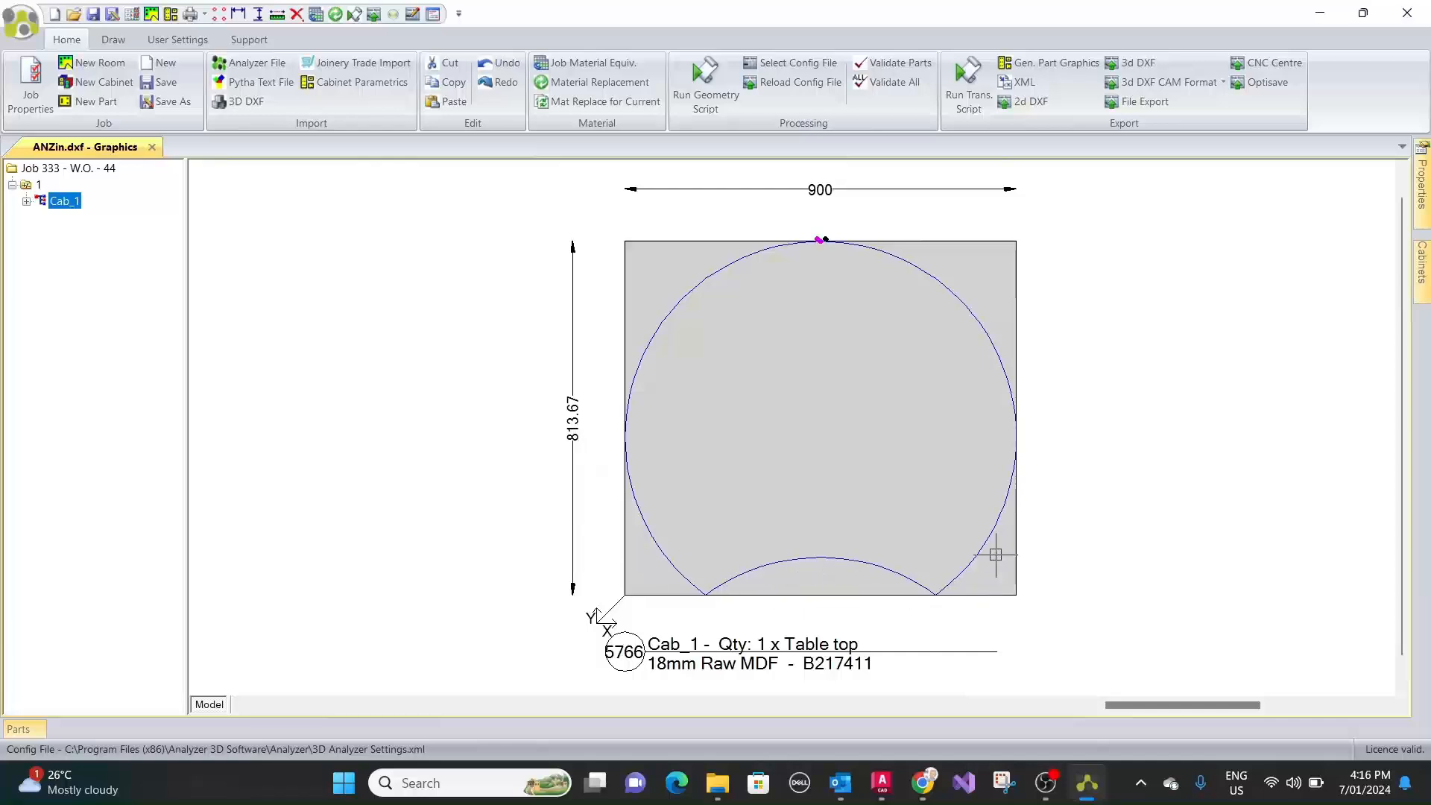
mouse_move(720, 208)
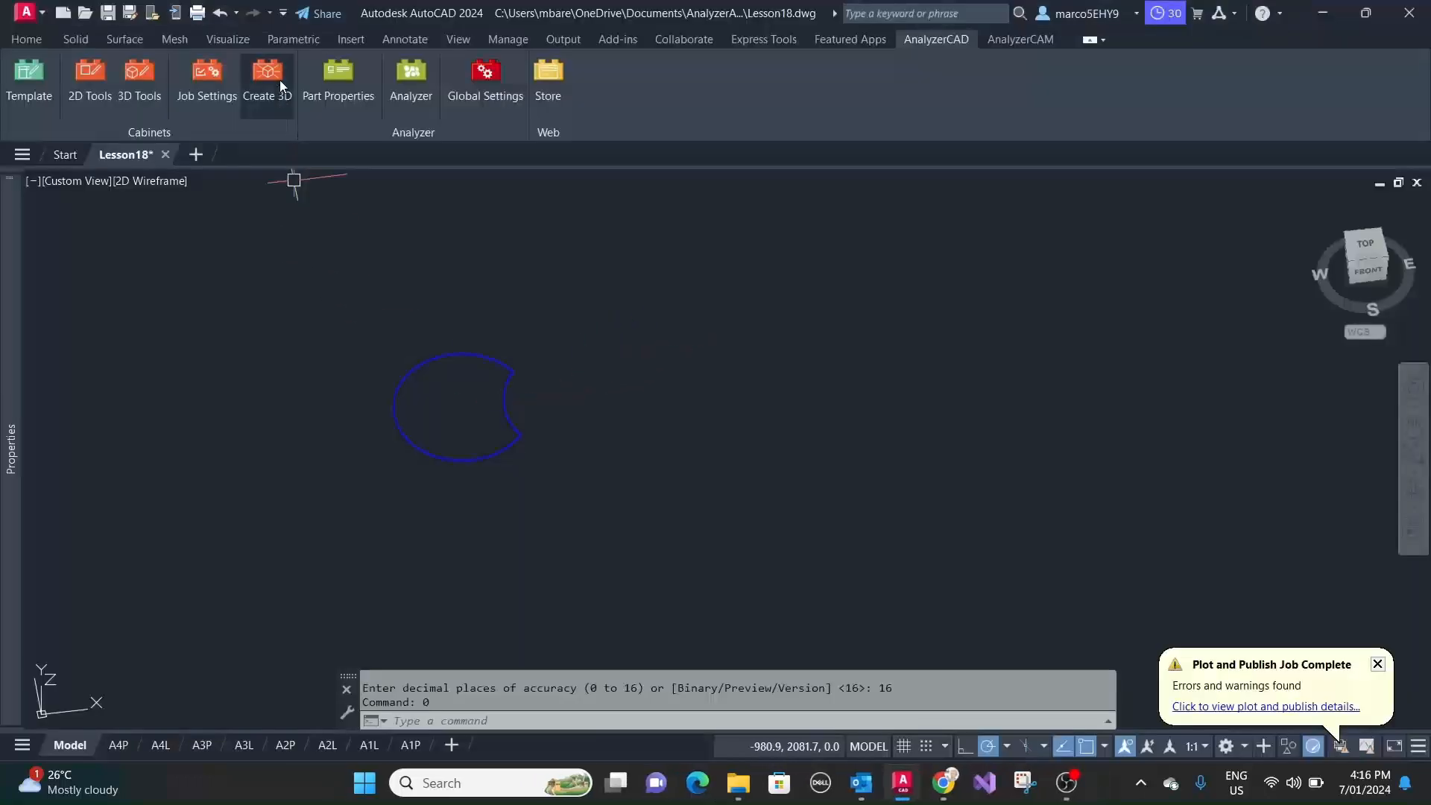
mouse_move(337, 73)
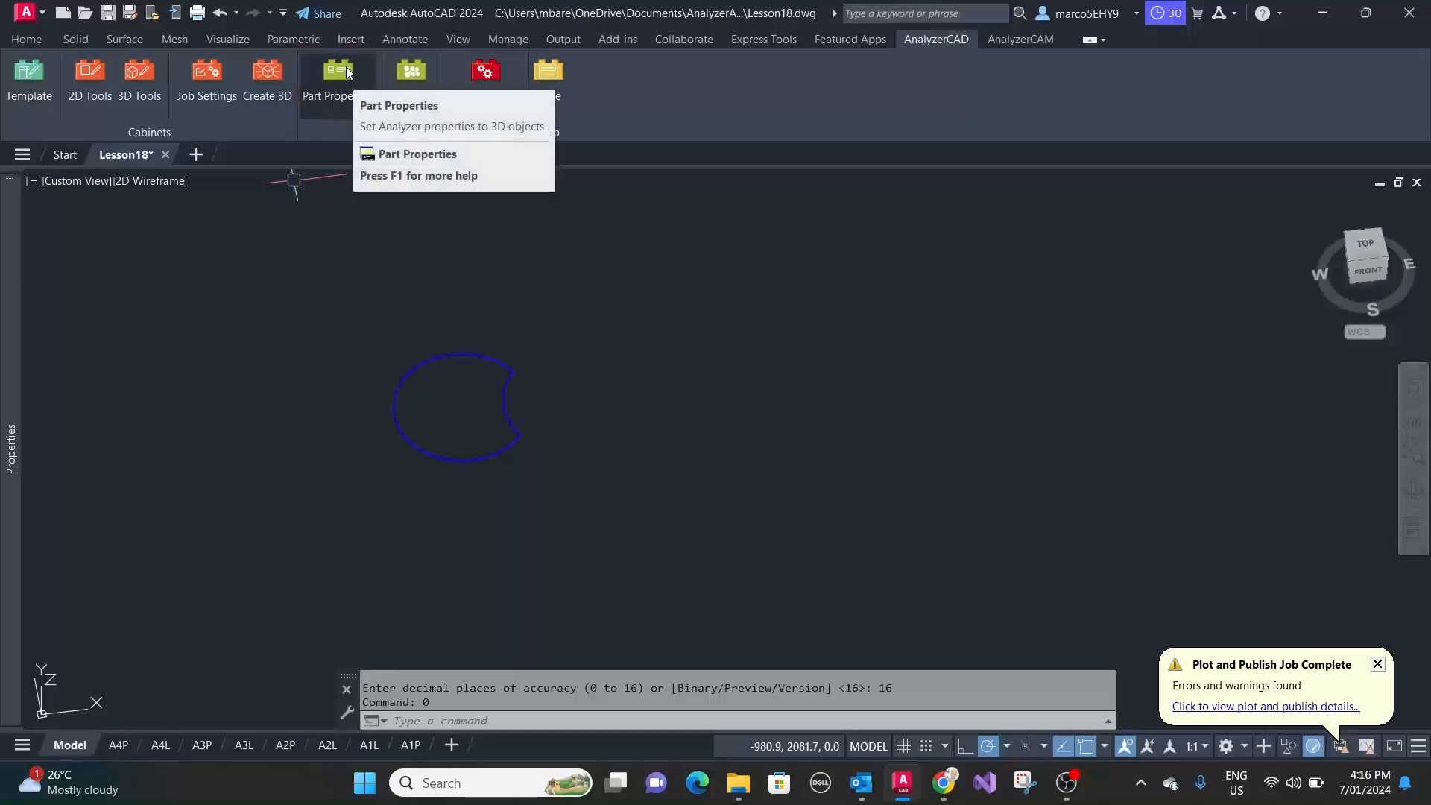
- Enter 'Oversize 20' as the tabletop's User 1 part property
click(337, 72)
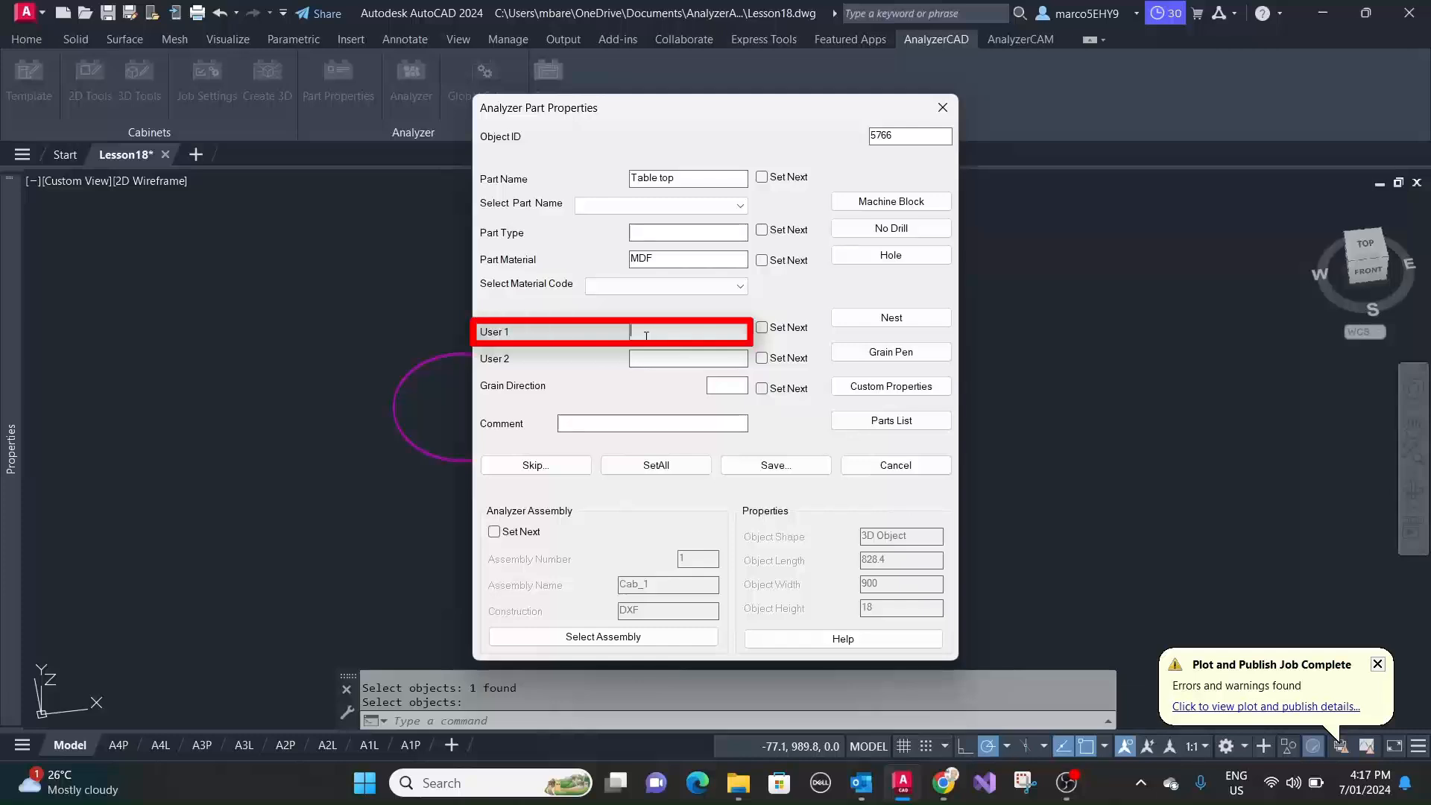
text(O)
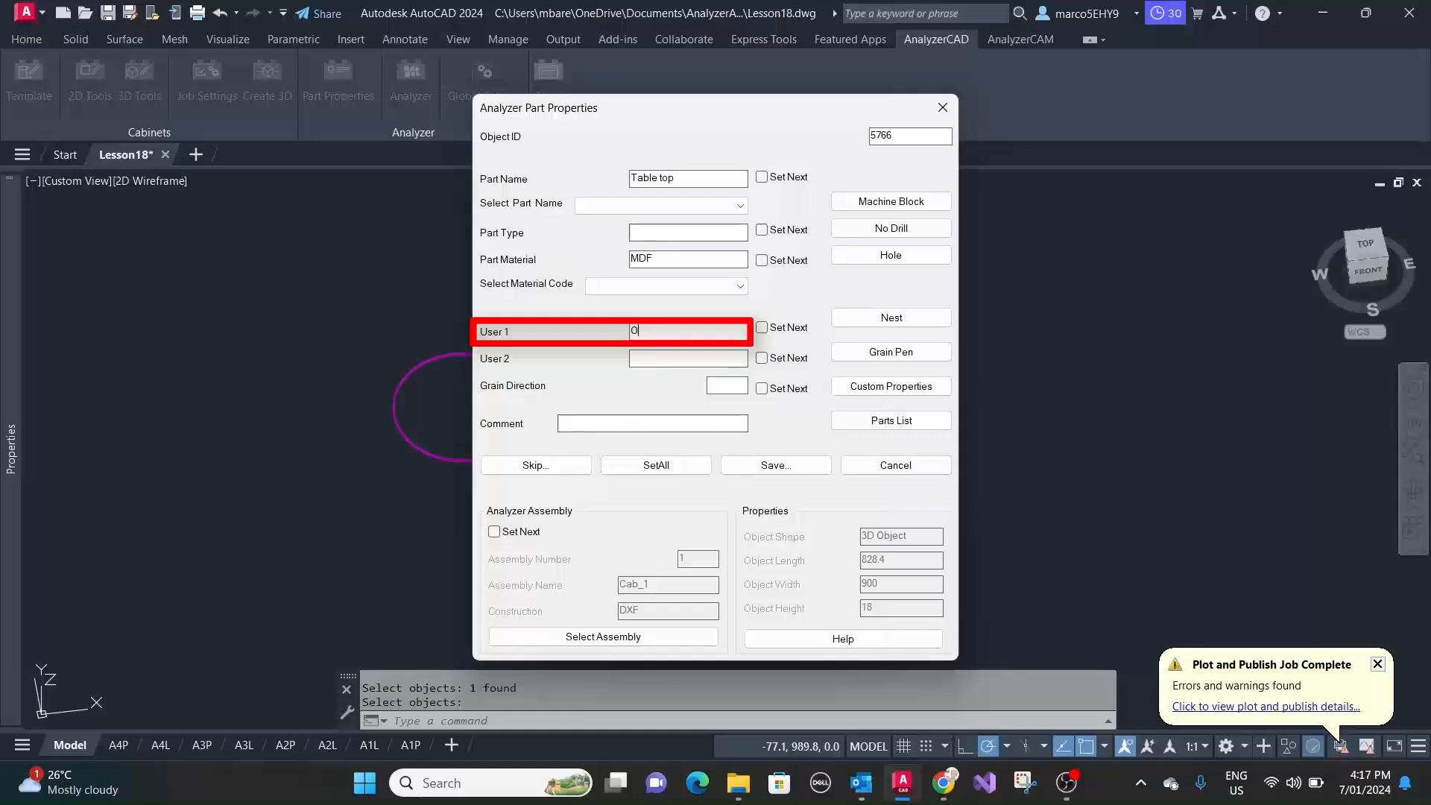
text(versize)
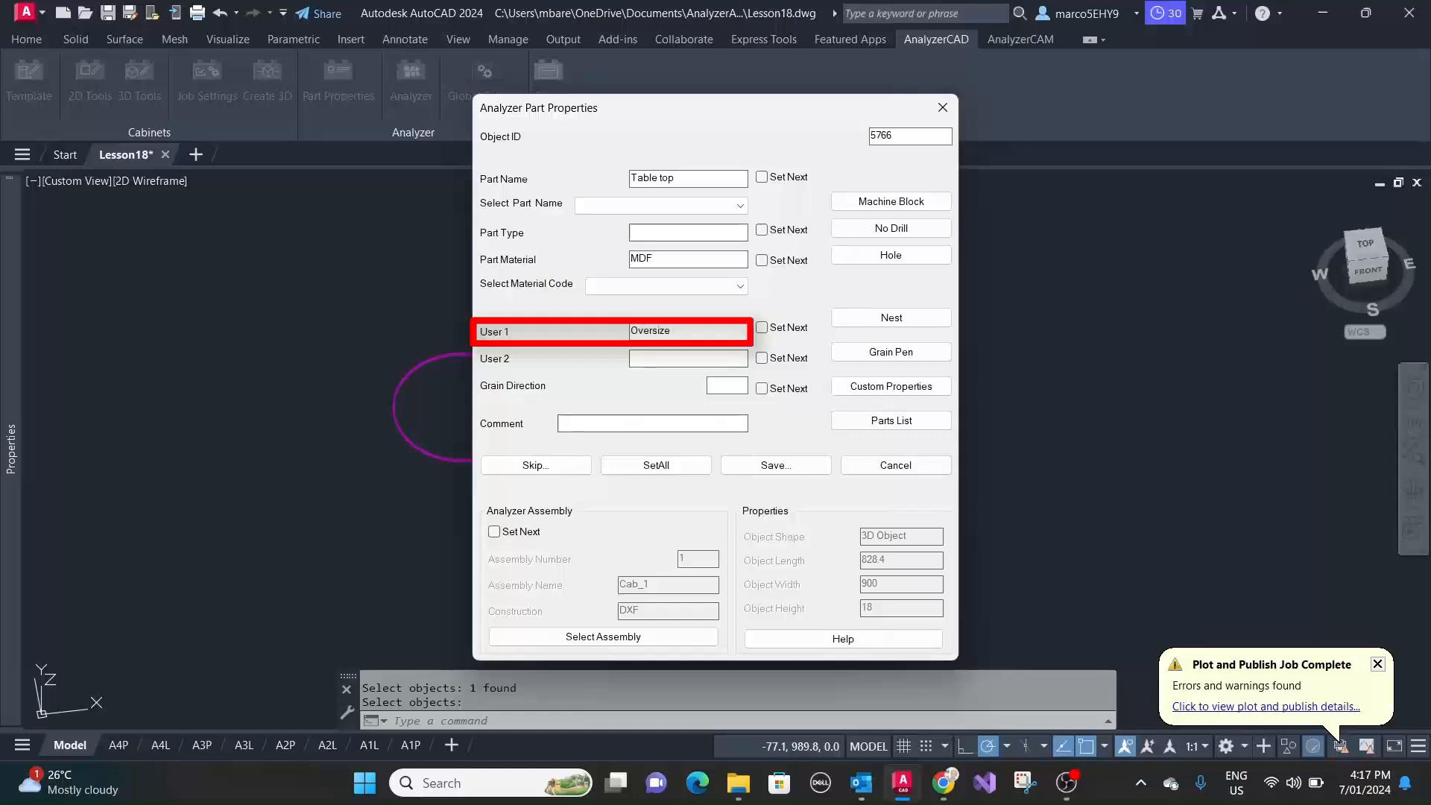
text(20)
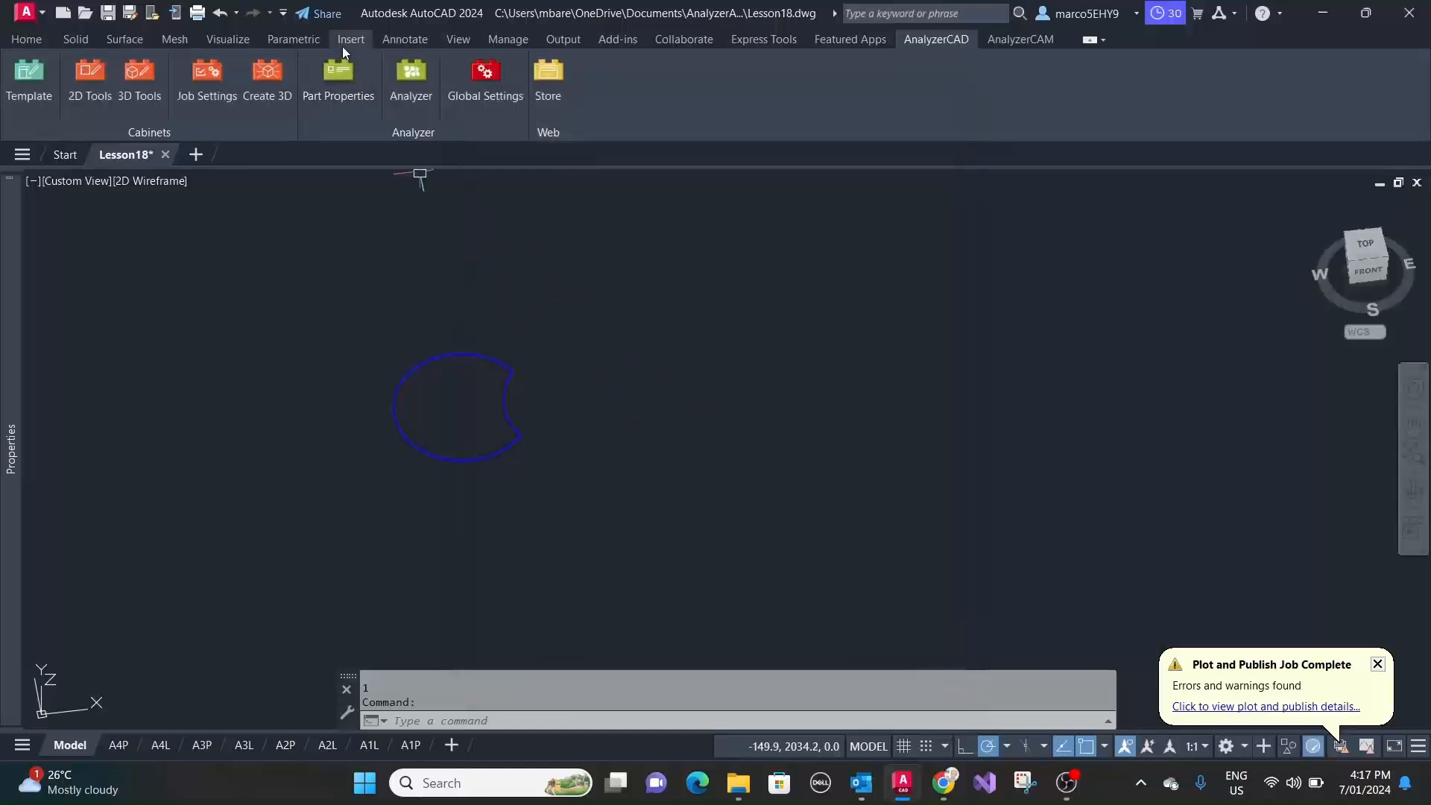
mouse_move(411, 77)
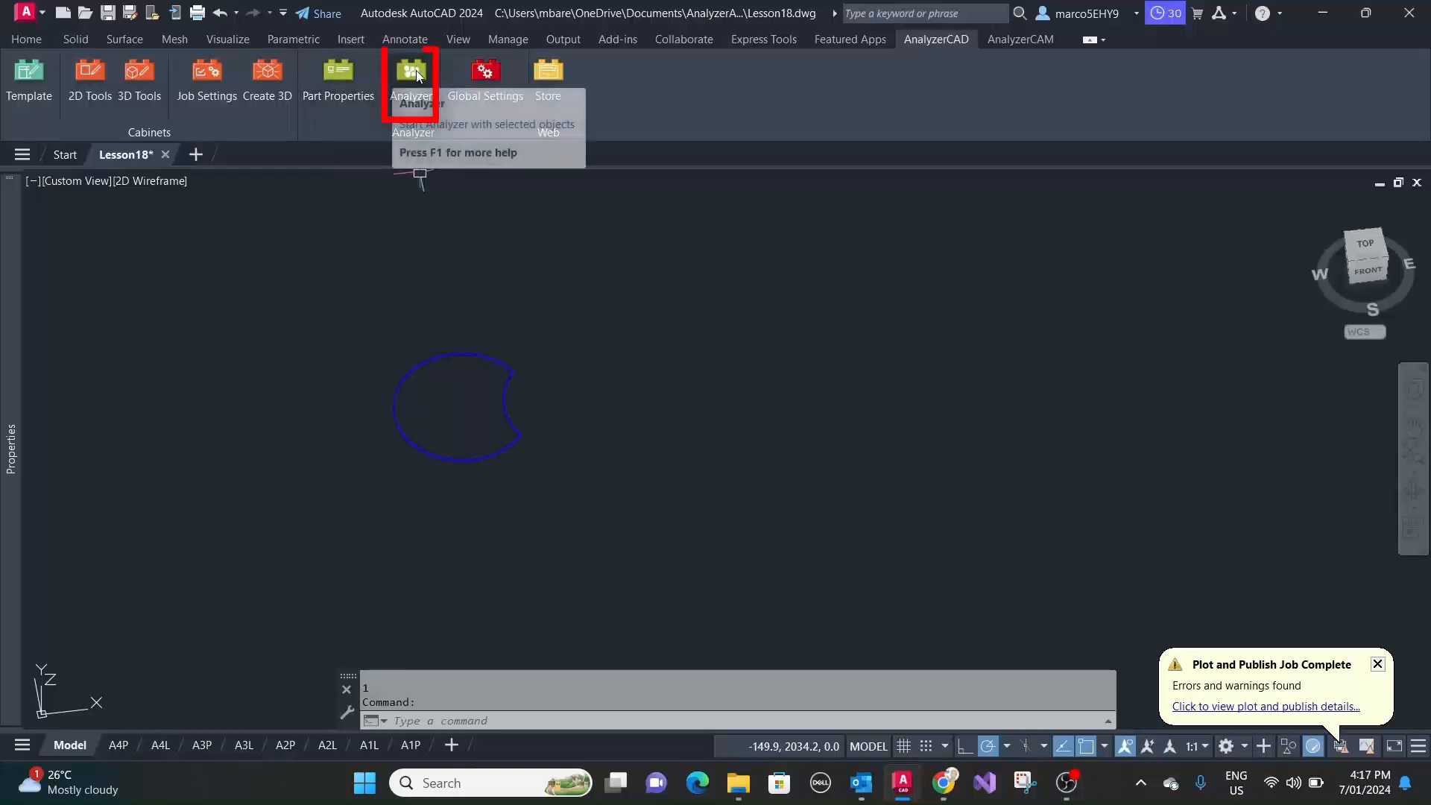
- Resend the tagged tabletop to Analyzer with work order 44 and confirm the job
click(410, 77)
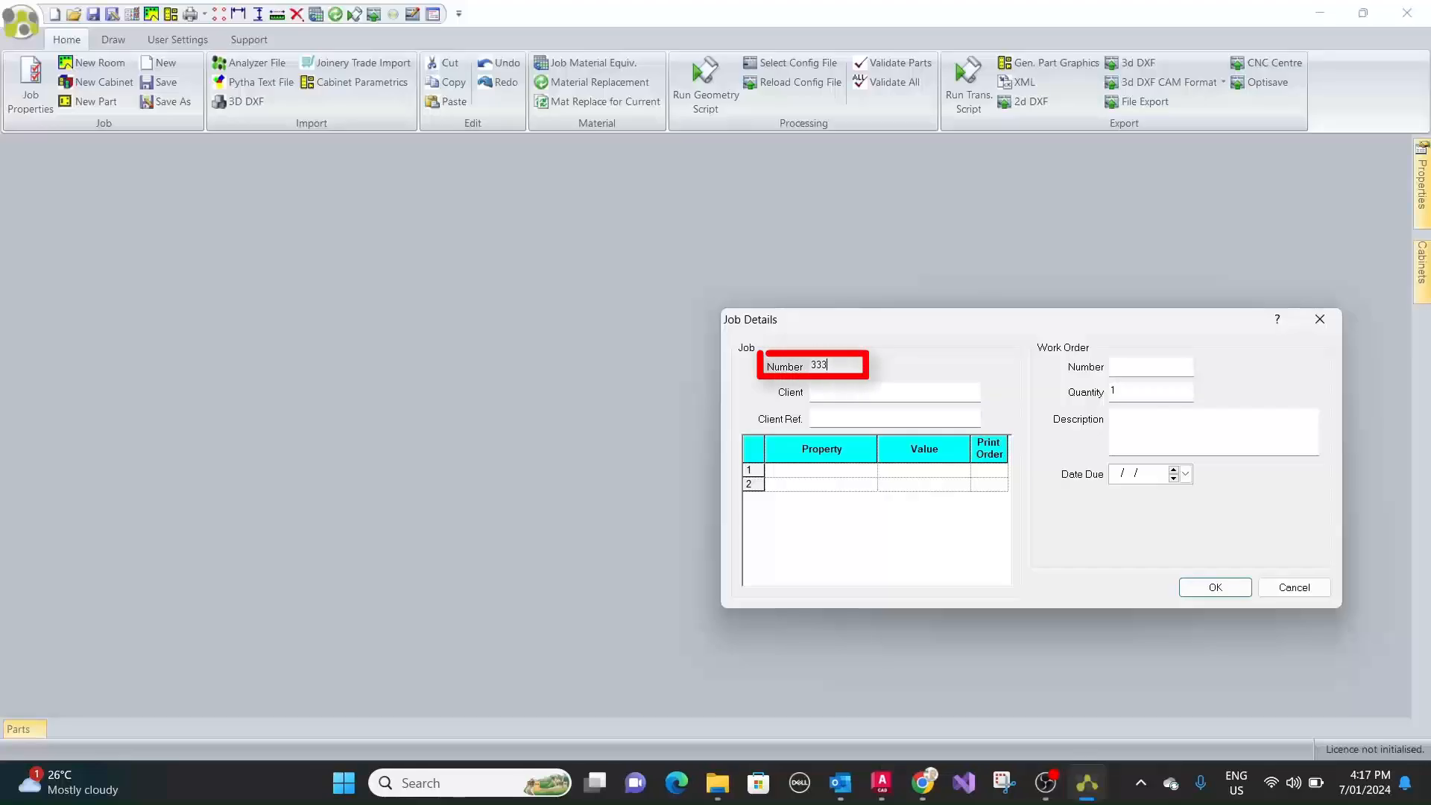
click(1152, 366)
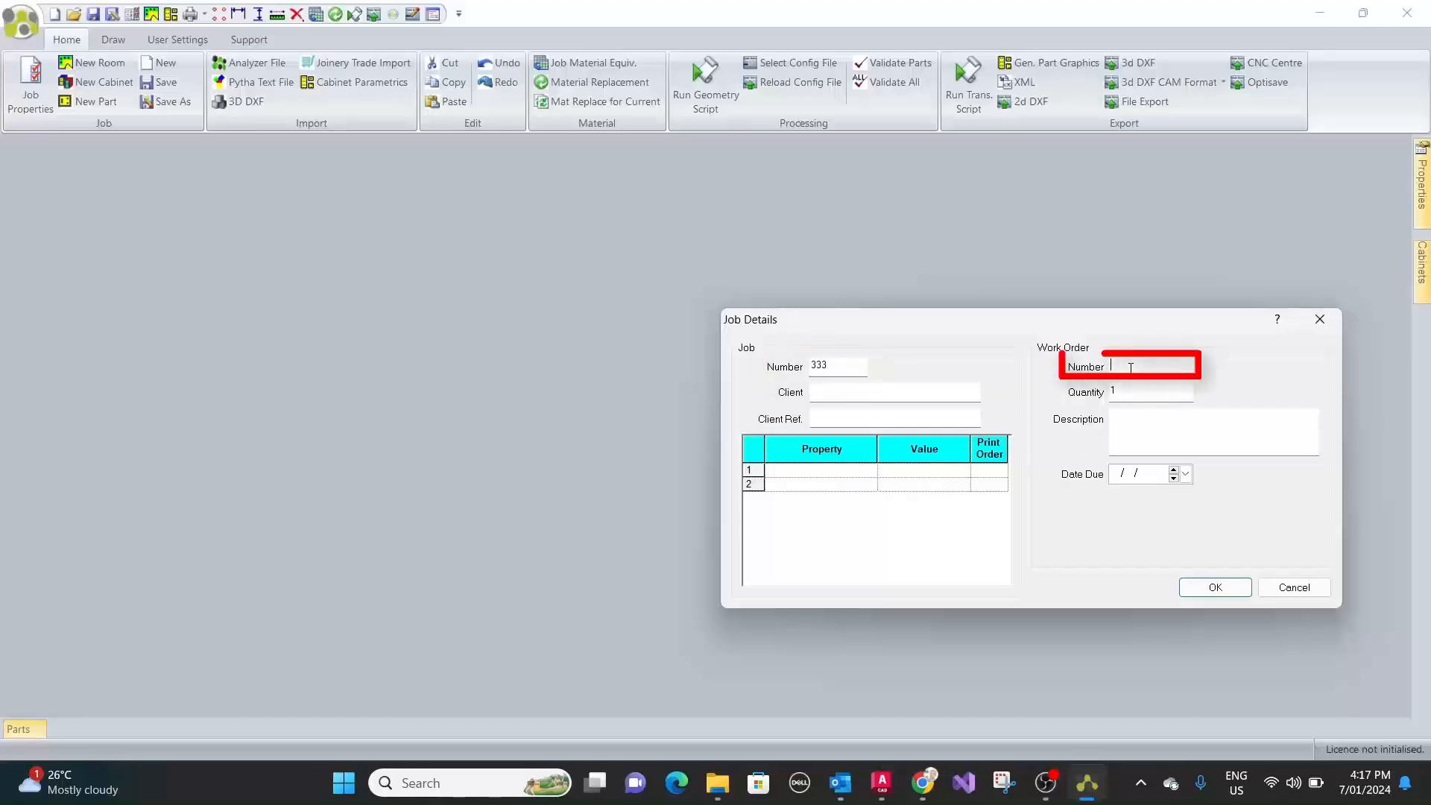
text(44)
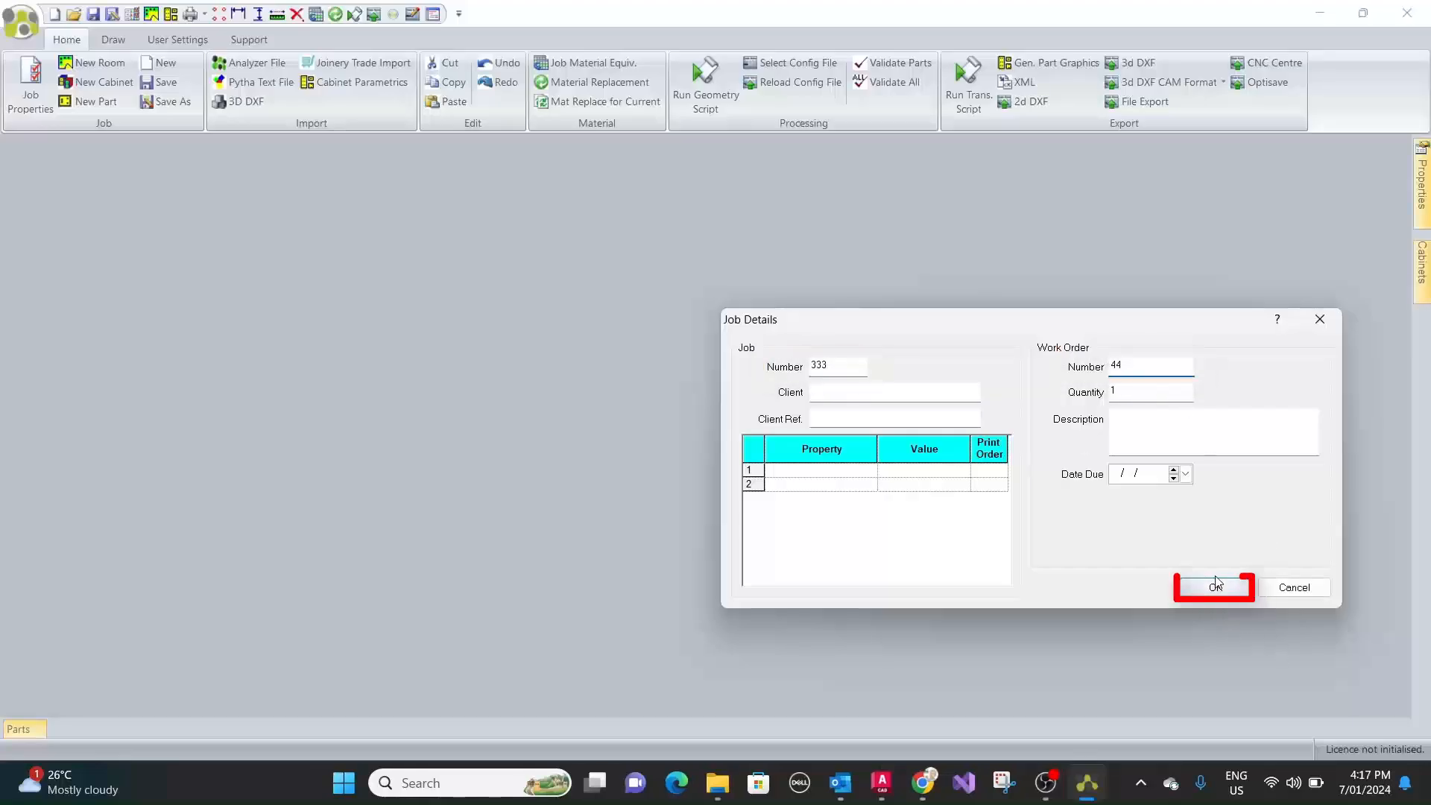
click(1212, 587)
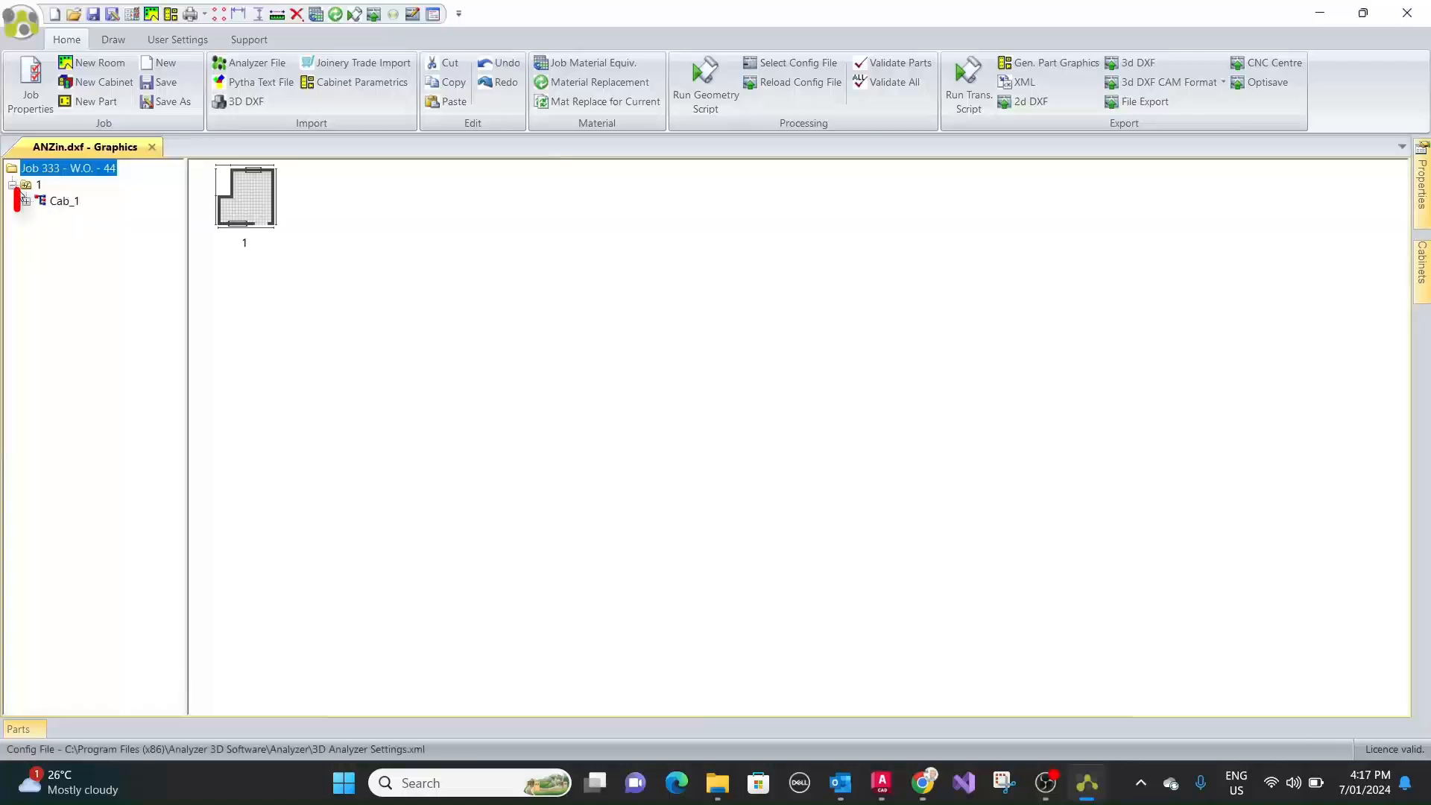
- Process the Cab_1 tabletop geometry and view Table top in the parts list
click(704, 82)
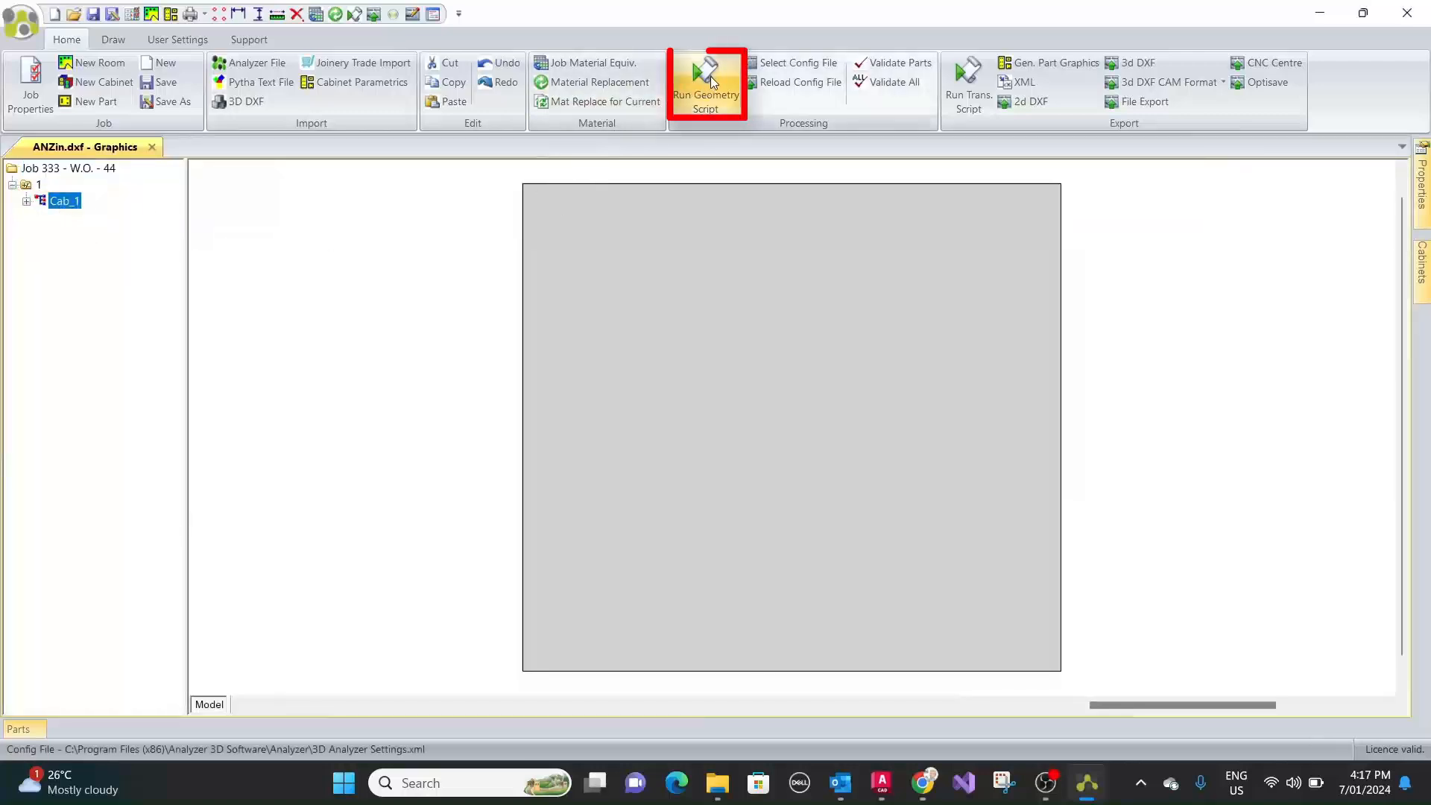
click(704, 86)
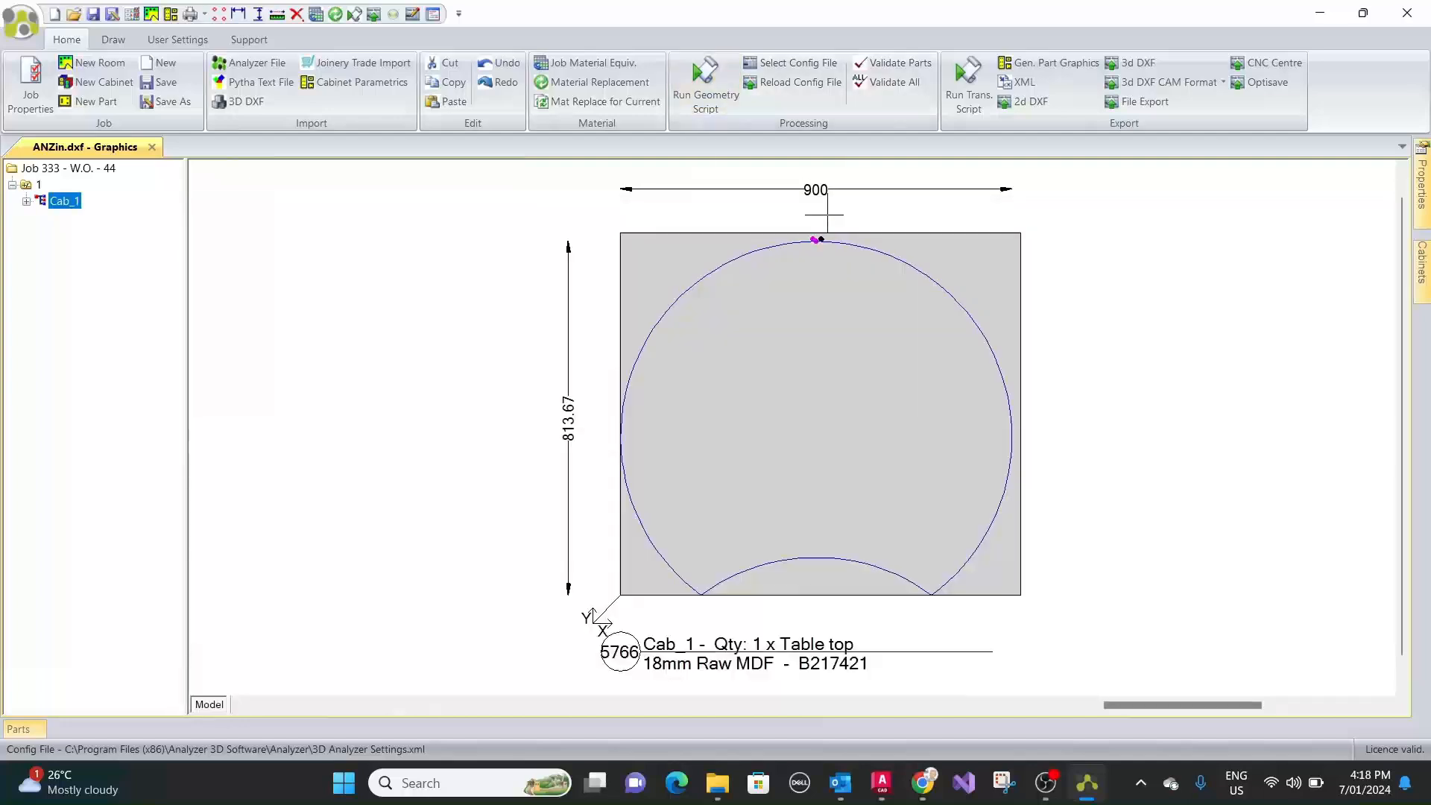
mouse_move(800, 217)
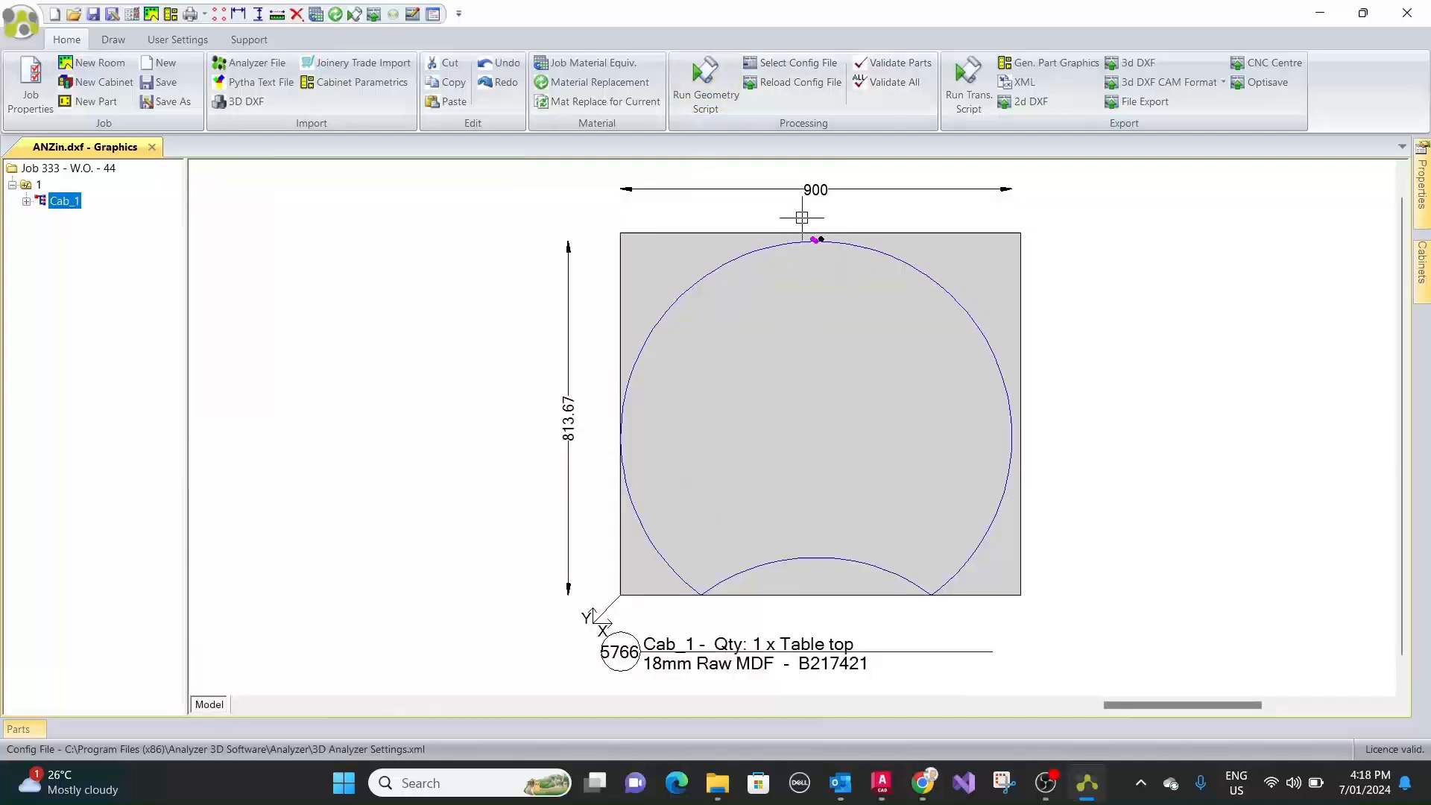
mouse_move(820, 288)
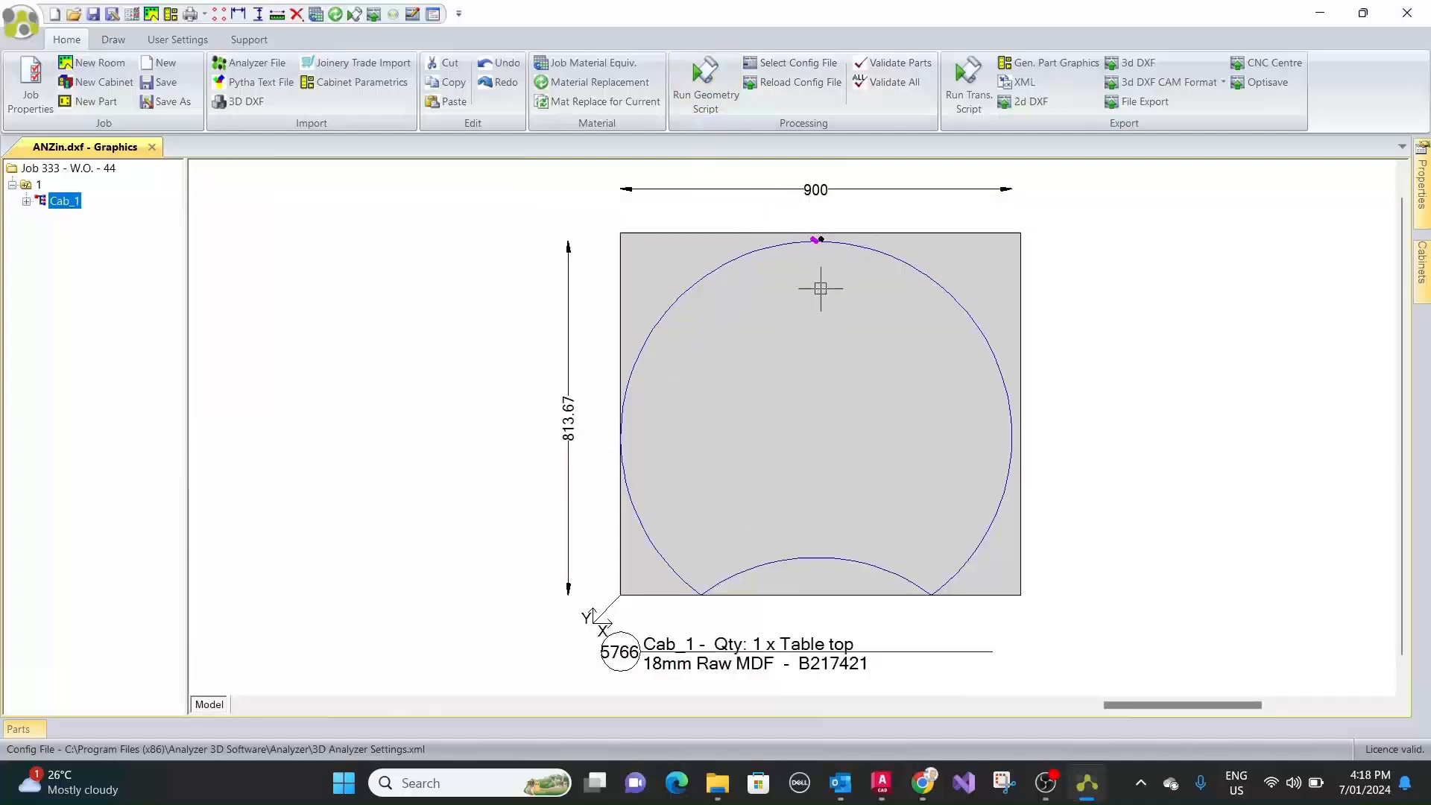
mouse_move(927, 272)
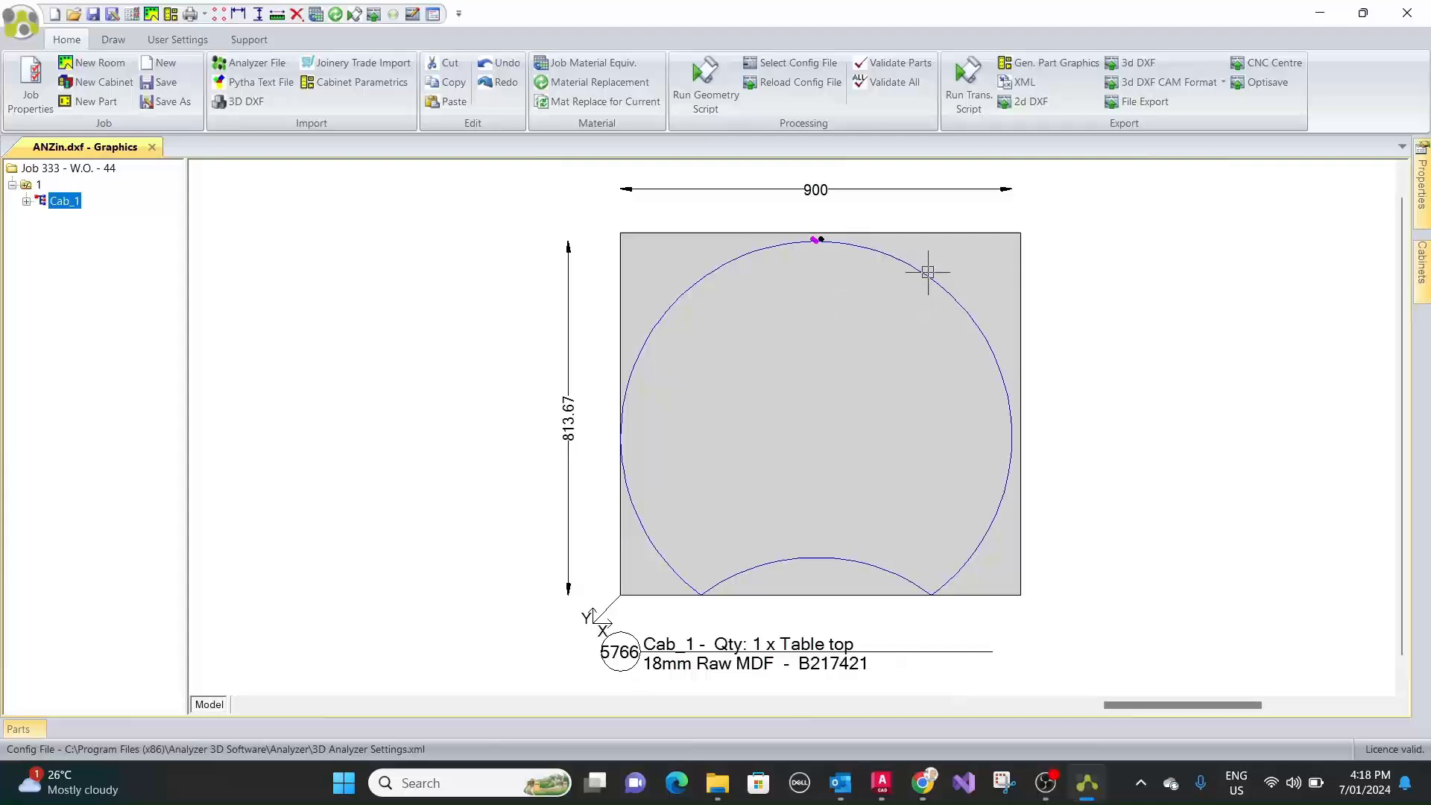
mouse_move(838, 330)
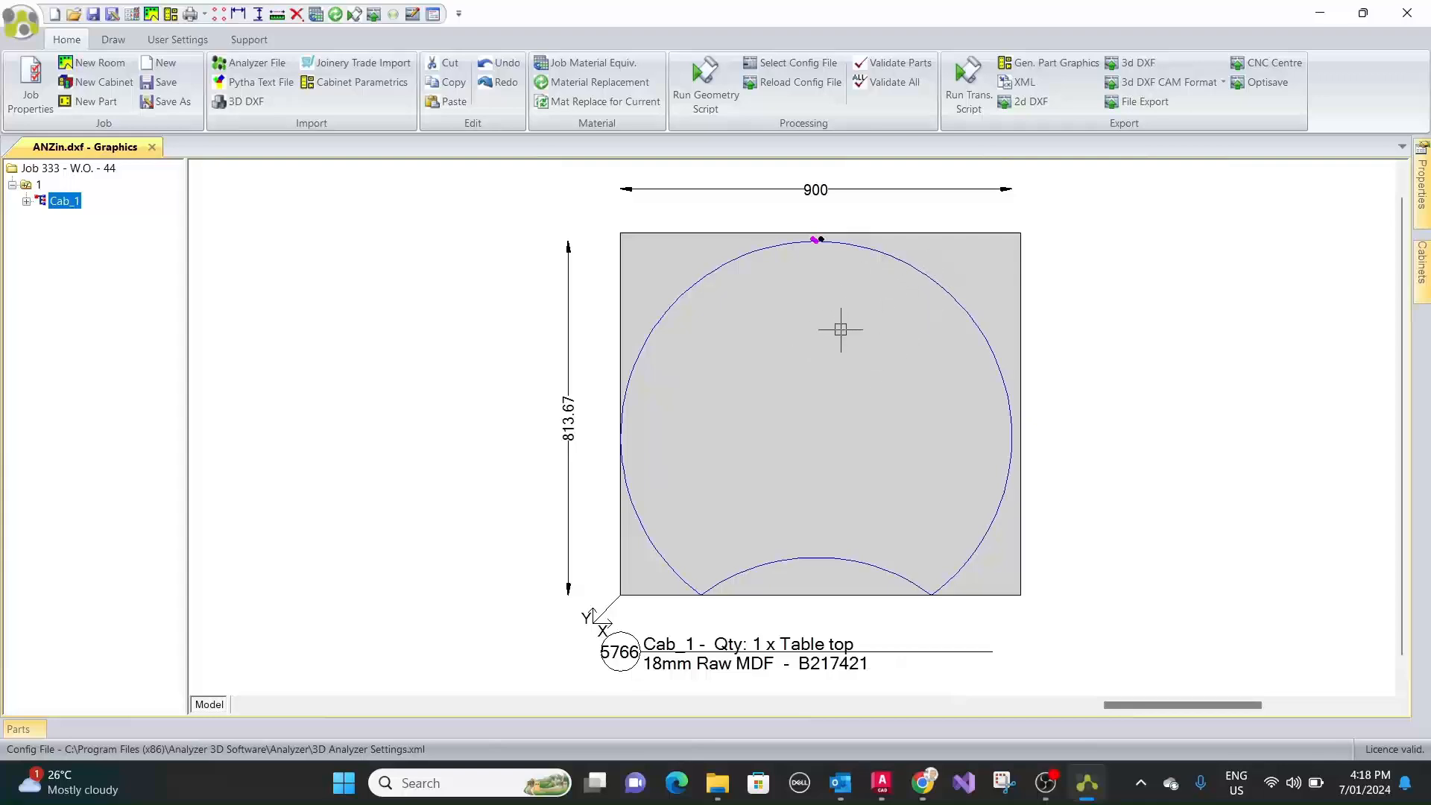
mouse_move(845, 357)
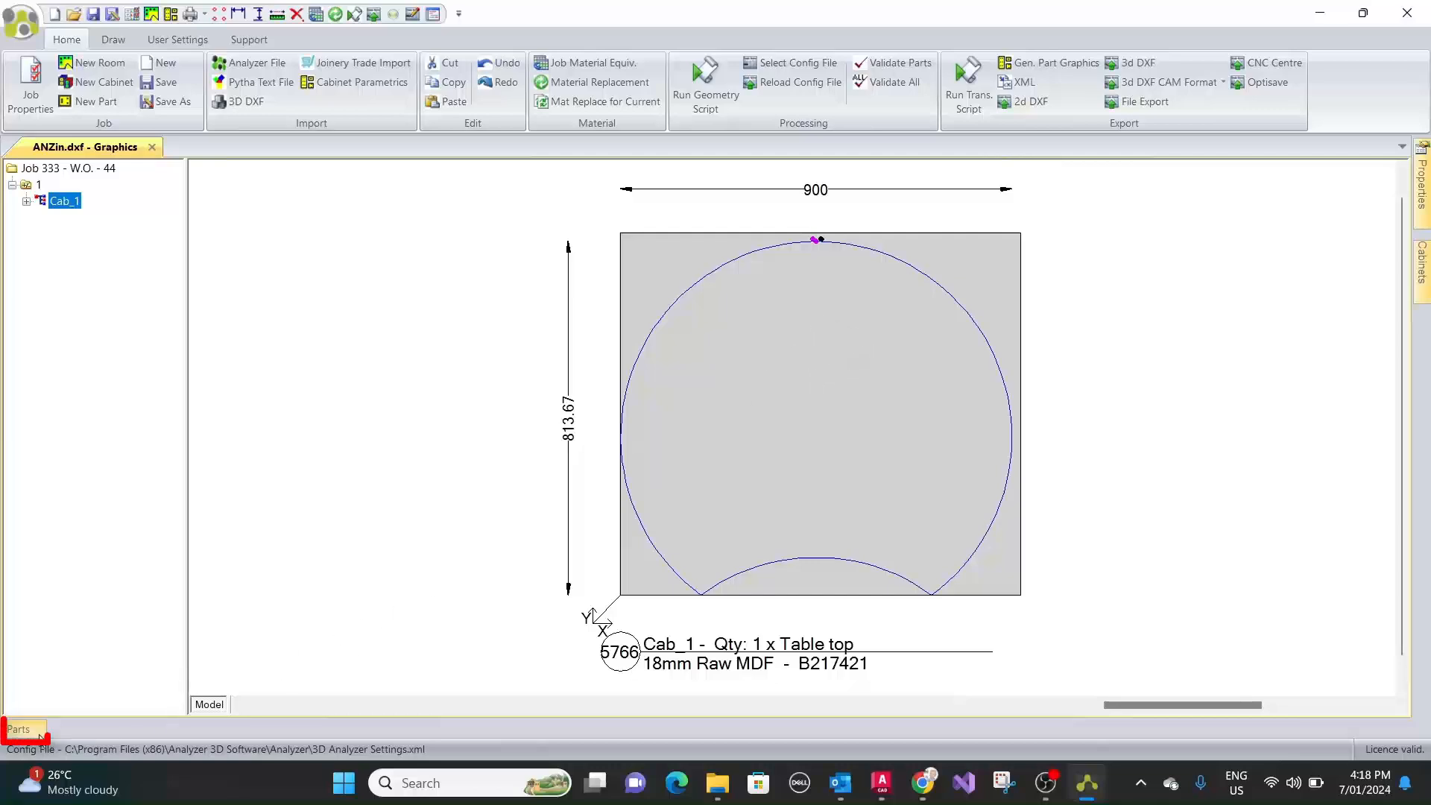
click(18, 728)
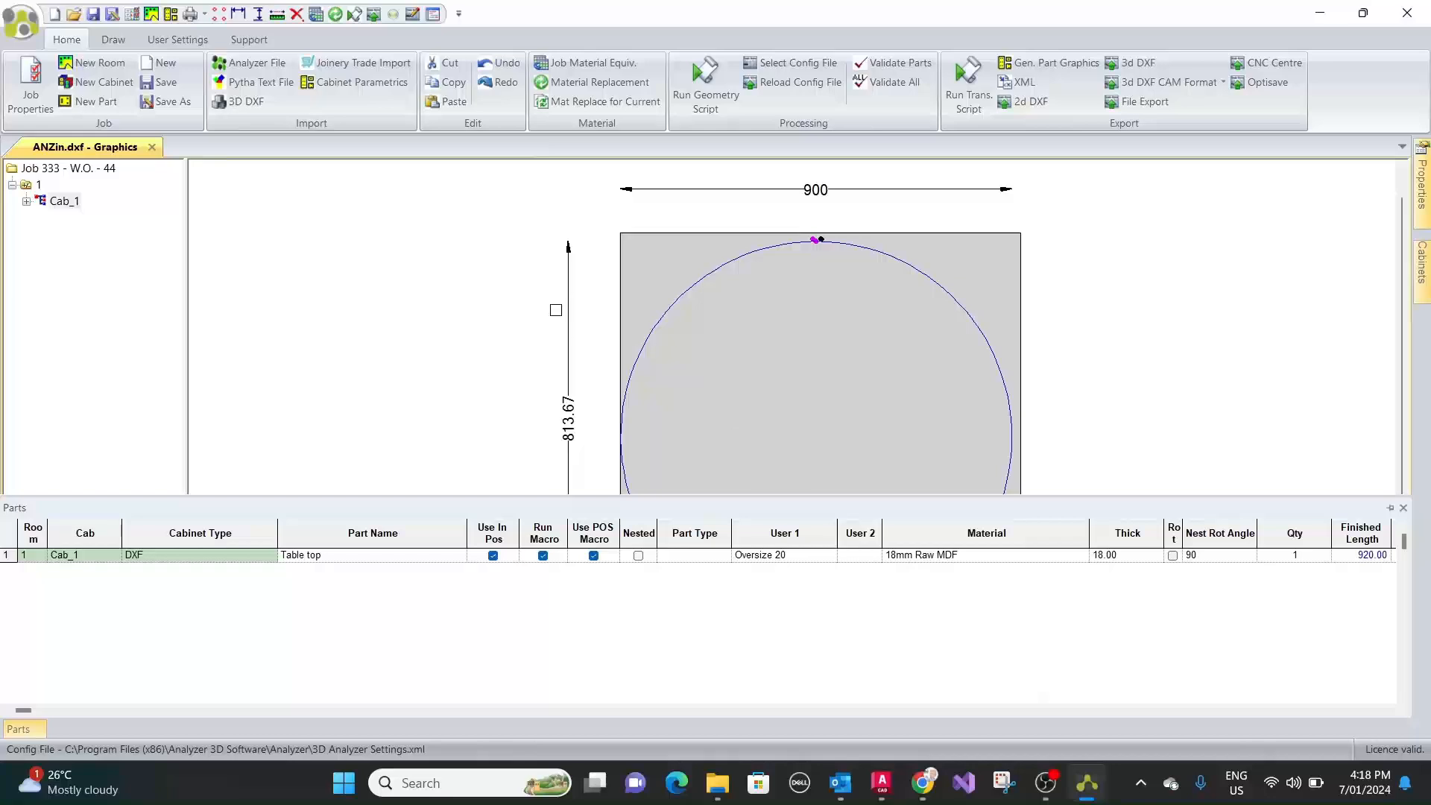
- Run the translation script for the 18mm Raw MDF index file, then close unsaved
click(968, 87)
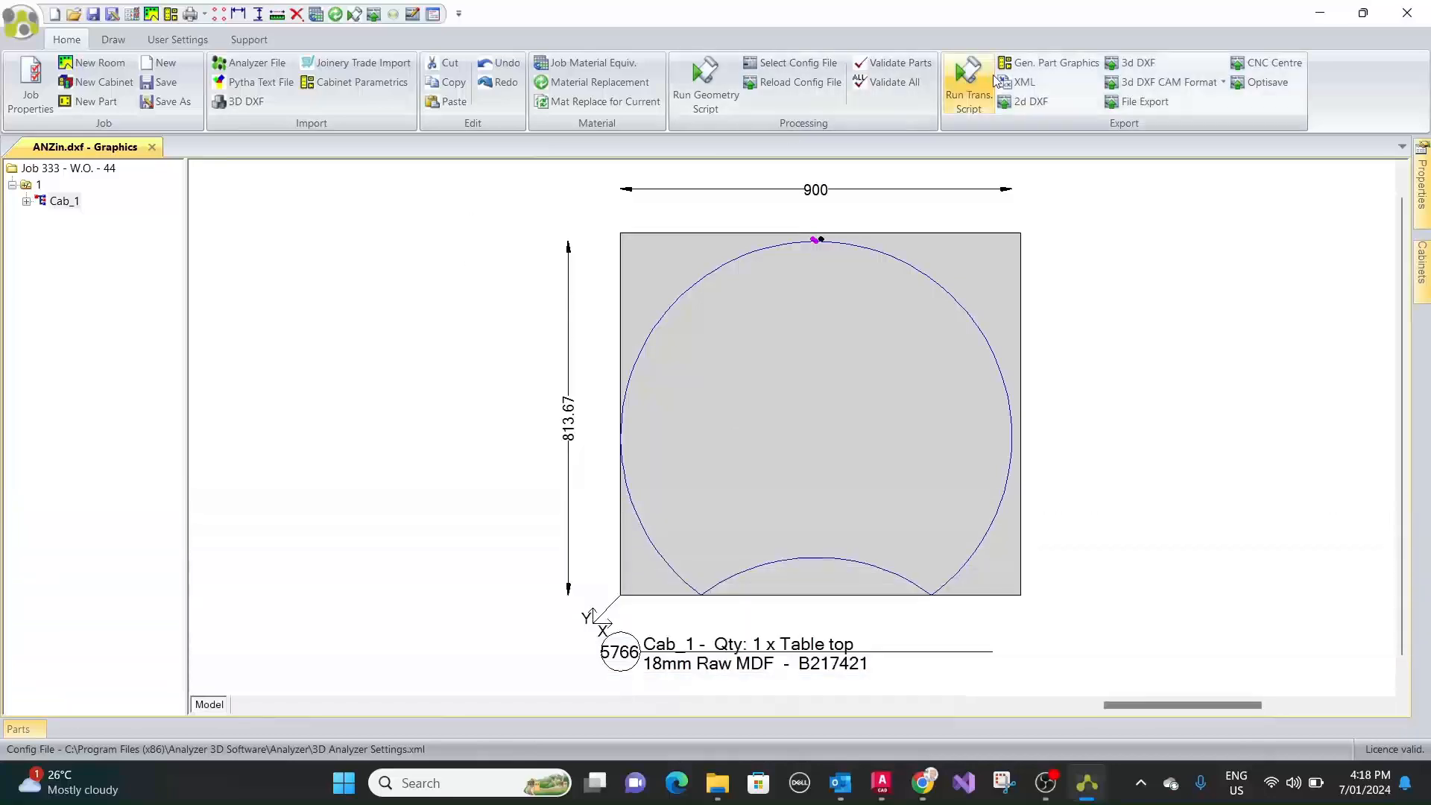
mouse_move(968, 82)
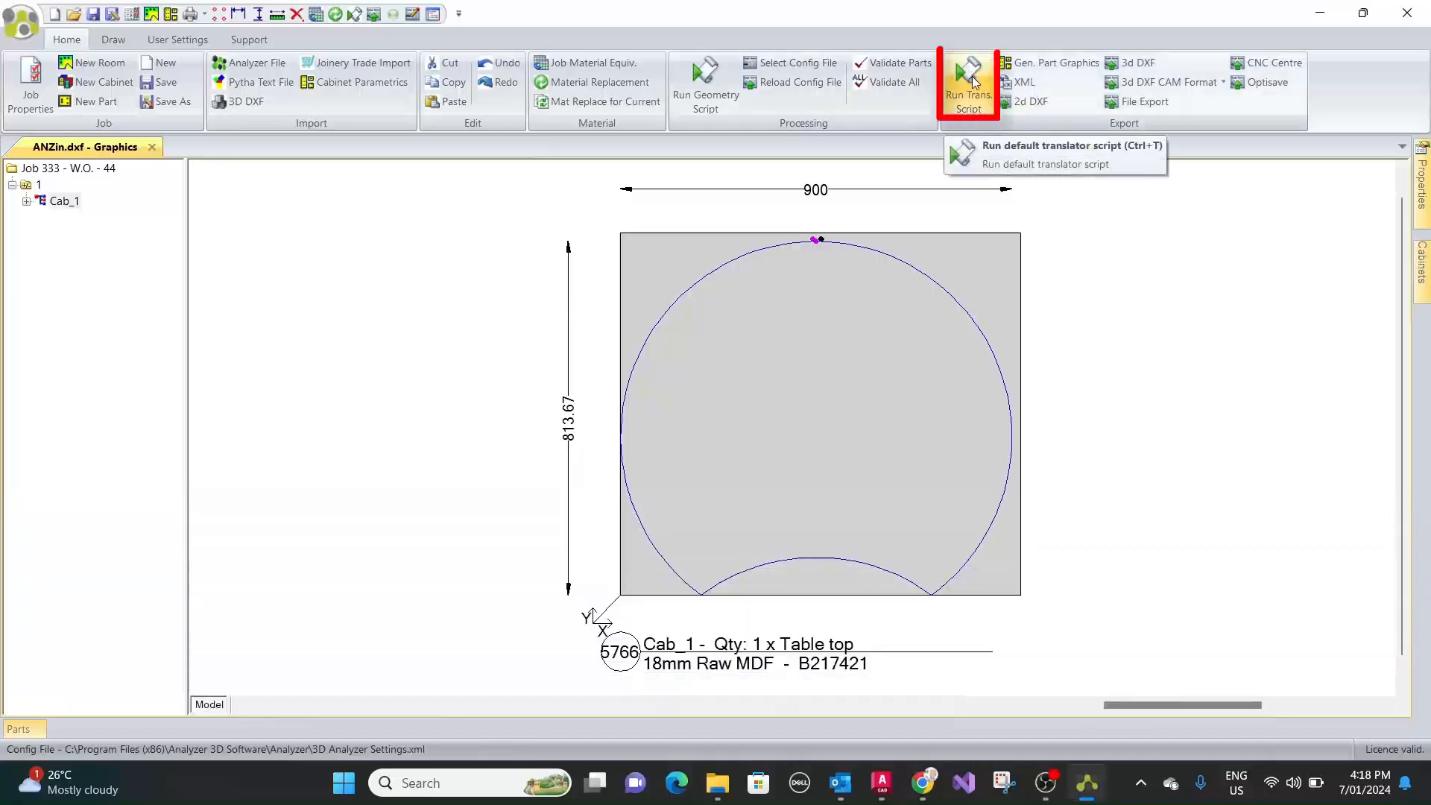
click(968, 82)
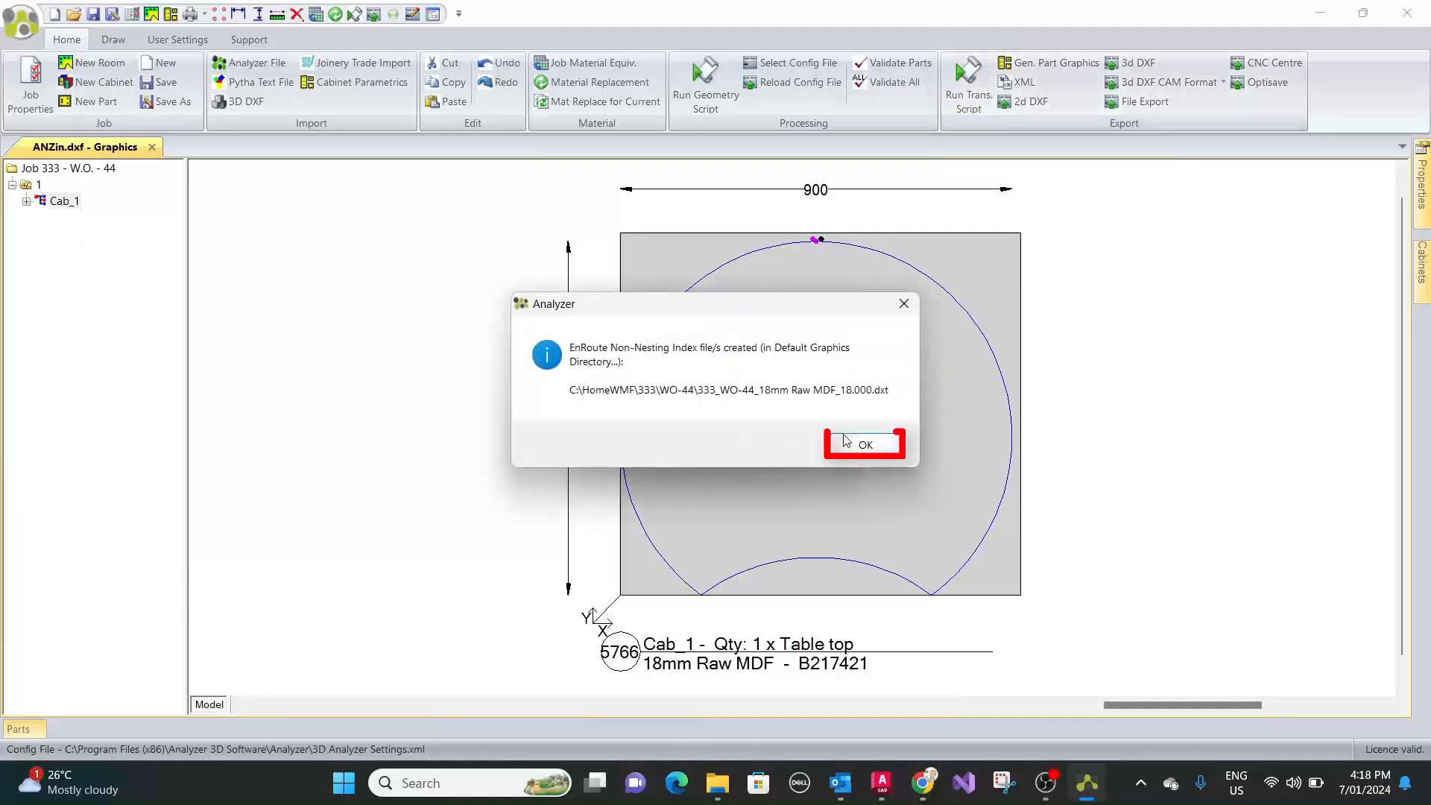
click(862, 444)
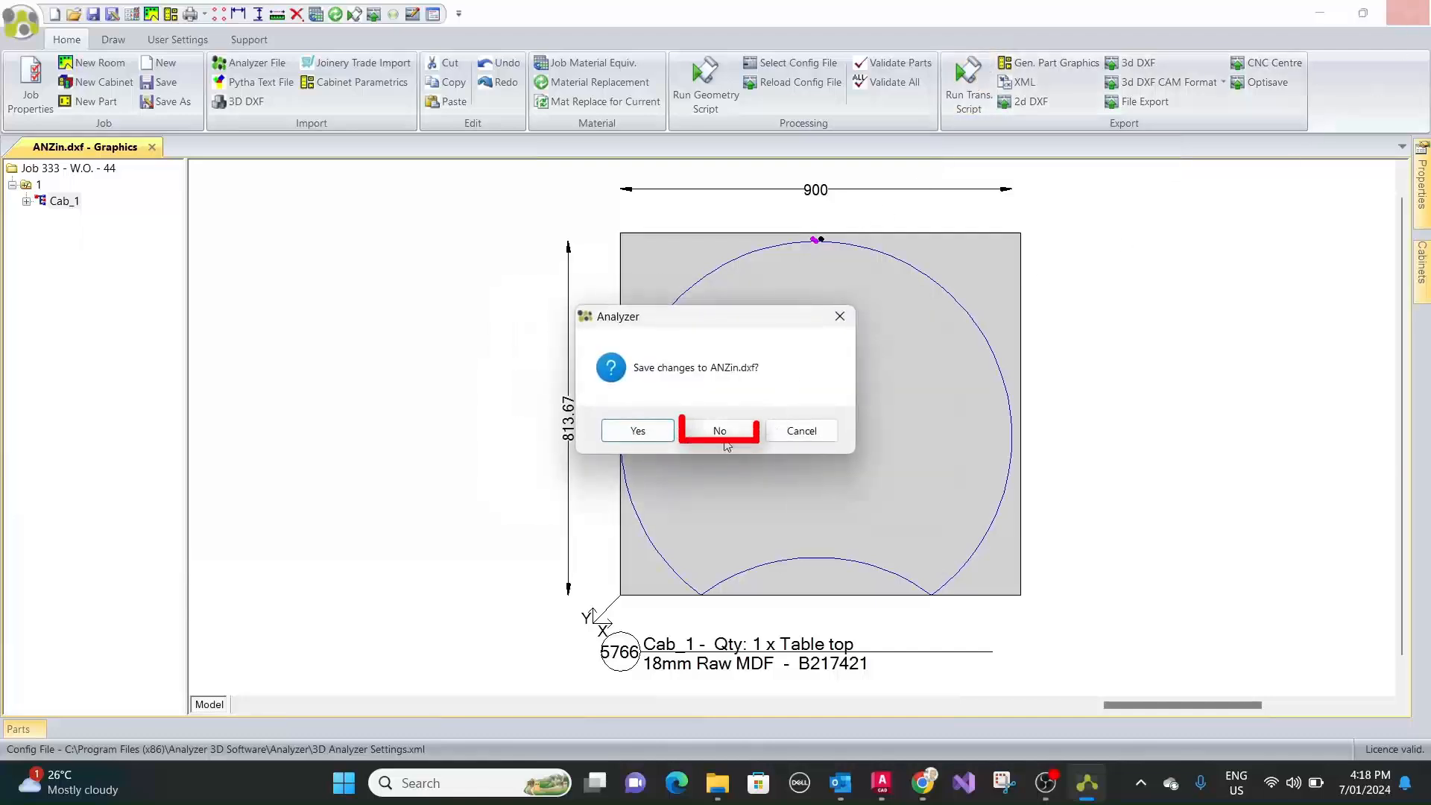
click(718, 430)
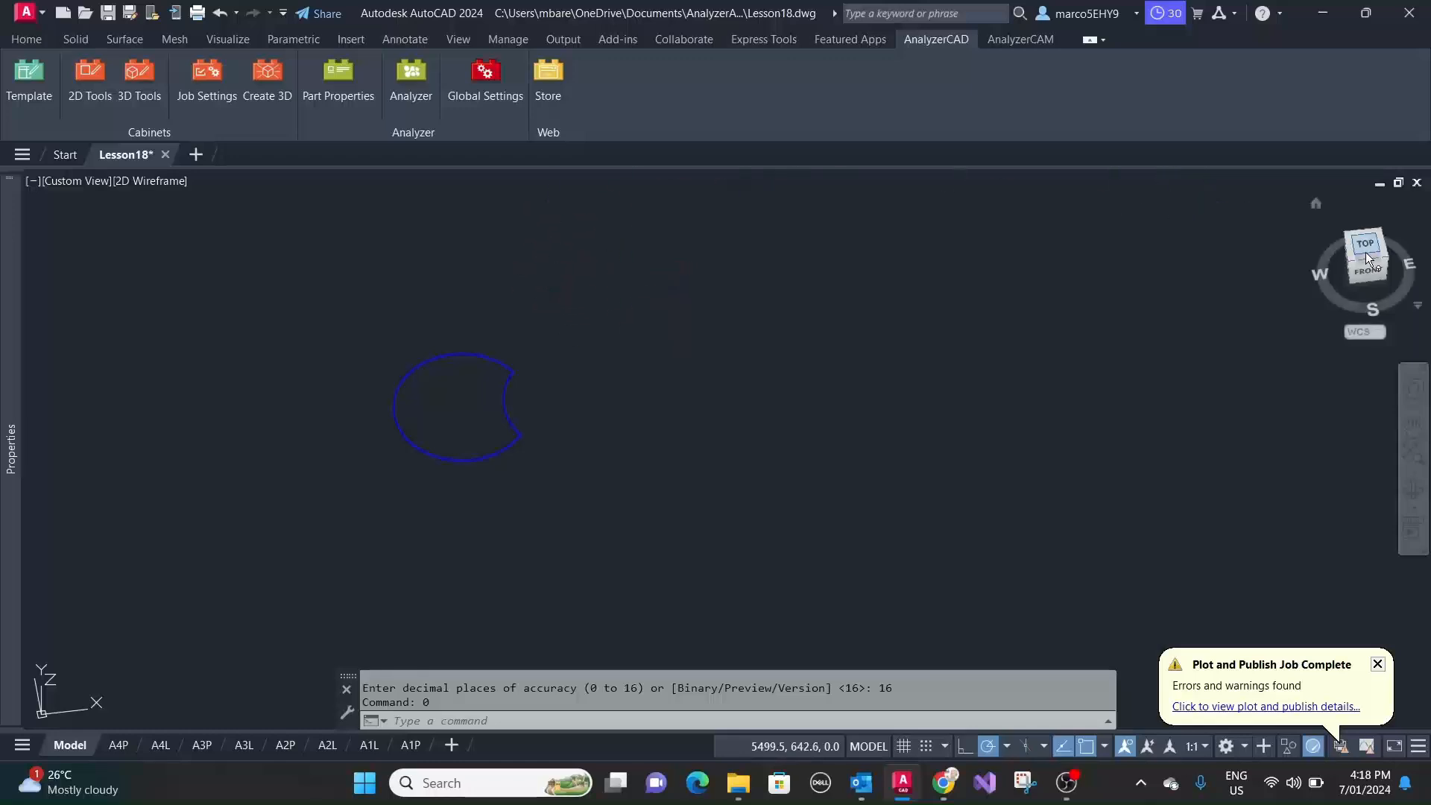
- Load the 18mm Raw MDF Table top file into Panel Optimizer and nest it
click(1365, 255)
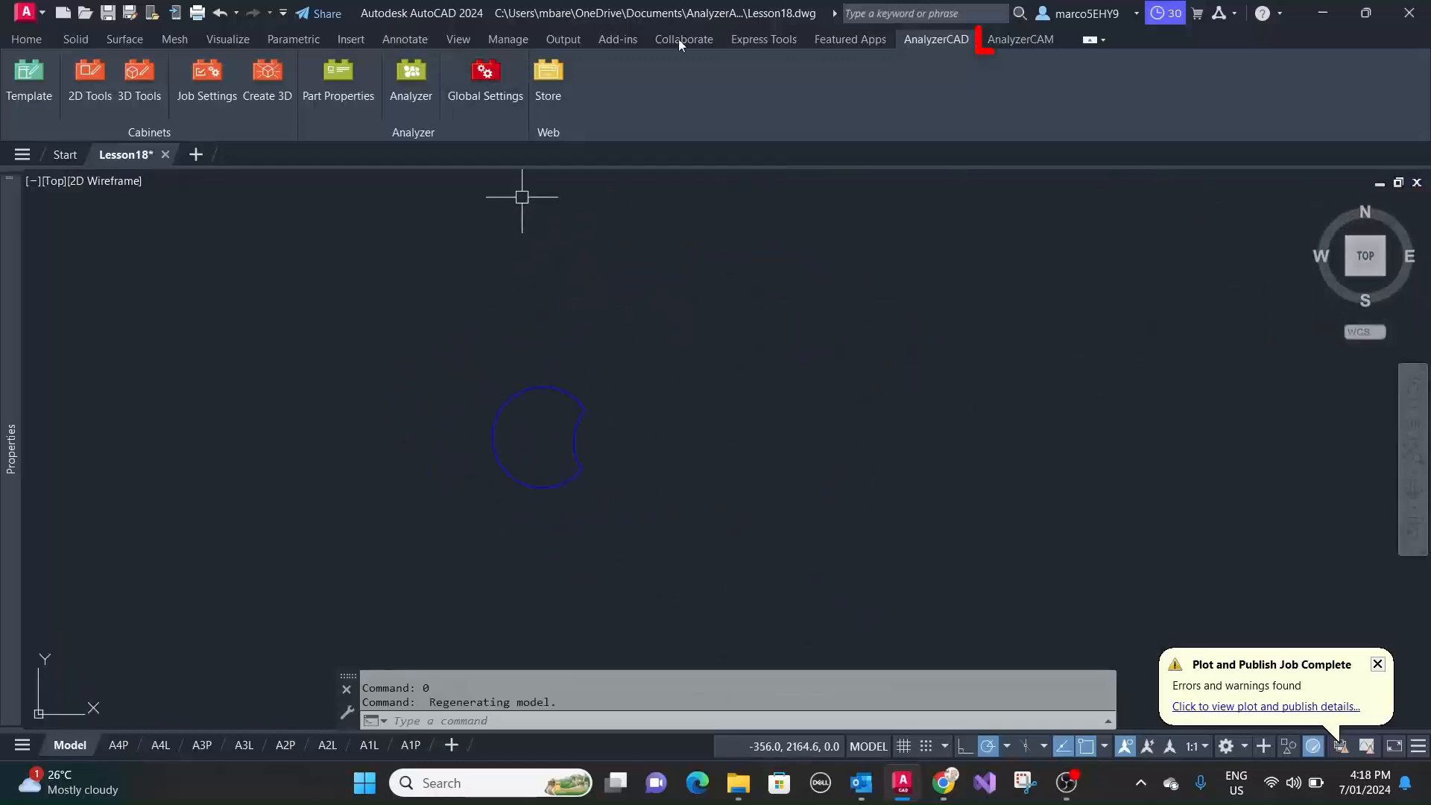
click(1019, 39)
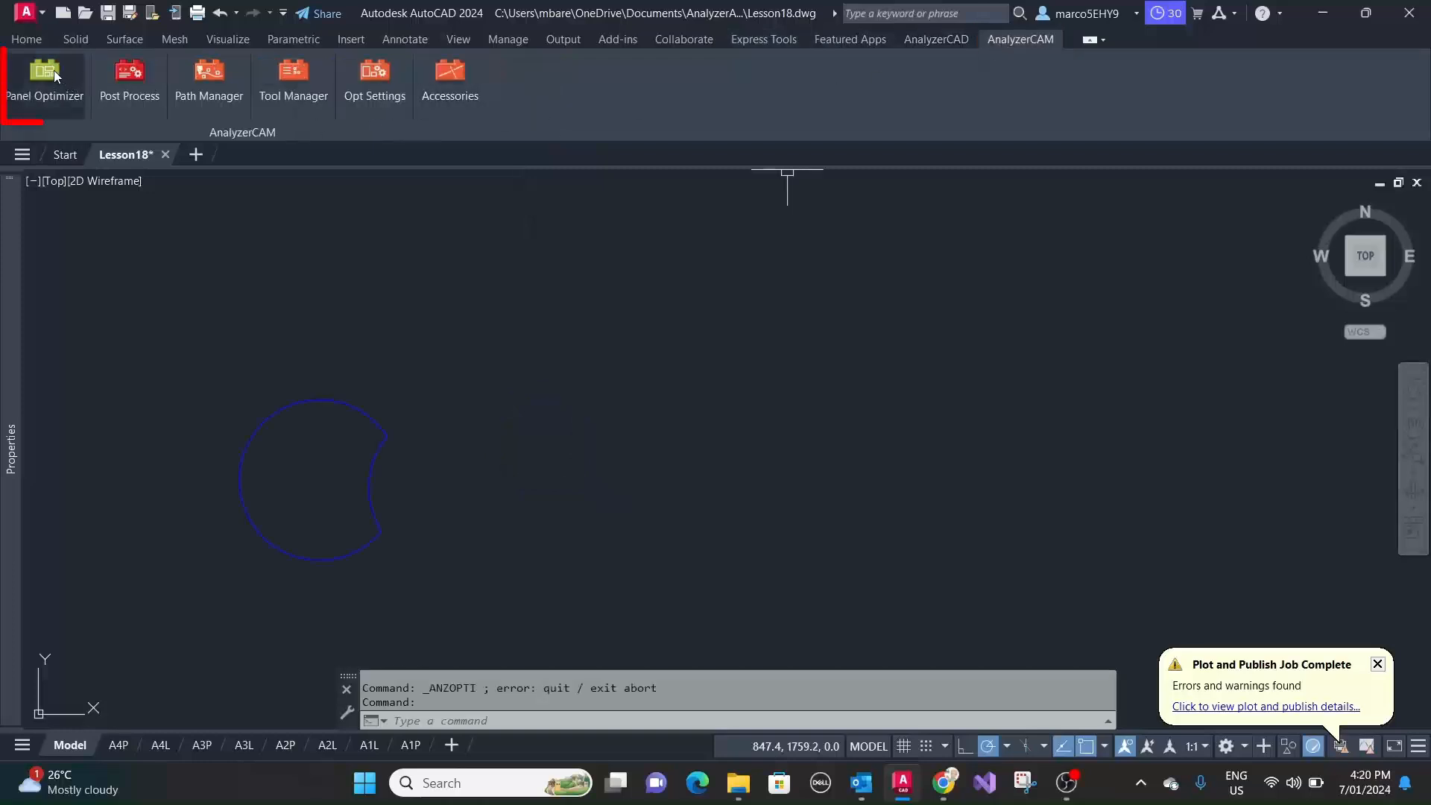
click(44, 82)
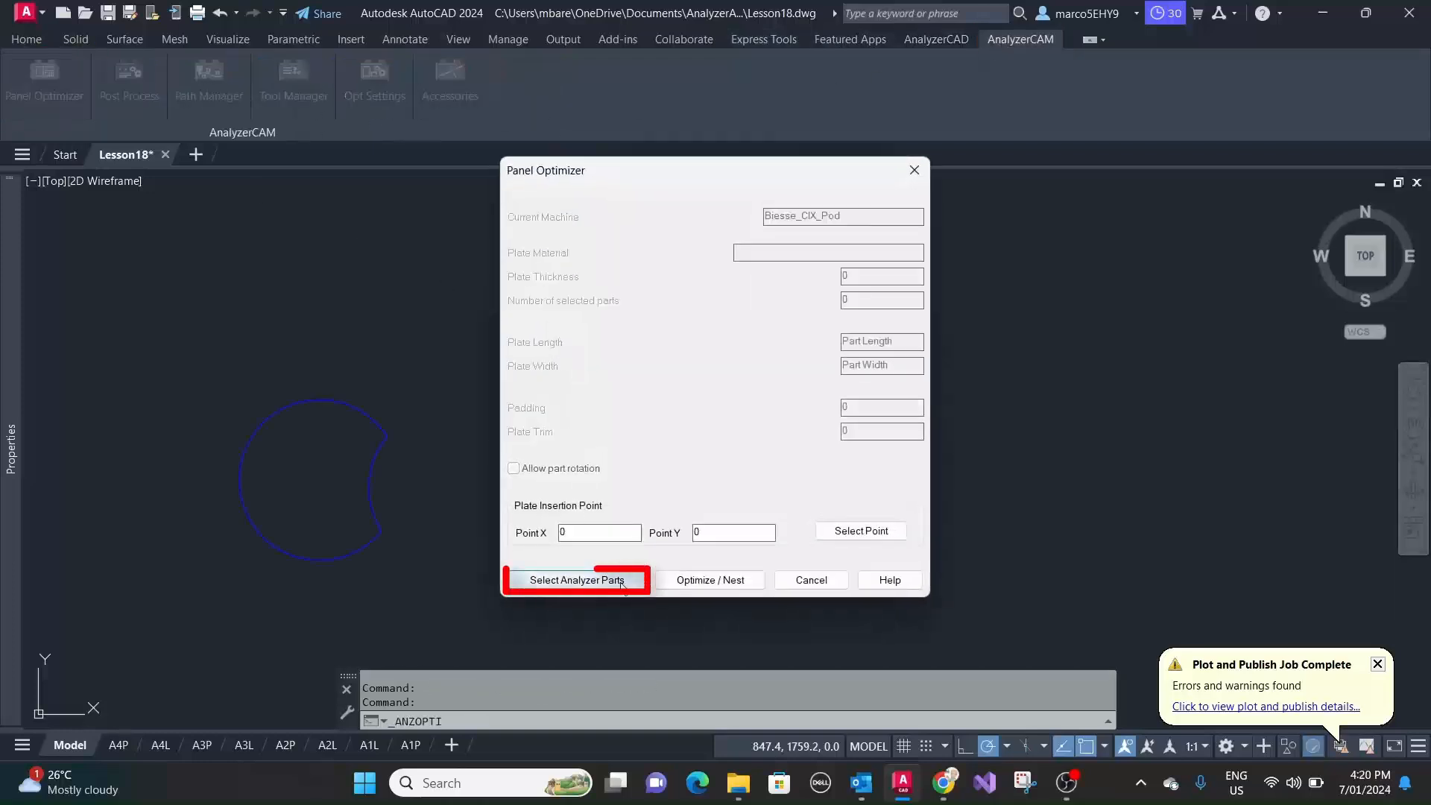
click(577, 580)
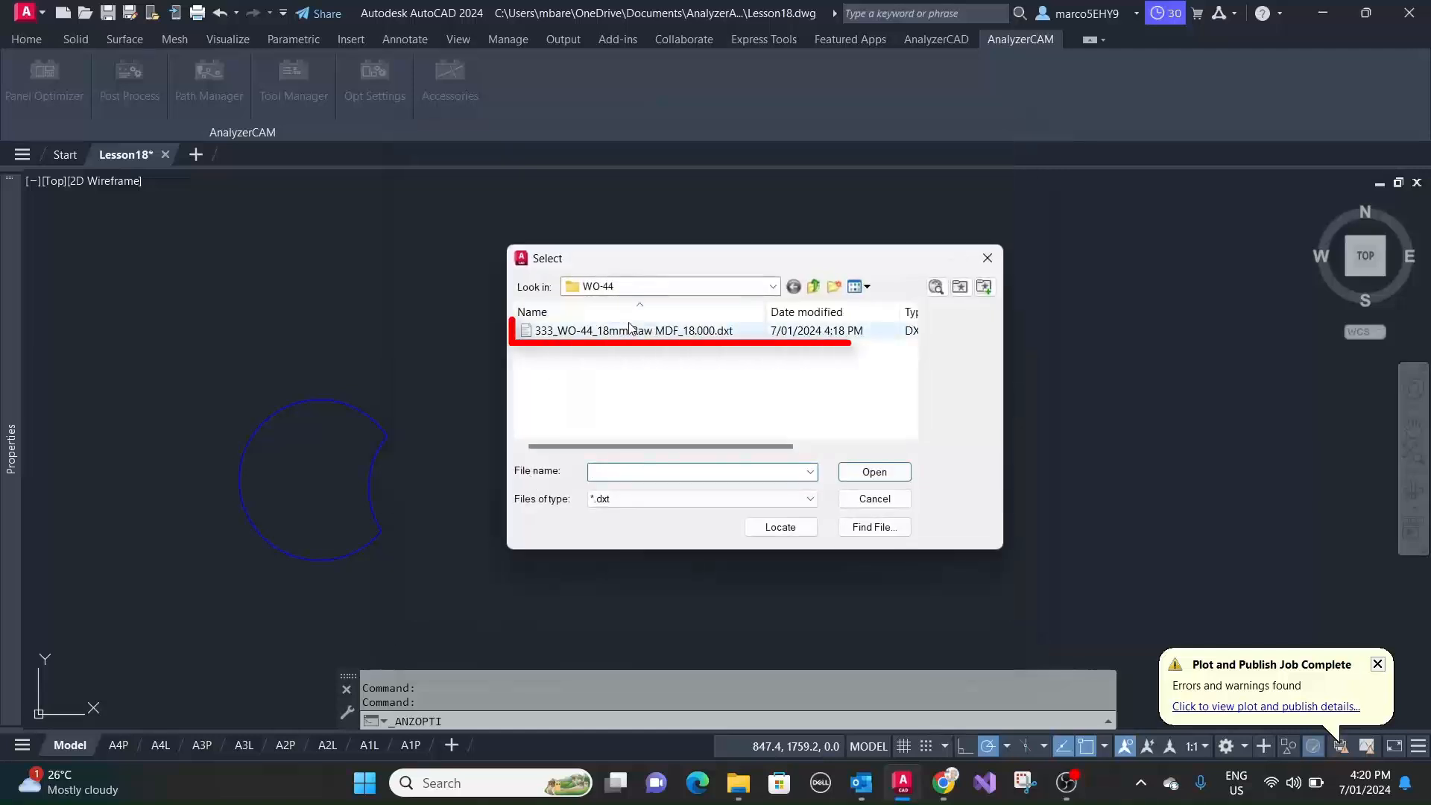
click(631, 330)
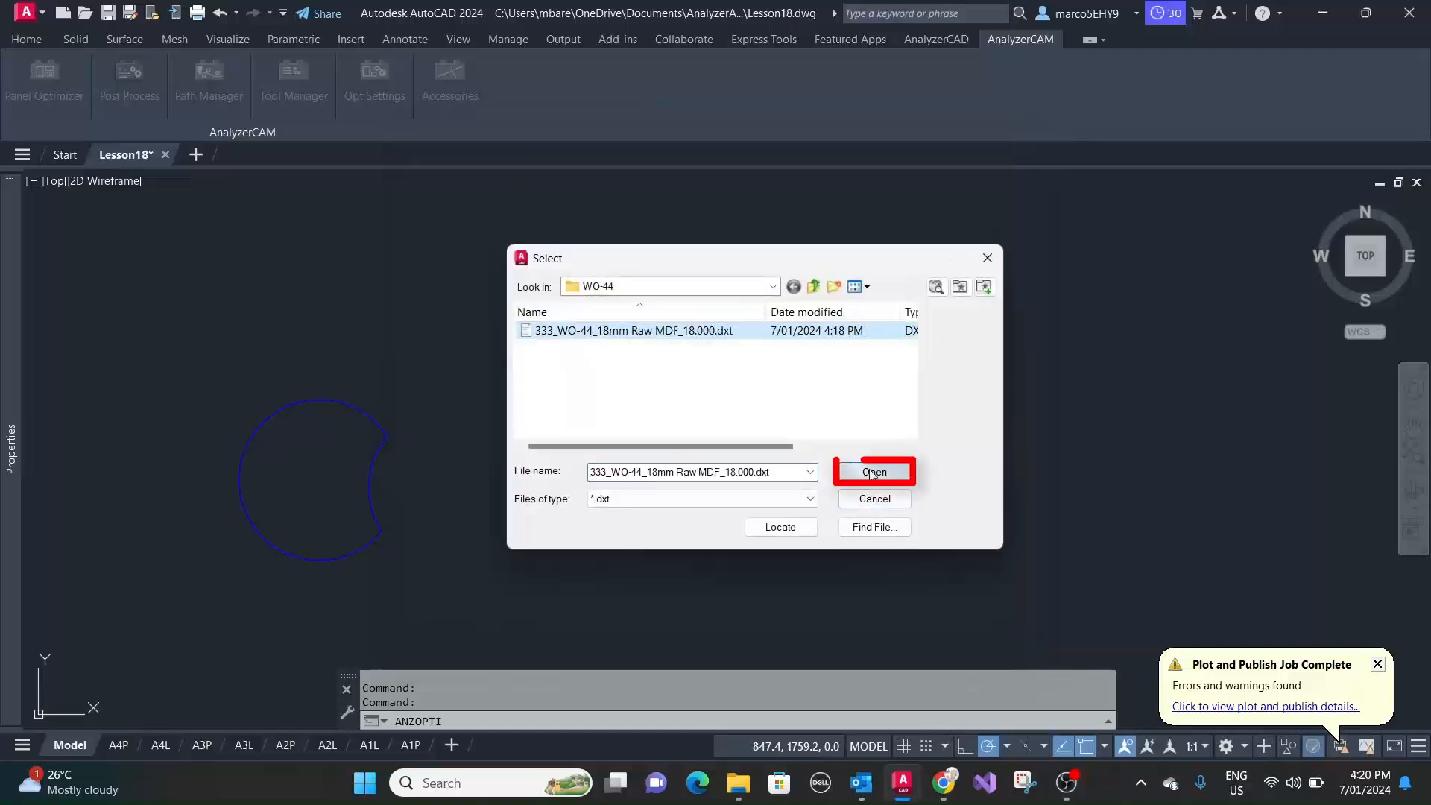
click(873, 472)
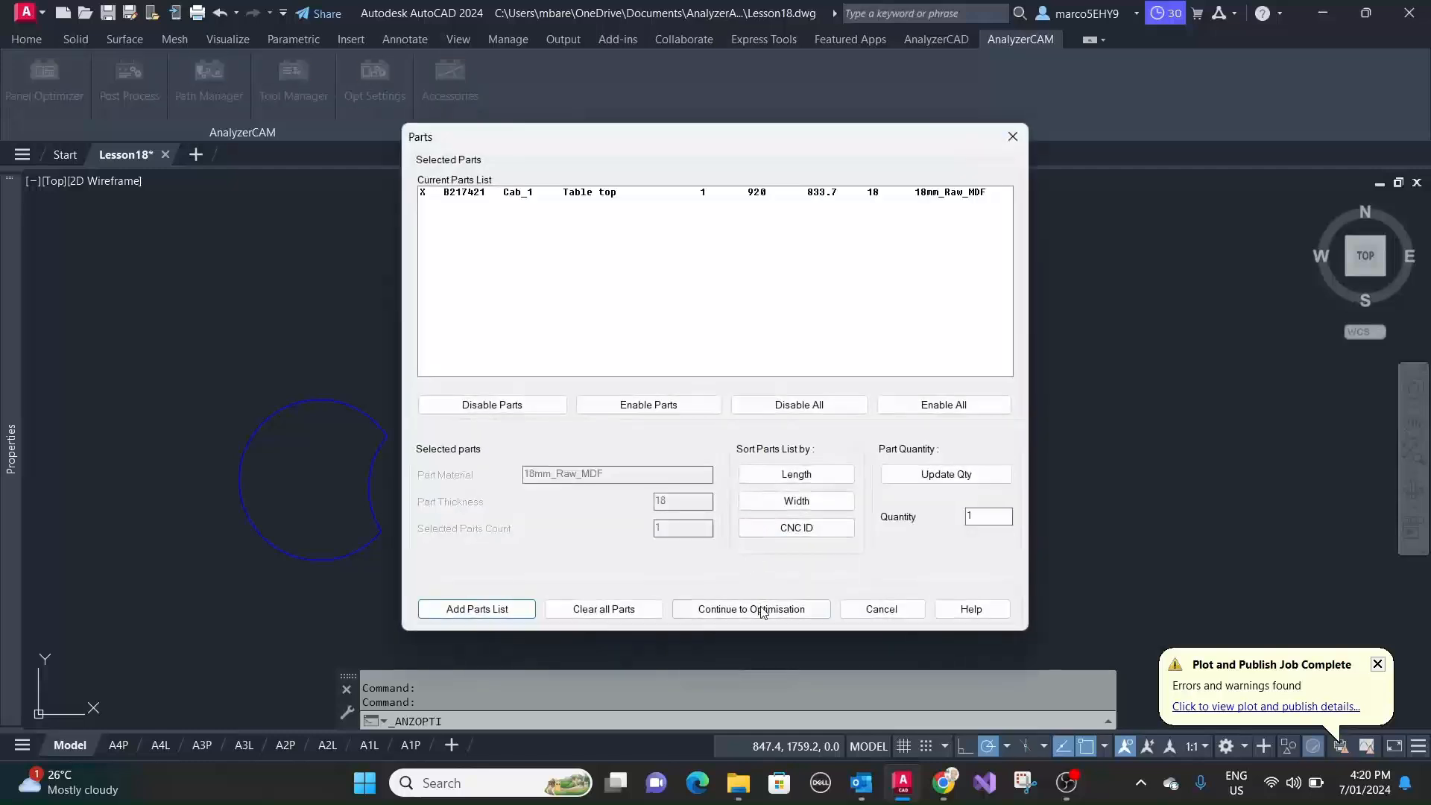
click(751, 608)
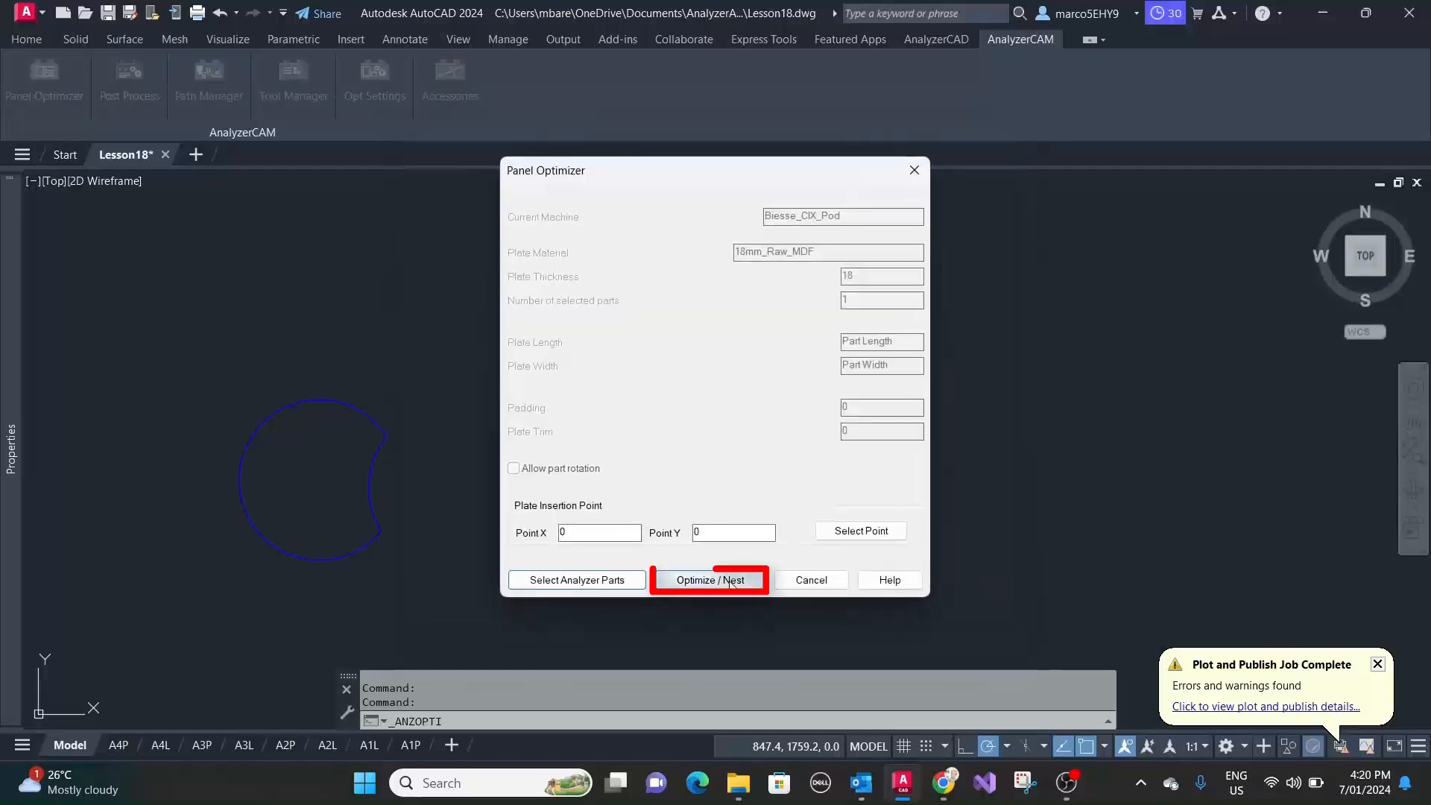
click(708, 580)
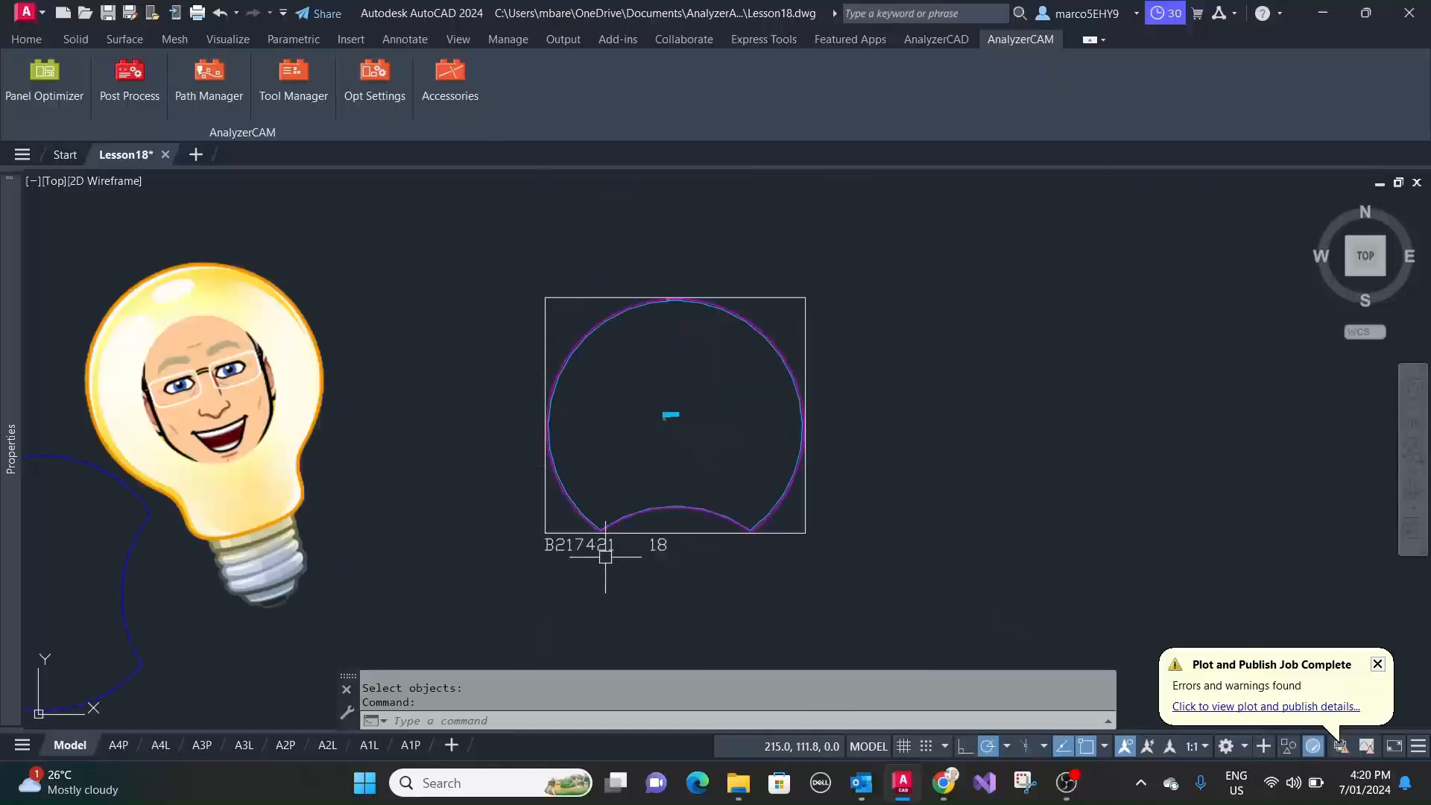
scroll(up, 3)
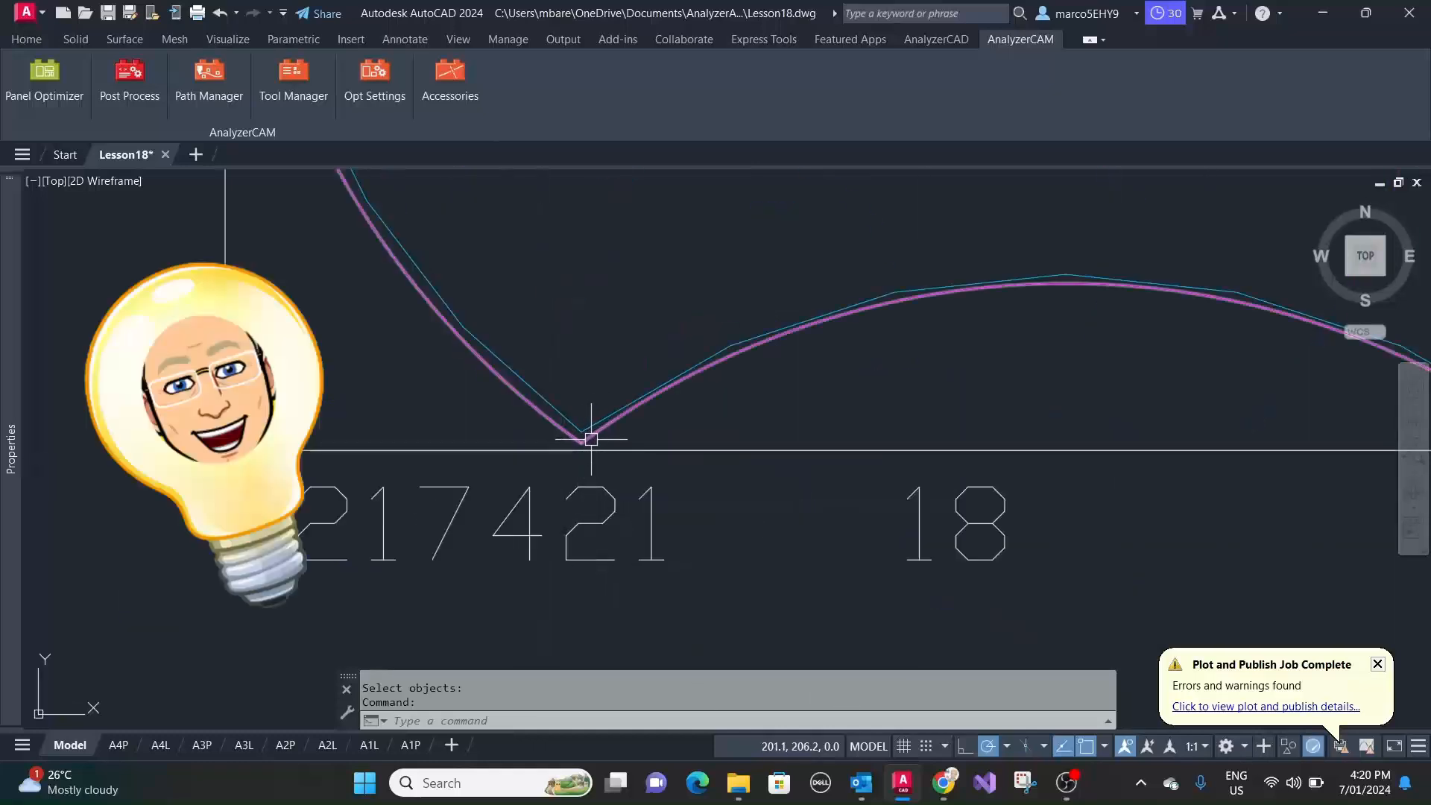
mouse_move(548, 422)
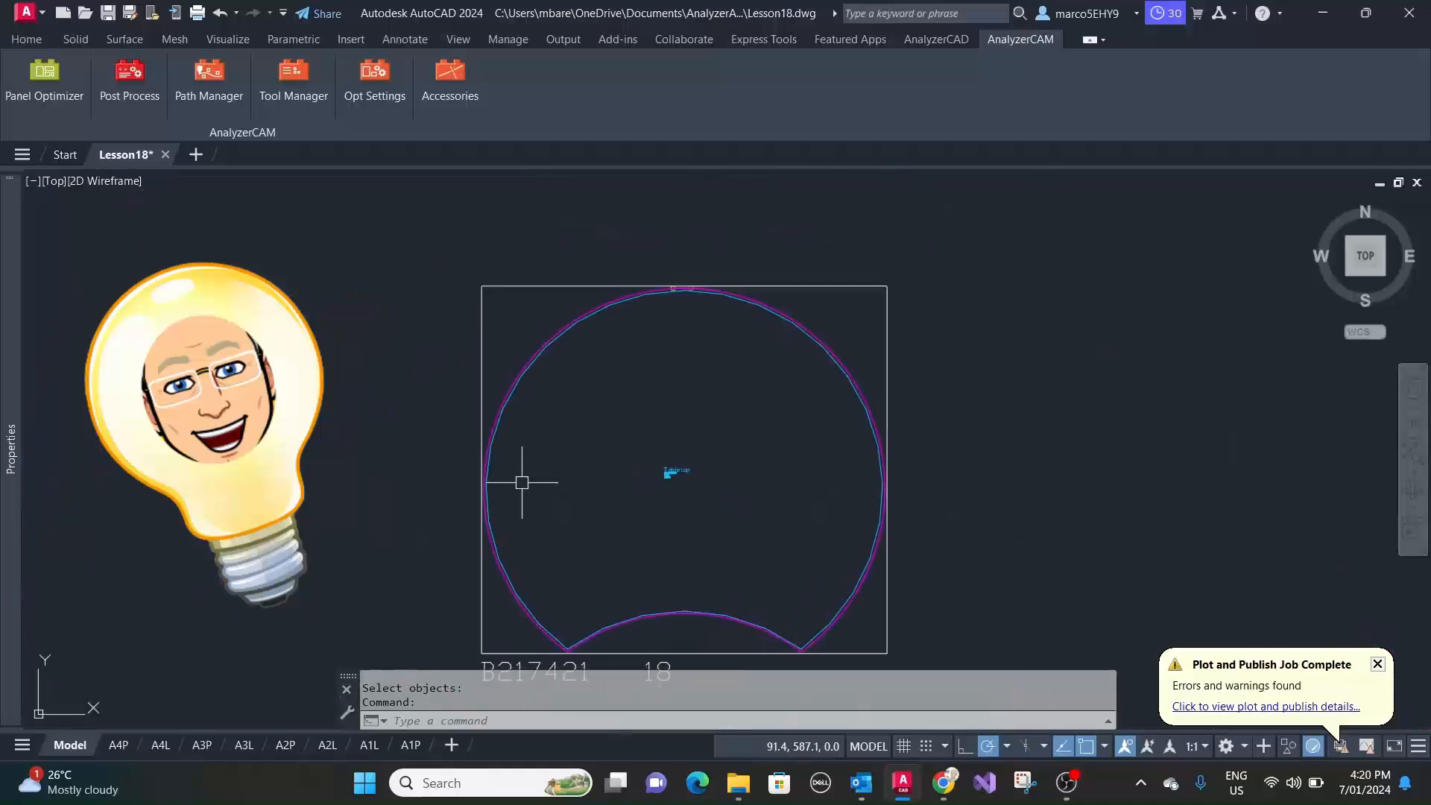
scroll(up, 3)
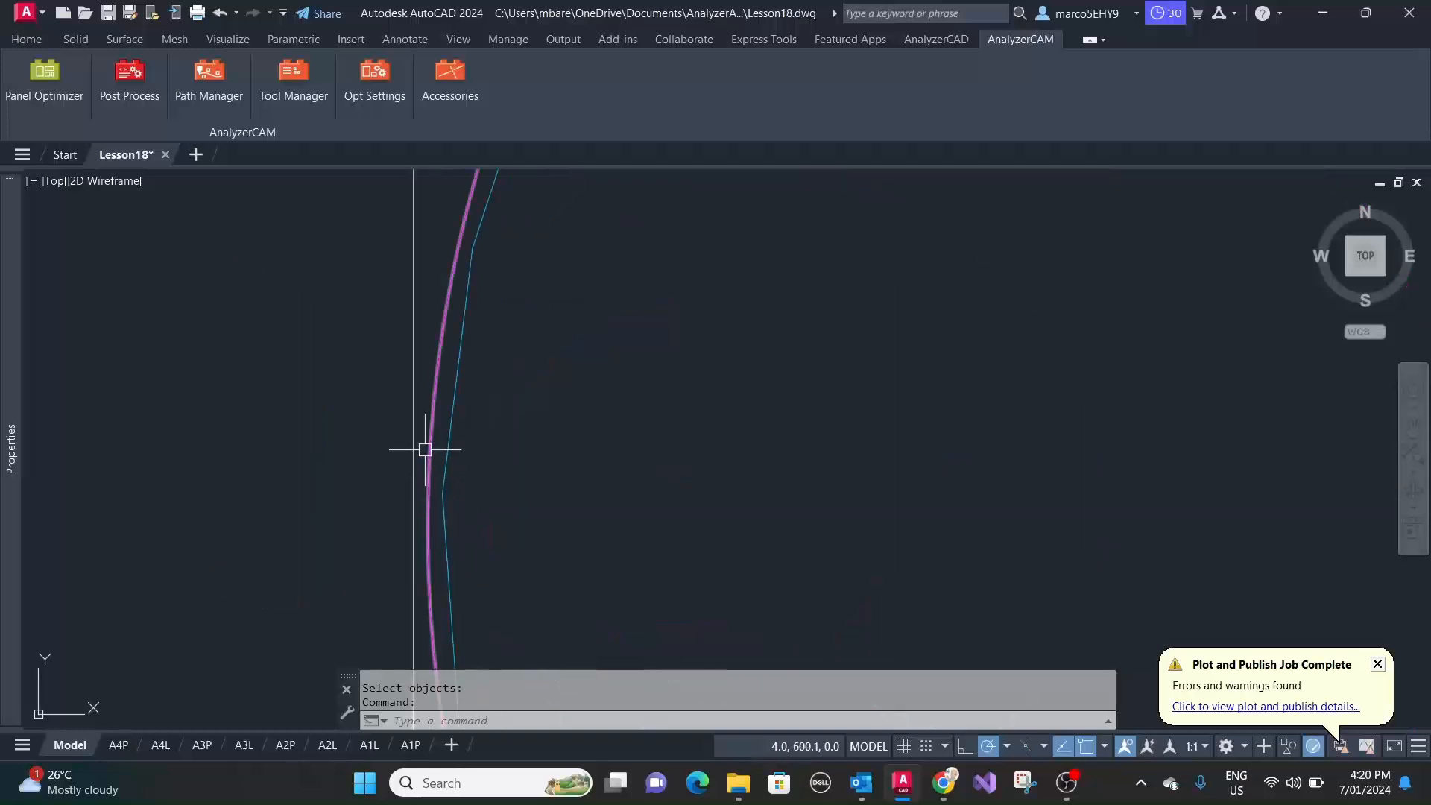
mouse_move(429, 521)
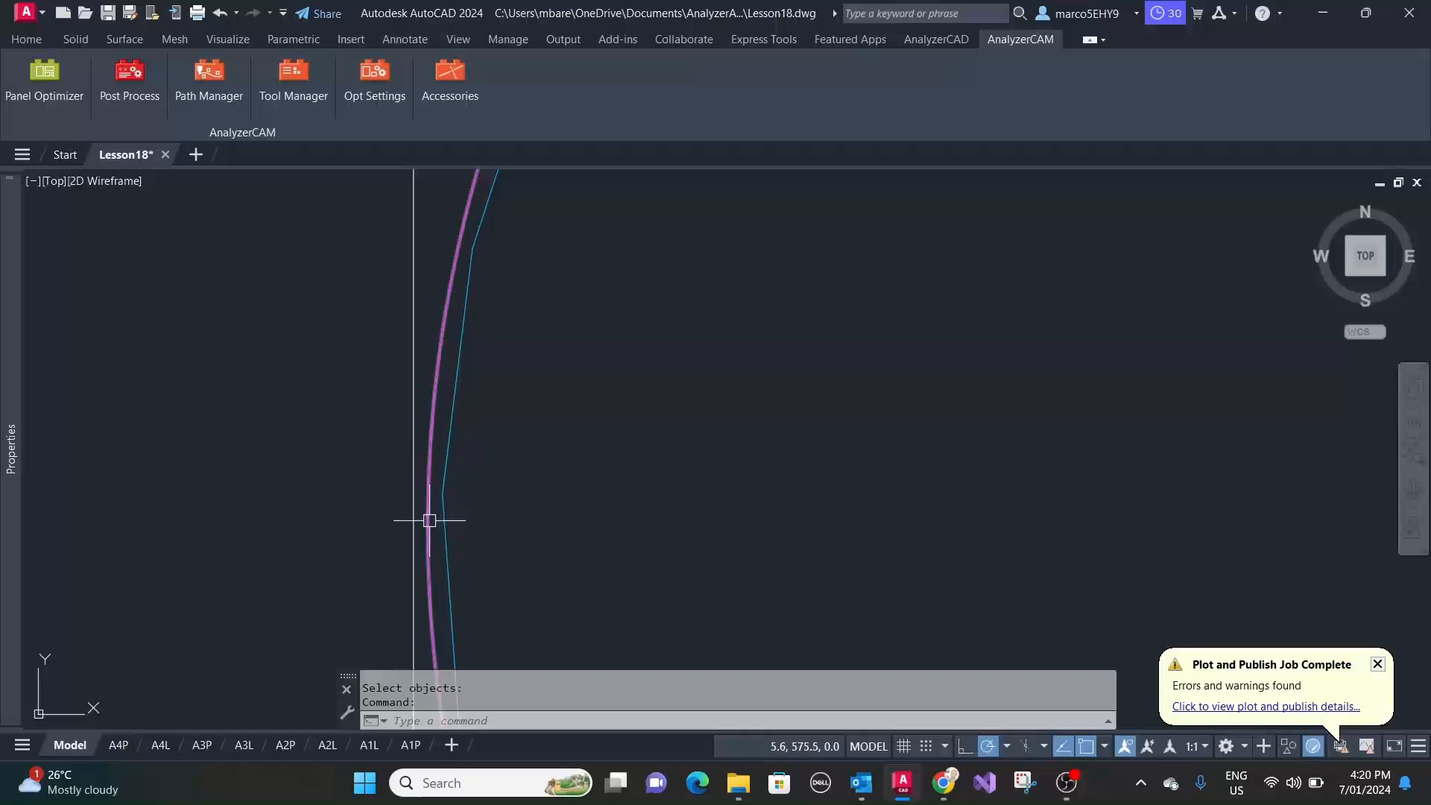
mouse_move(487, 479)
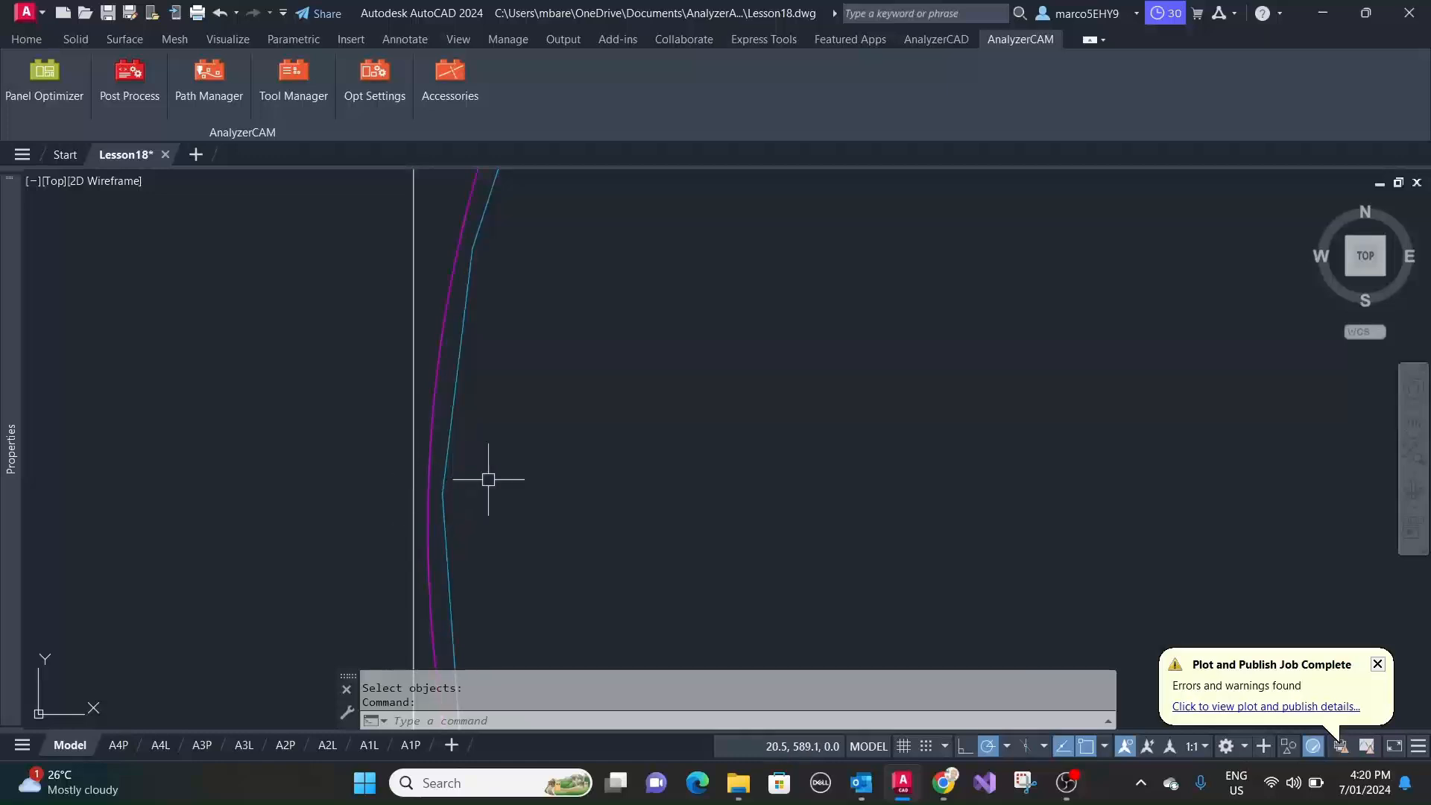
mouse_move(545, 468)
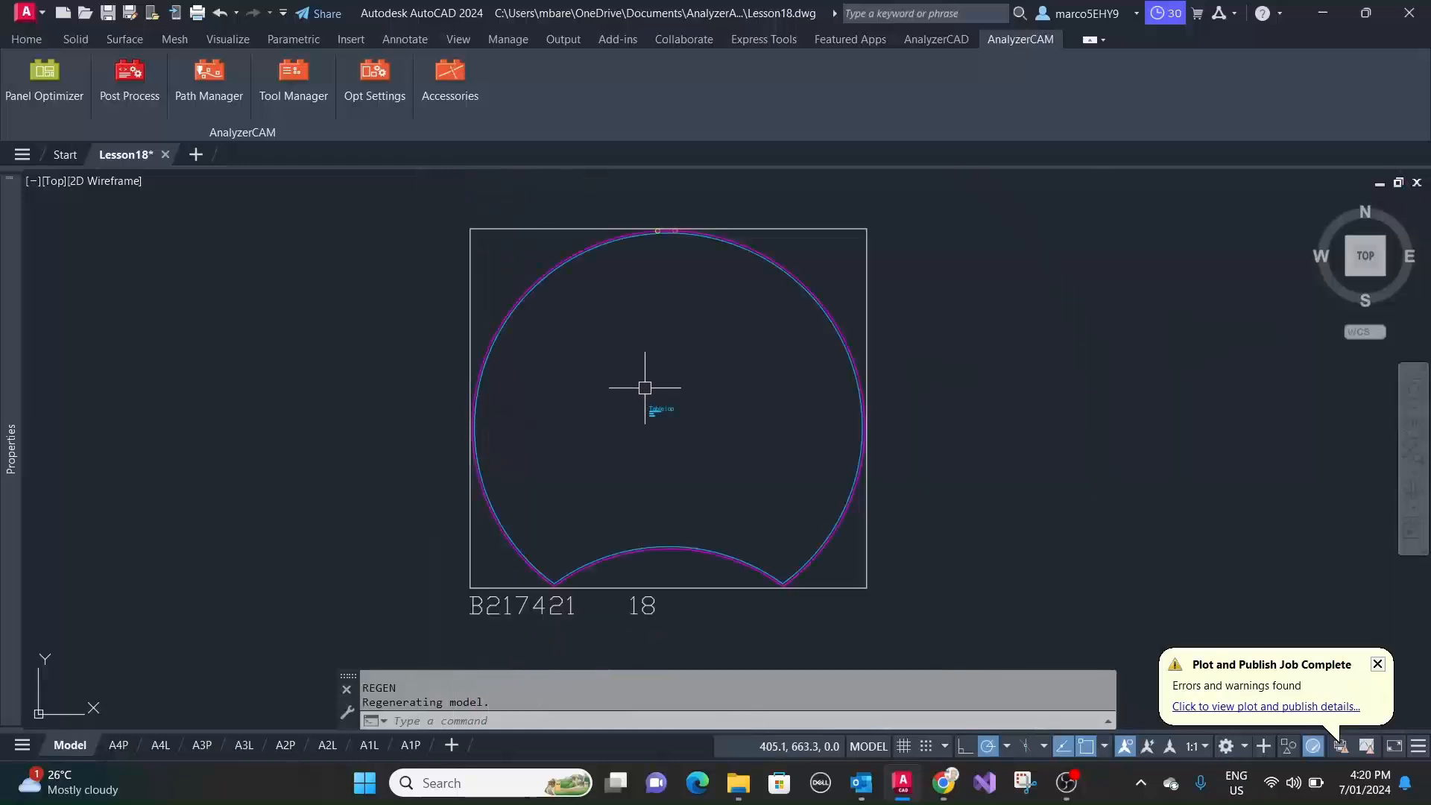
mouse_move(617, 210)
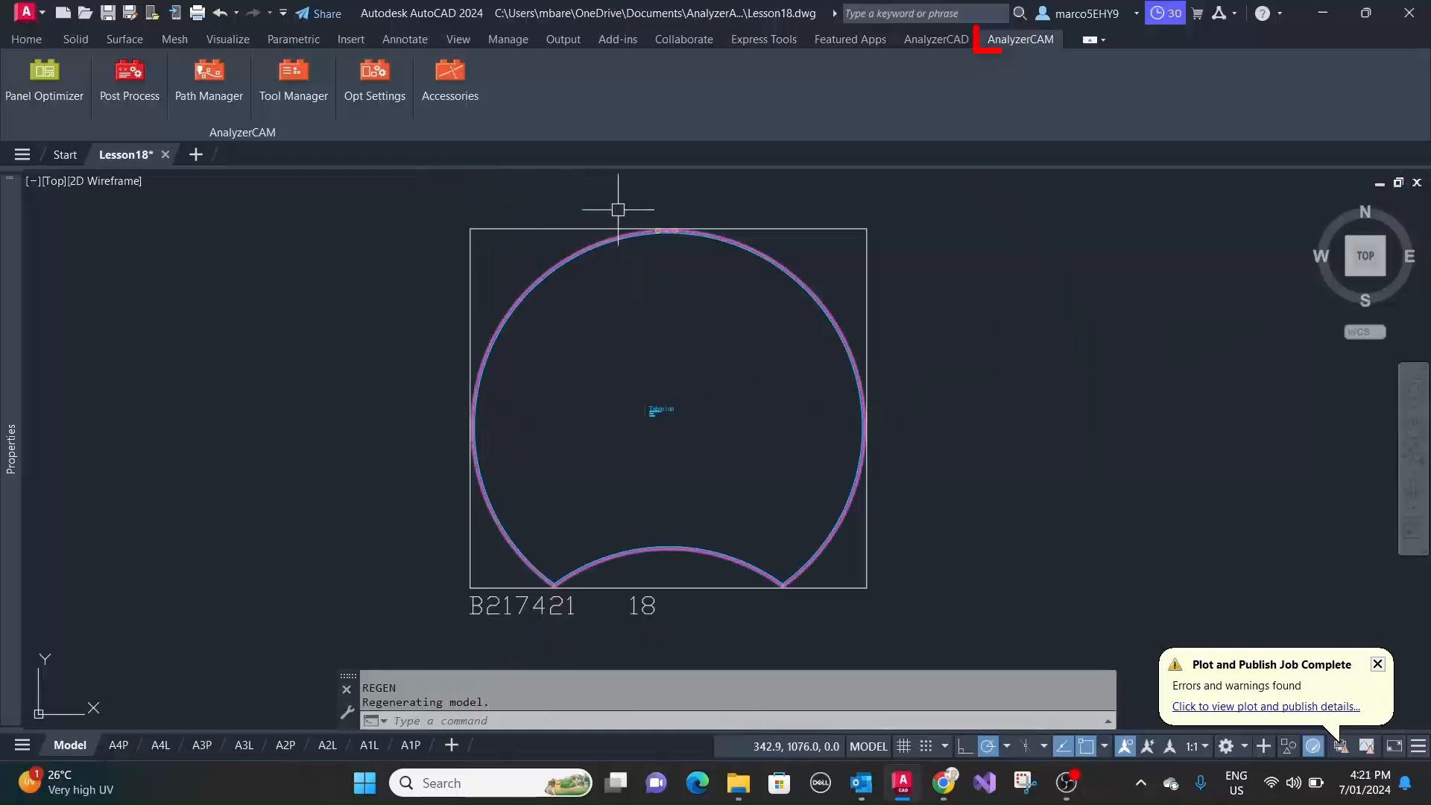
- Save 'Nest Oversize 20' as the tabletop's User 1 part property
click(935, 39)
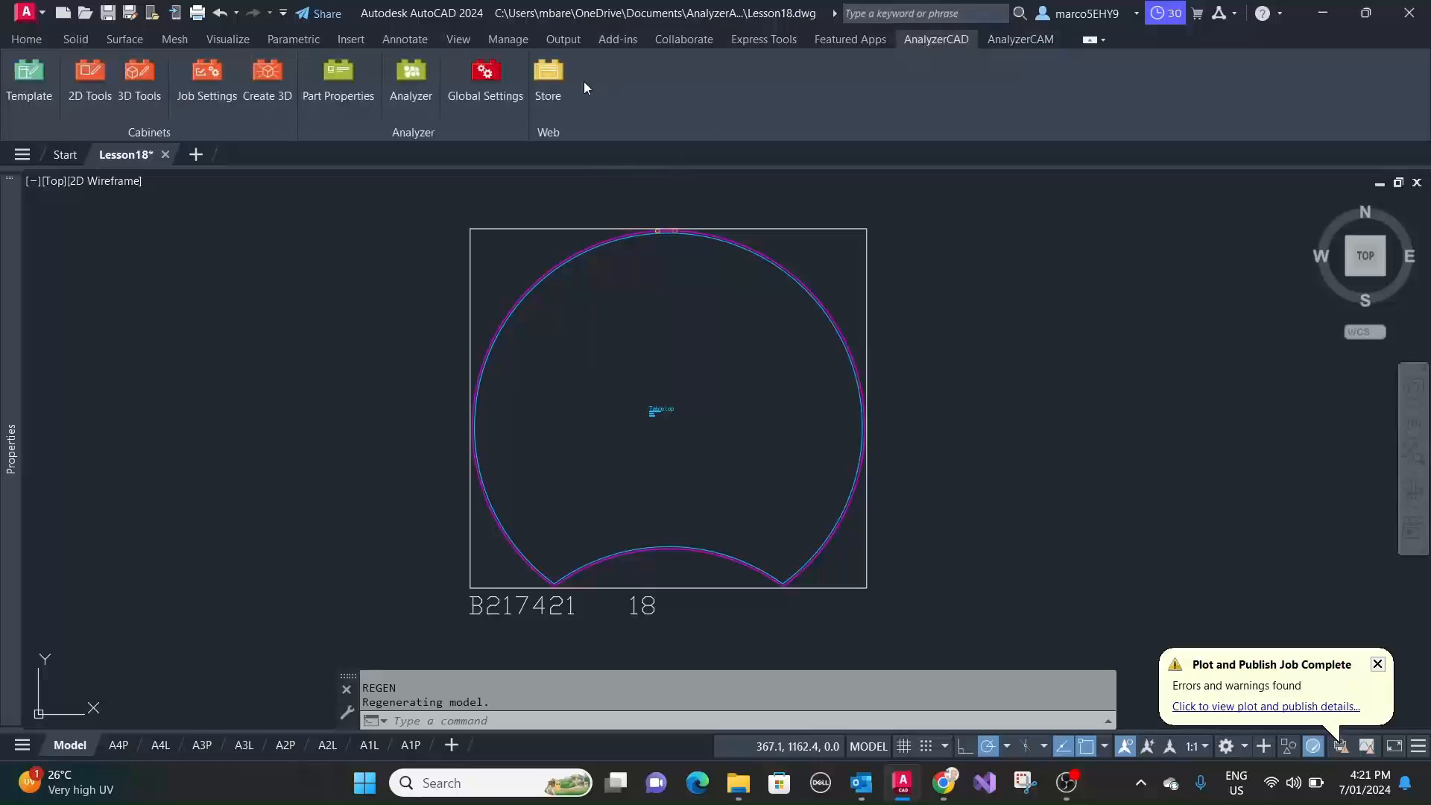
mouse_move(359, 225)
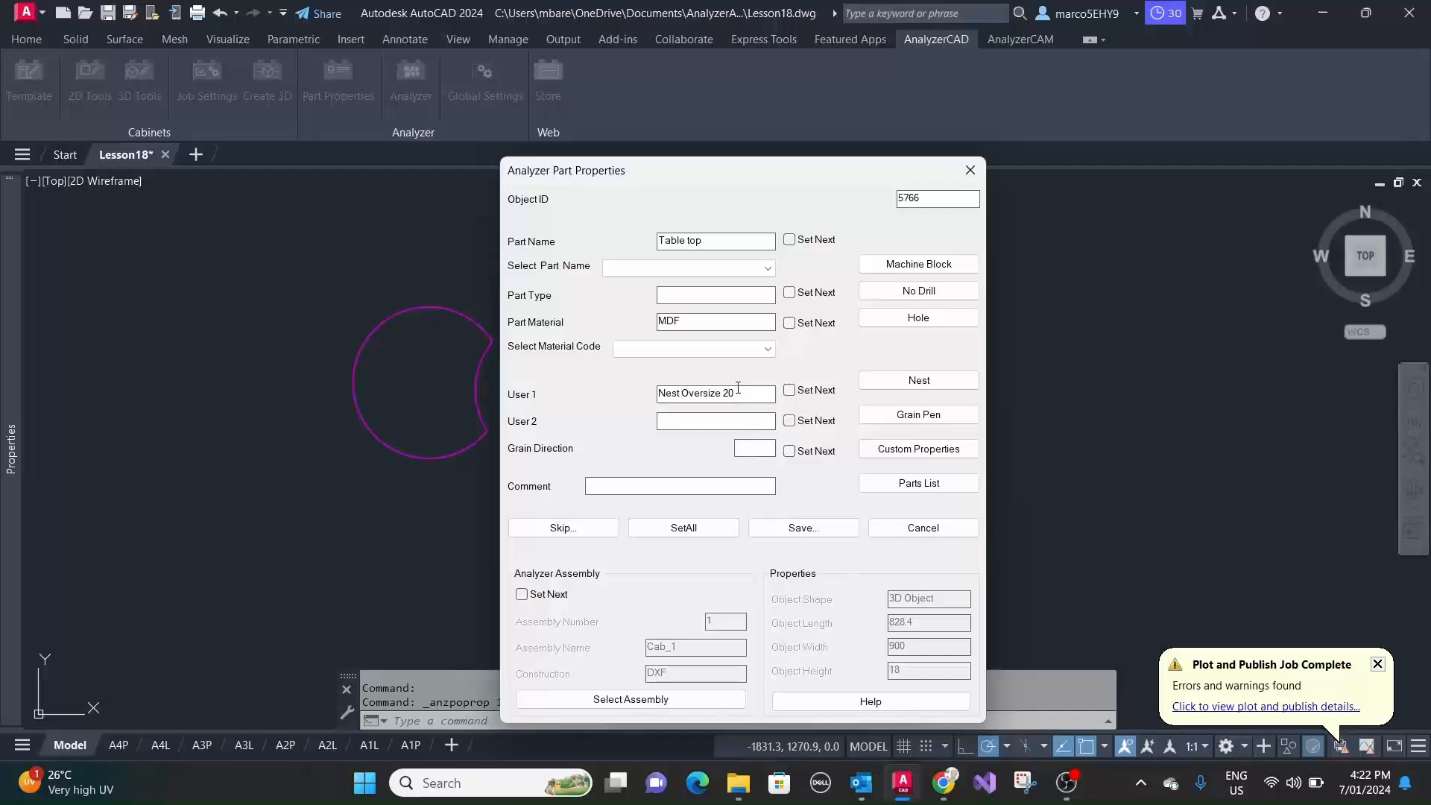
click(802, 528)
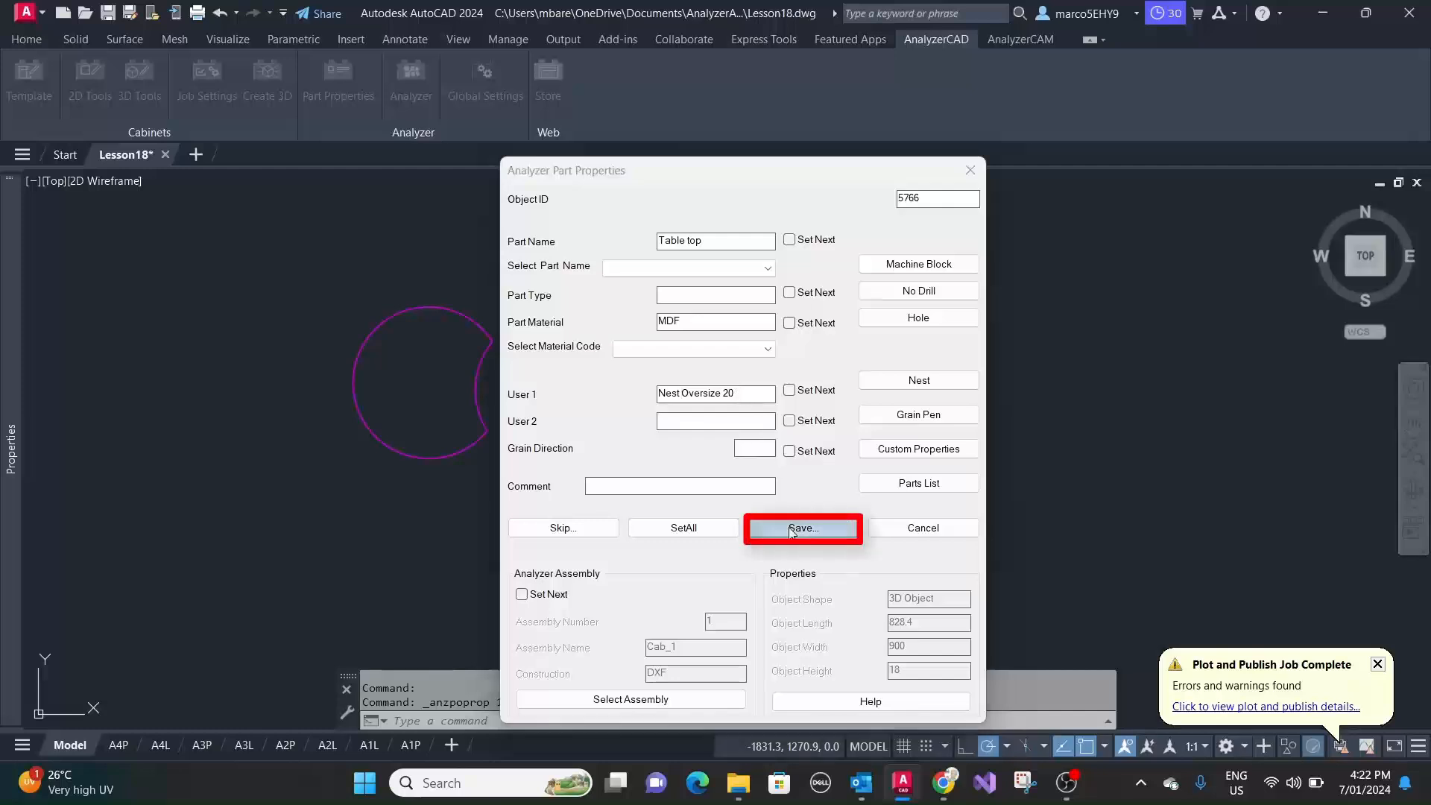
click(801, 527)
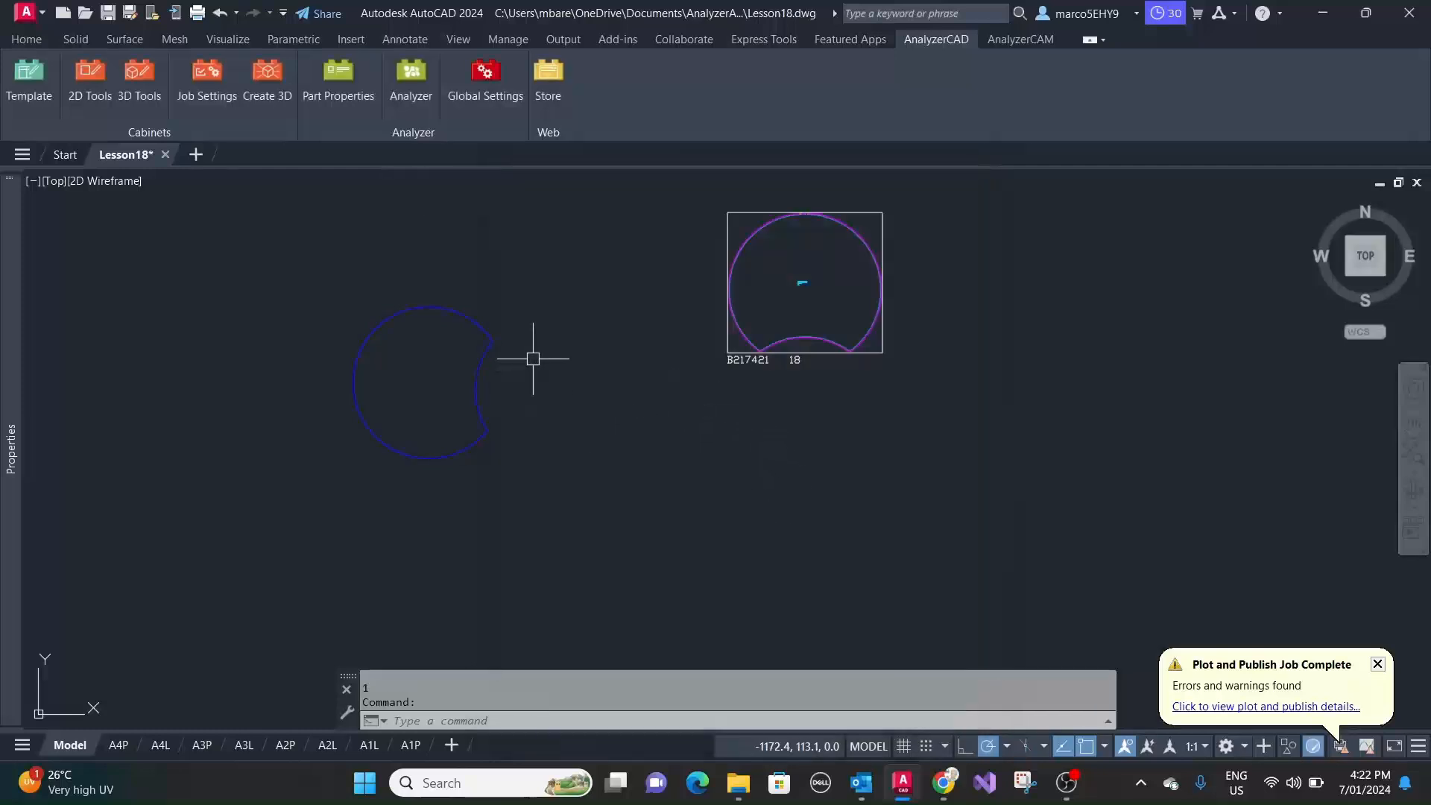
mouse_move(560, 331)
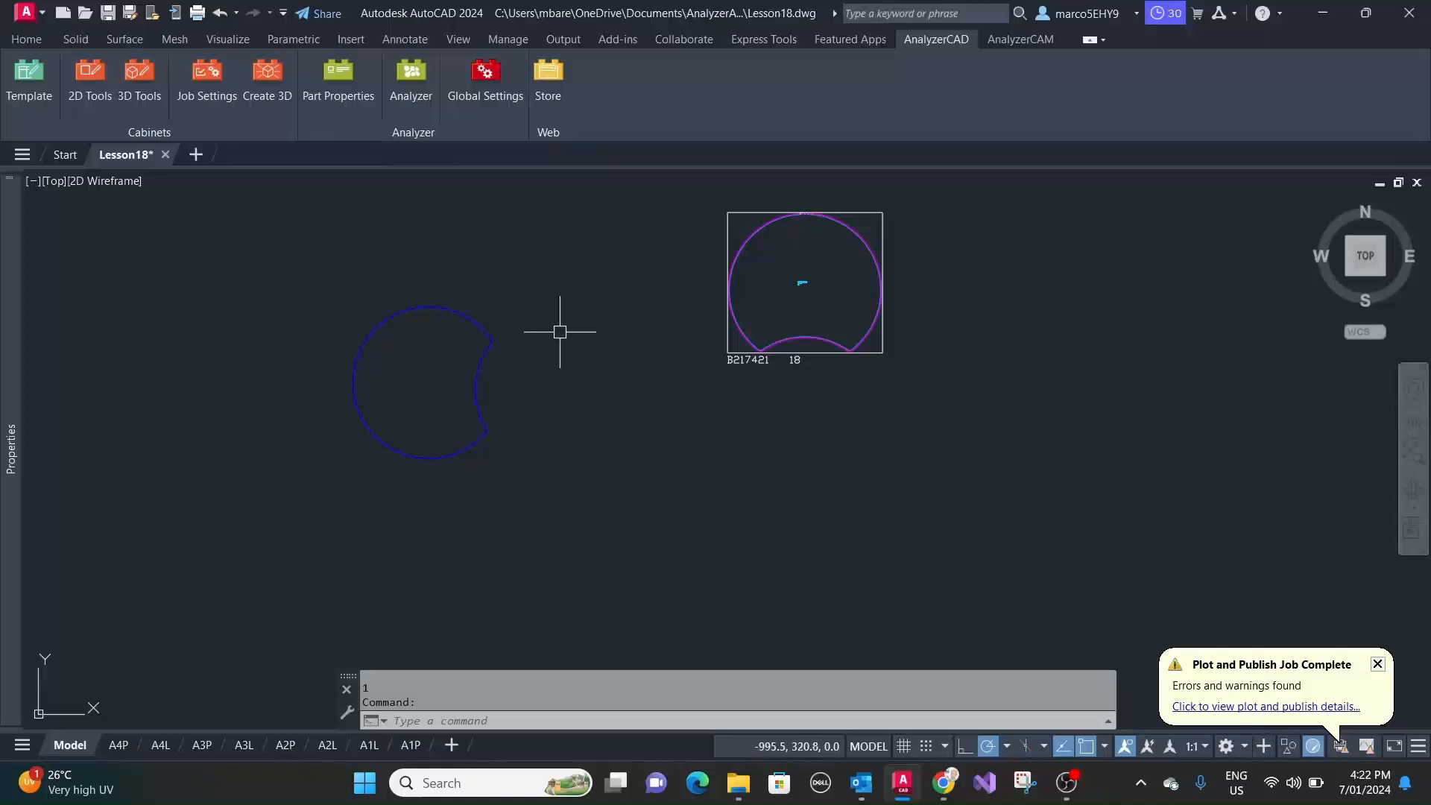